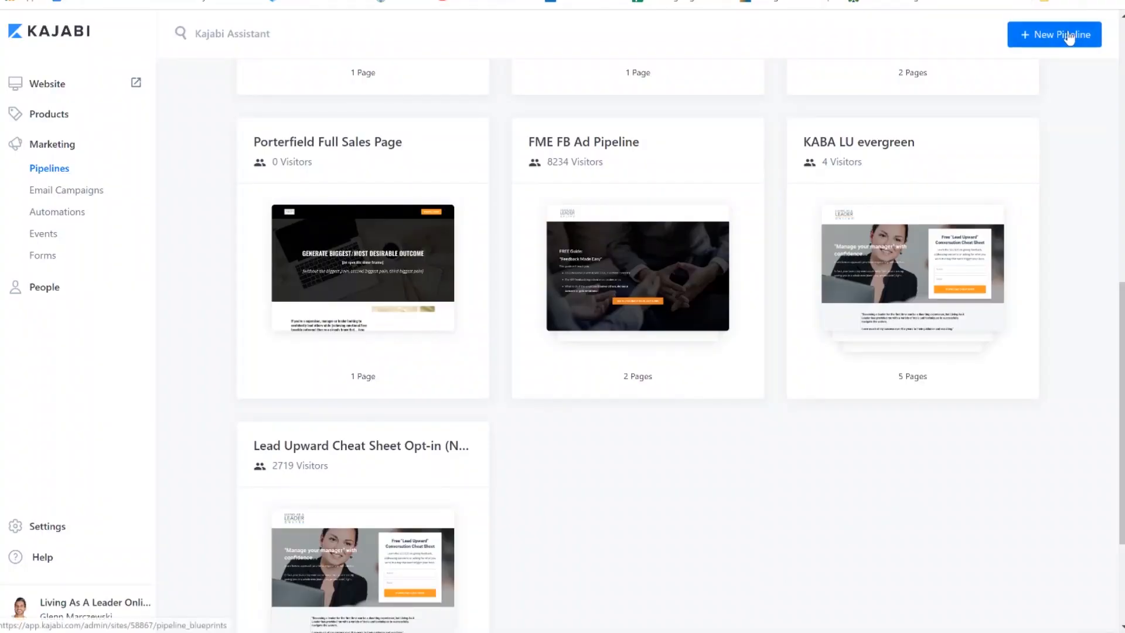
Scroll through the KABA LU evergreen pipeline's pages and emails down to End of Pipeline.
{"action": "left_click", "coordinate": [1055, 35]}
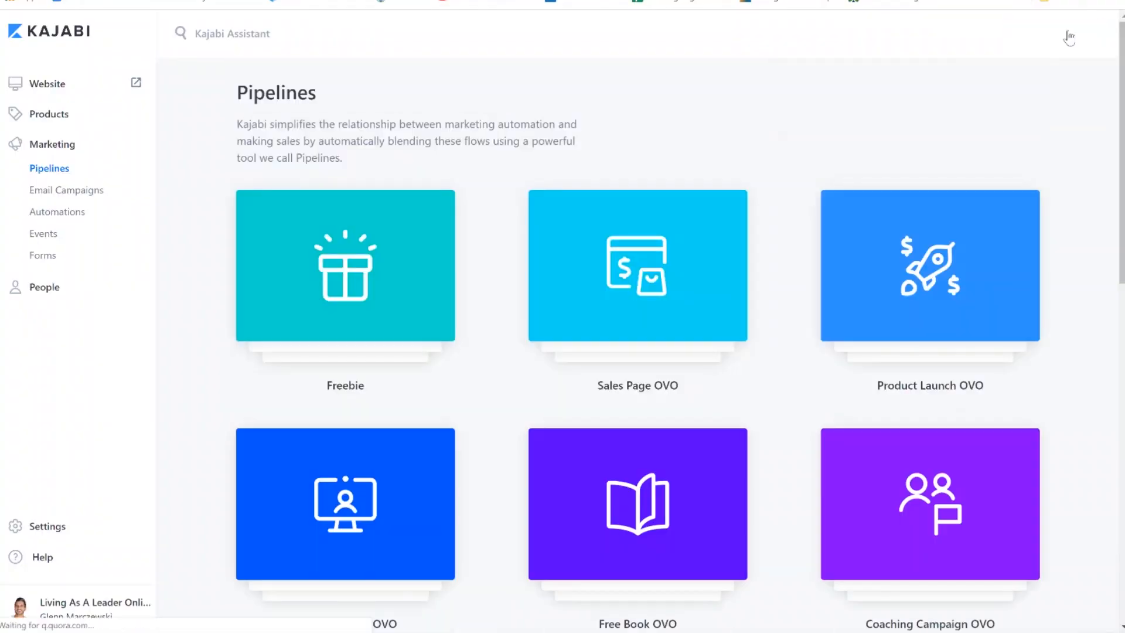
{"action": "scroll", "scroll_direction": "down", "scroll_amount": 3}
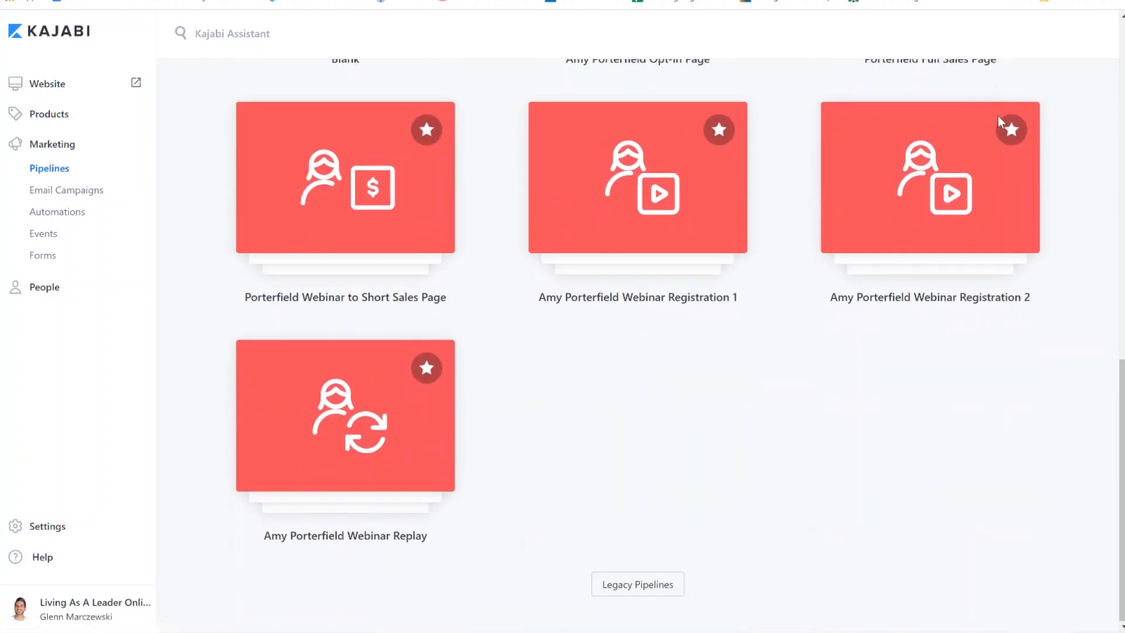
{"action": "scroll", "scroll_direction": "up", "scroll_amount": 3}
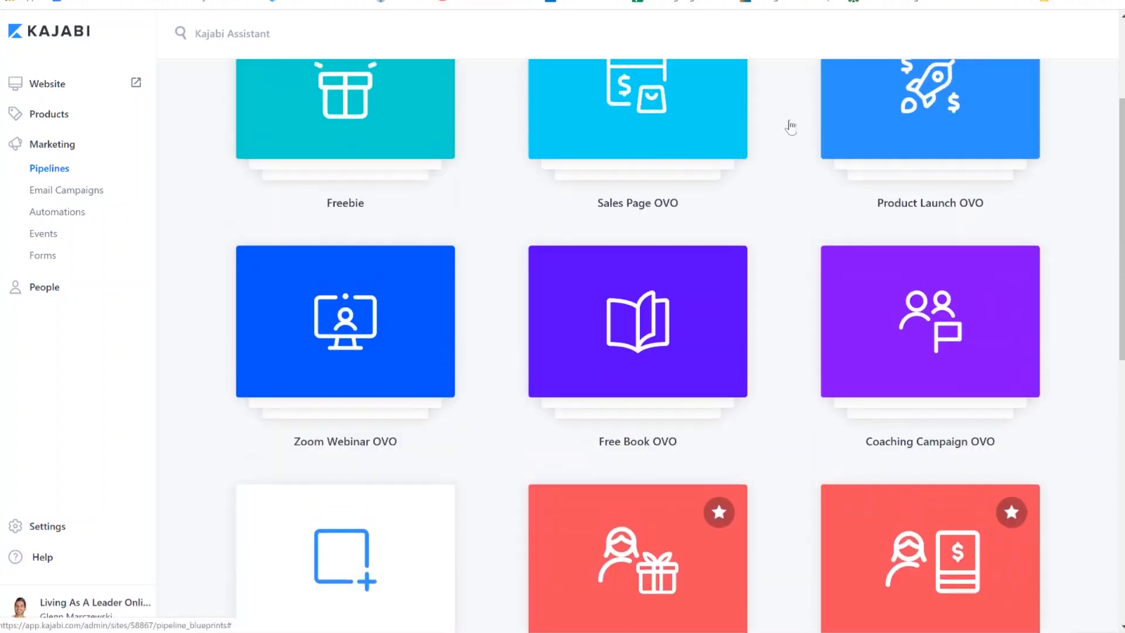
{"action": "scroll", "scroll_direction": "up", "scroll_amount": 3}
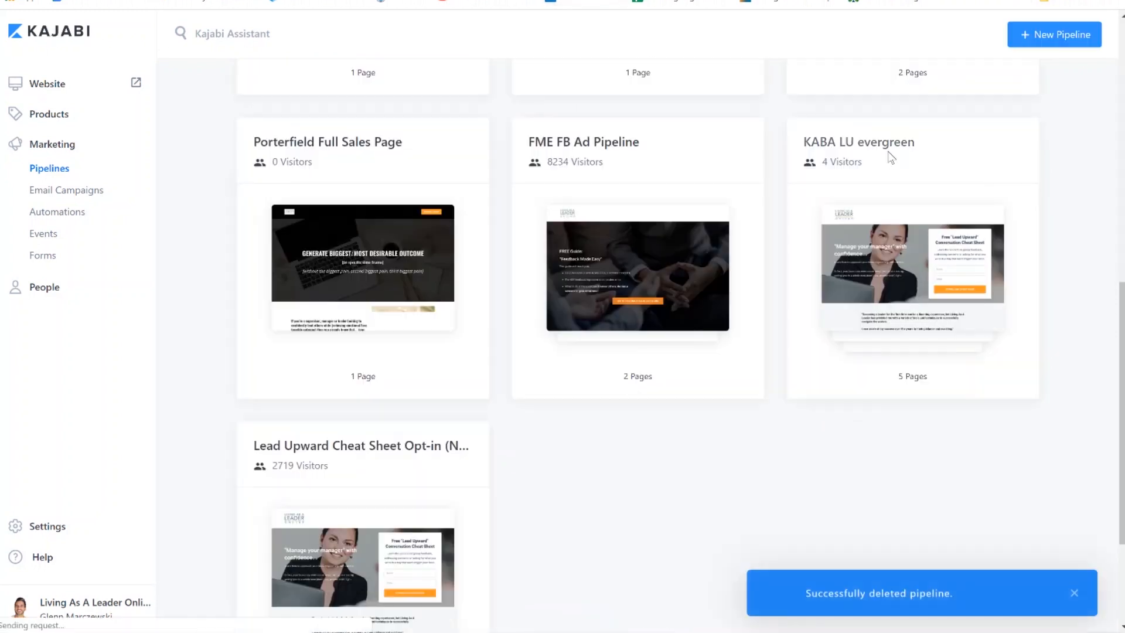
{"action": "scroll", "scroll_direction": "up", "scroll_amount": 3}
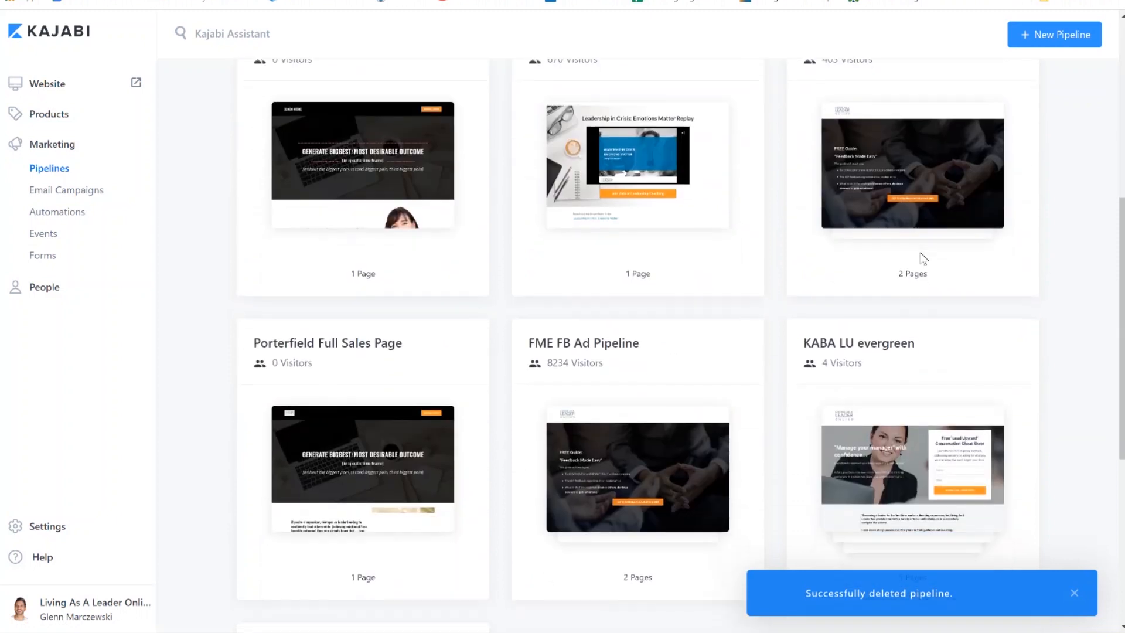
{"action": "scroll", "scroll_direction": "down", "scroll_amount": 3}
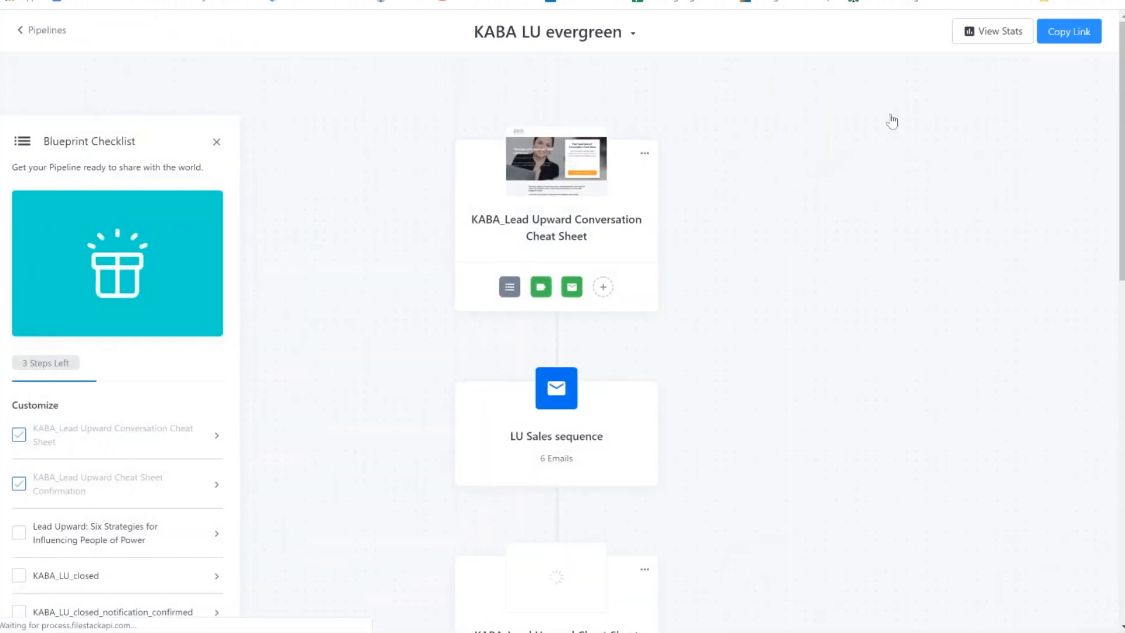
{"action": "mouse_move", "coordinate": [890, 139]}
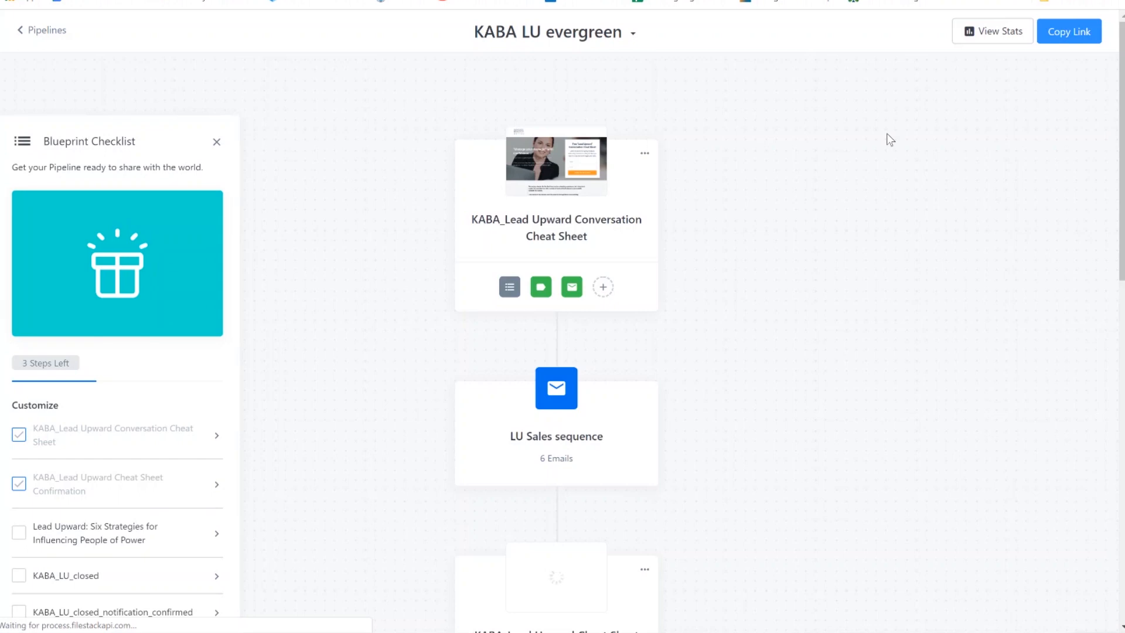
{"action": "scroll", "scroll_direction": "down", "scroll_amount": 3}
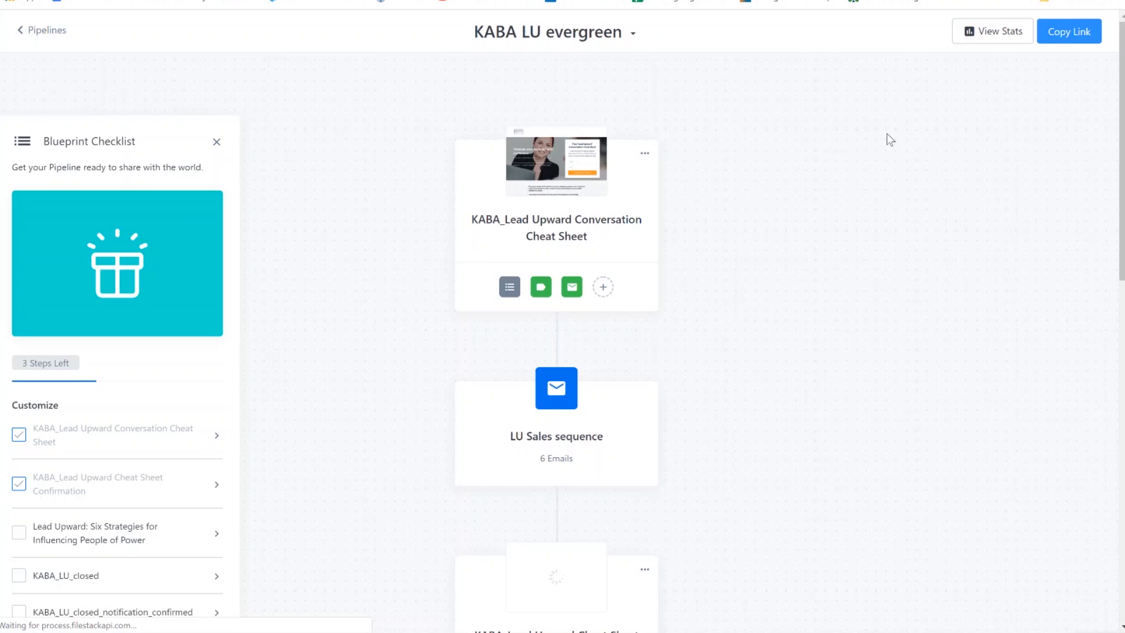
{"action": "scroll", "scroll_direction": "down", "scroll_amount": 3}
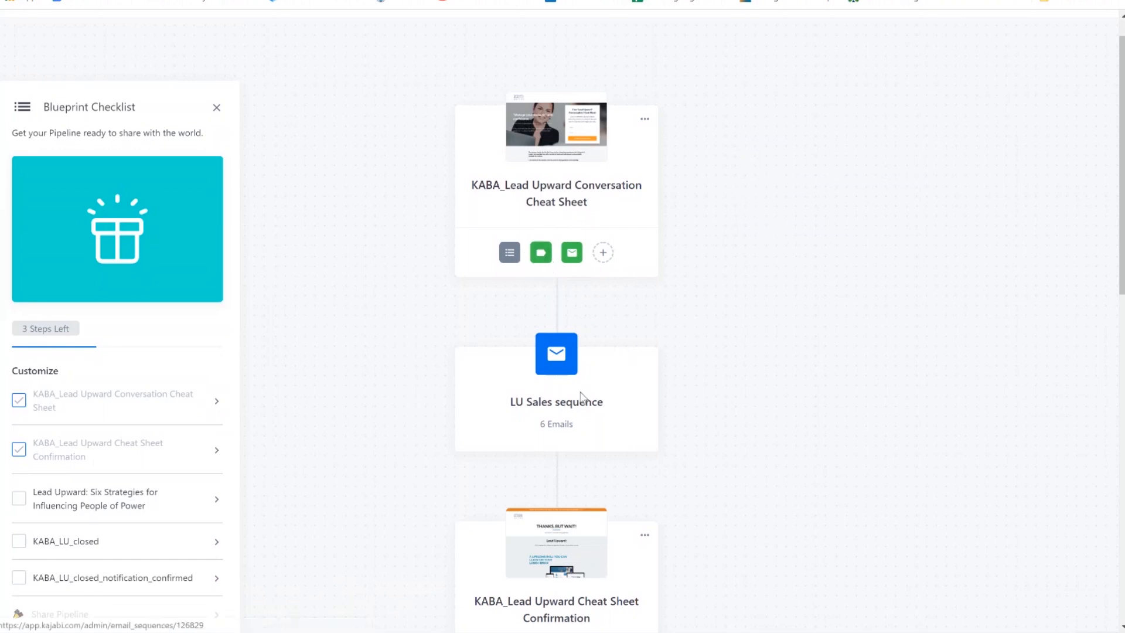
{"action": "scroll", "scroll_direction": "down", "scroll_amount": 3}
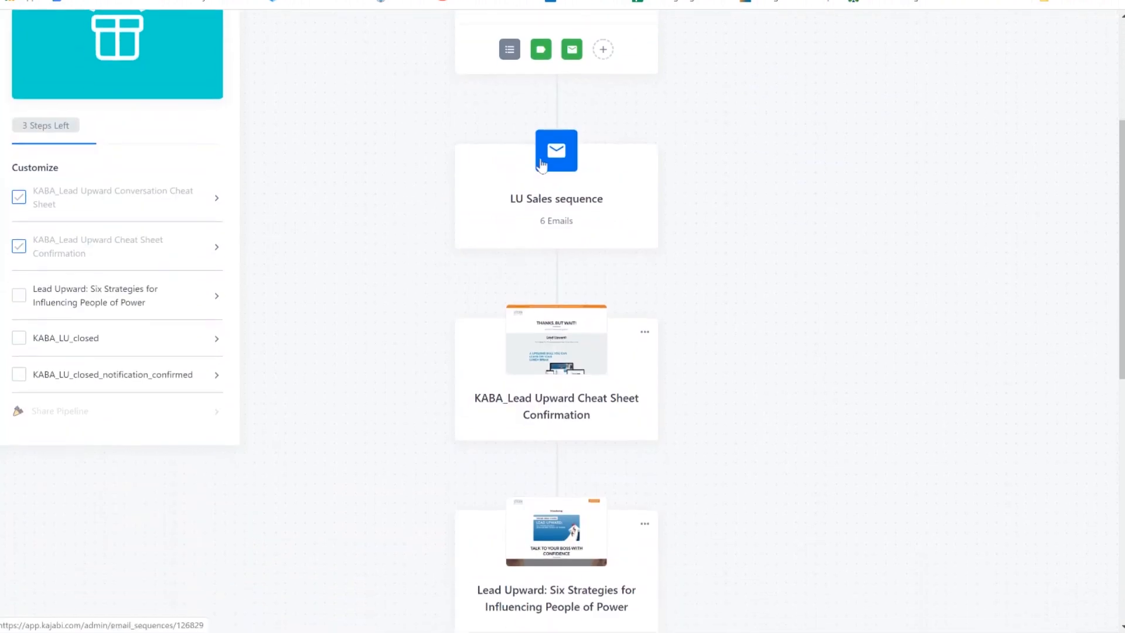
{"action": "scroll", "scroll_direction": "down", "scroll_amount": 3}
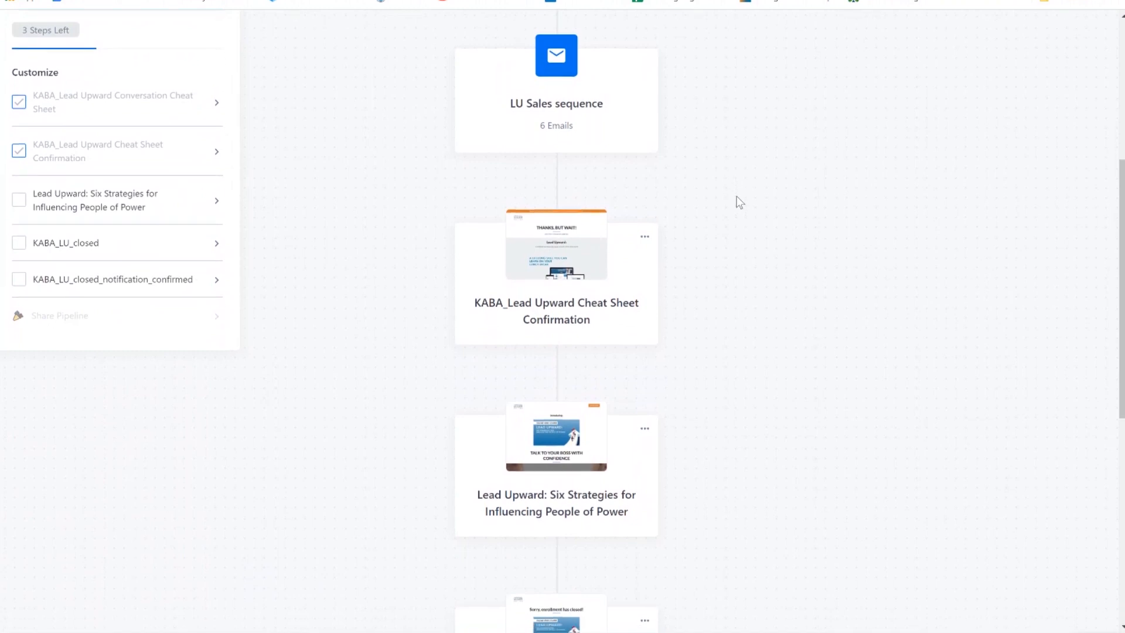
{"action": "scroll", "scroll_direction": "down", "scroll_amount": 3}
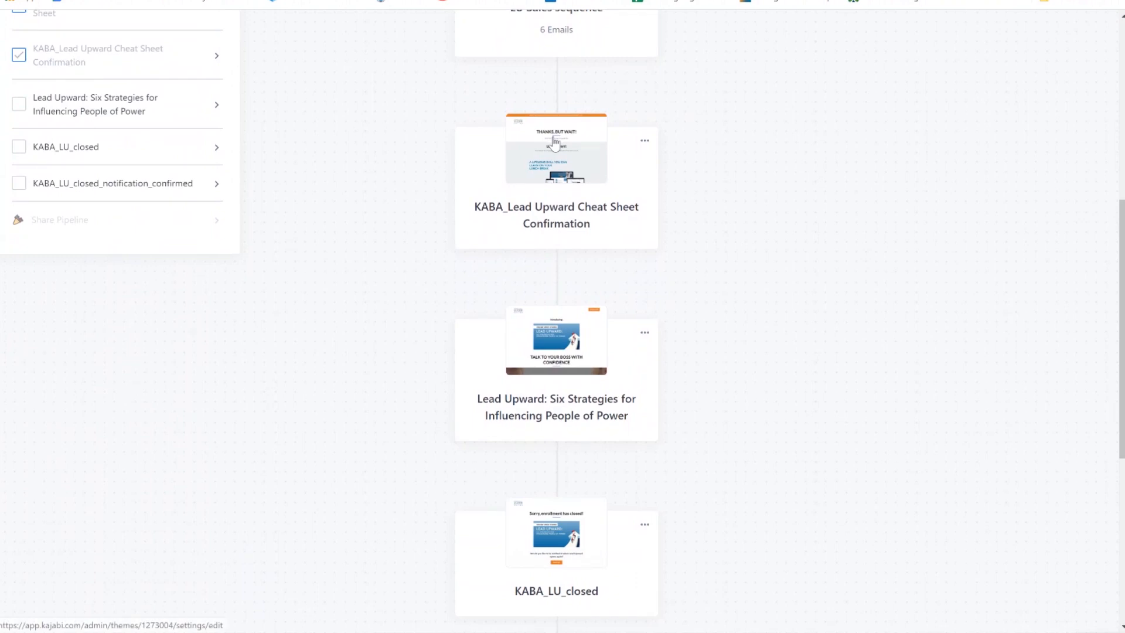
{"action": "mouse_move", "coordinate": [621, 189]}
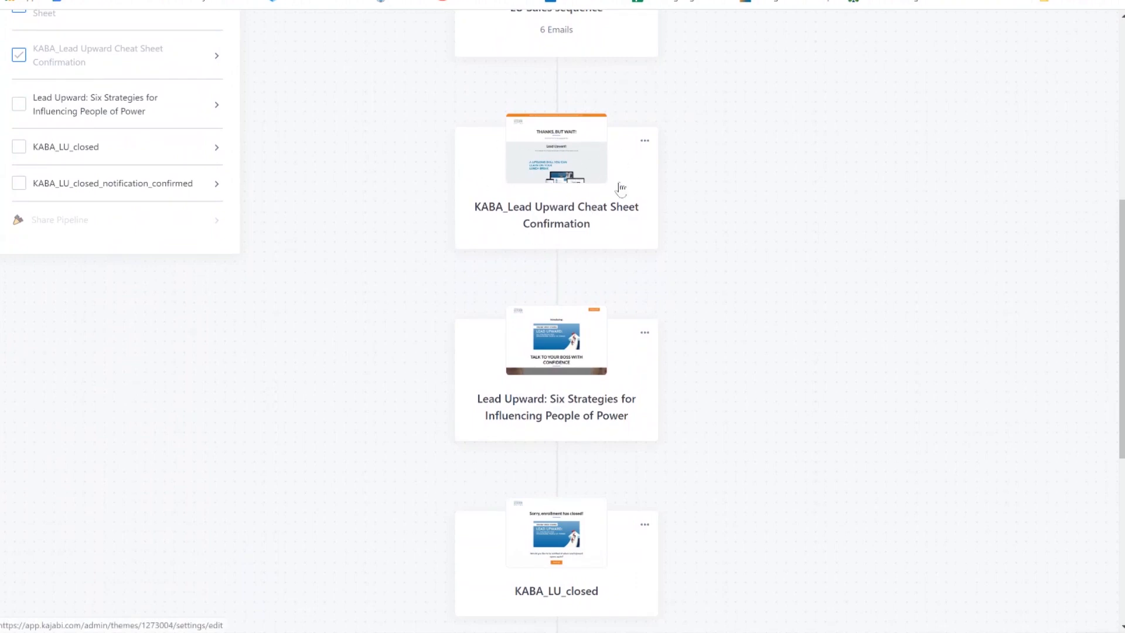
{"action": "scroll", "scroll_direction": "down", "scroll_amount": 3}
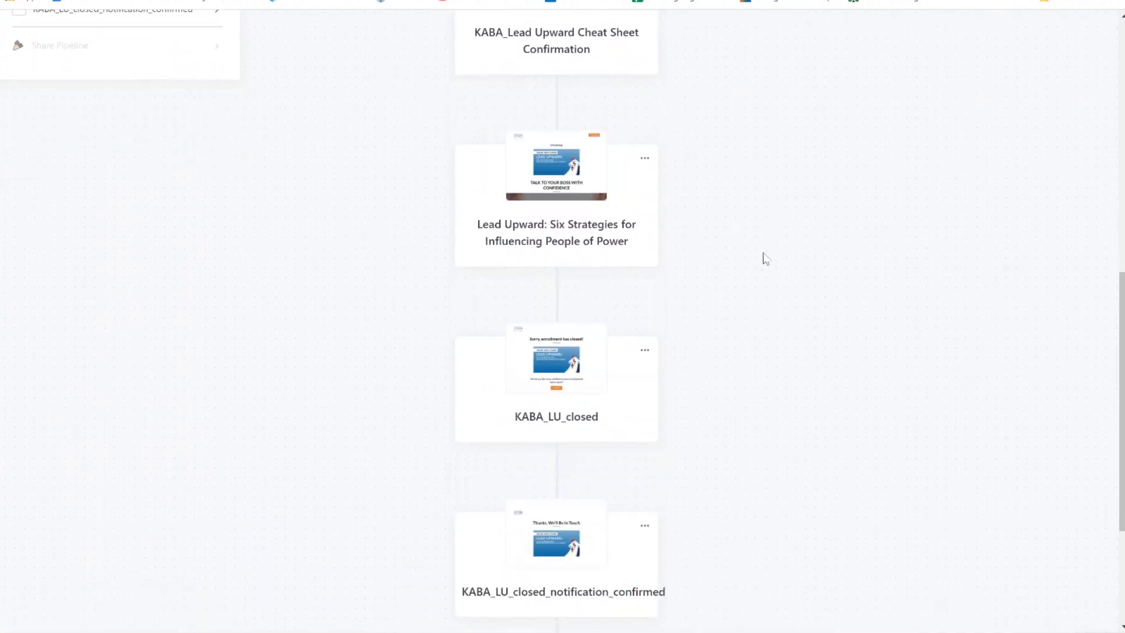
{"action": "mouse_move", "coordinate": [557, 172]}
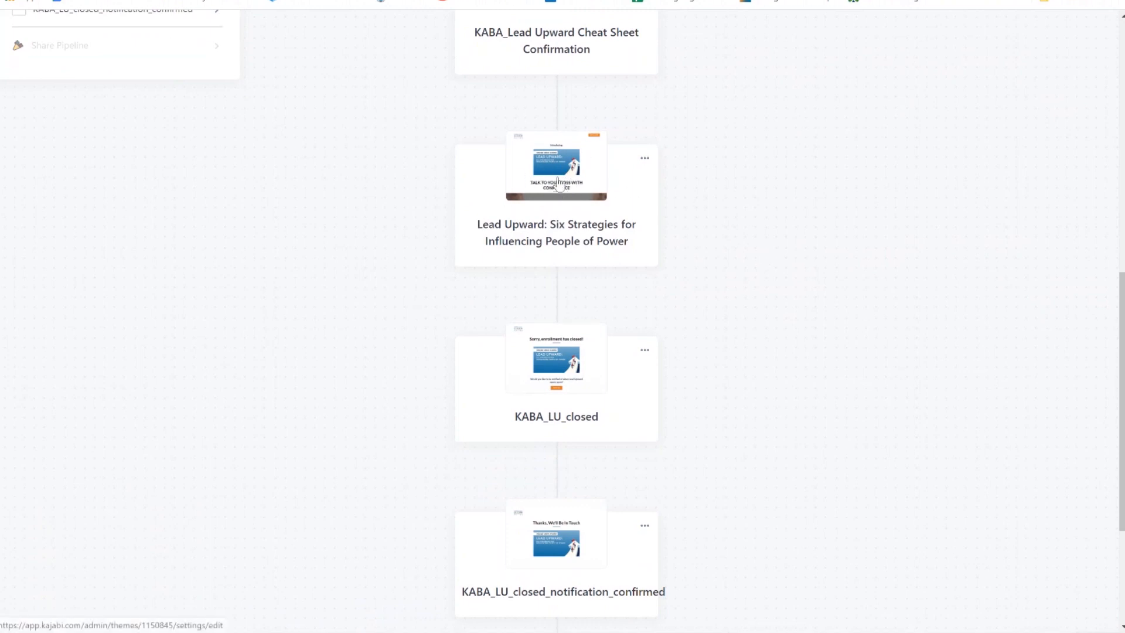
{"action": "scroll", "scroll_direction": "down", "scroll_amount": 3}
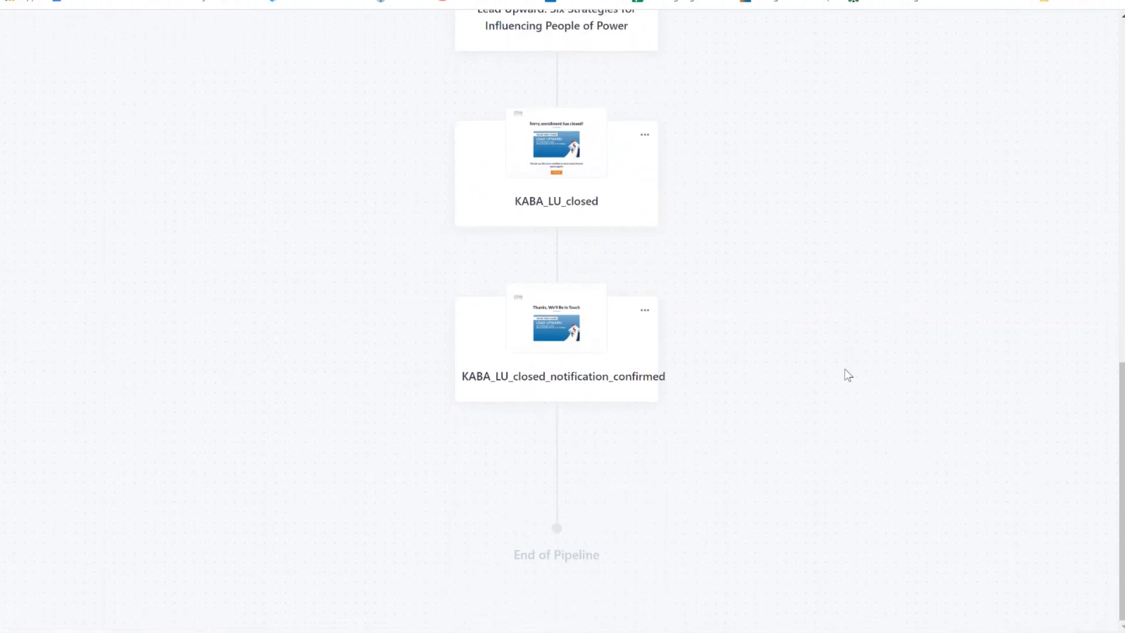
{"action": "scroll", "scroll_direction": "up", "scroll_amount": 3}
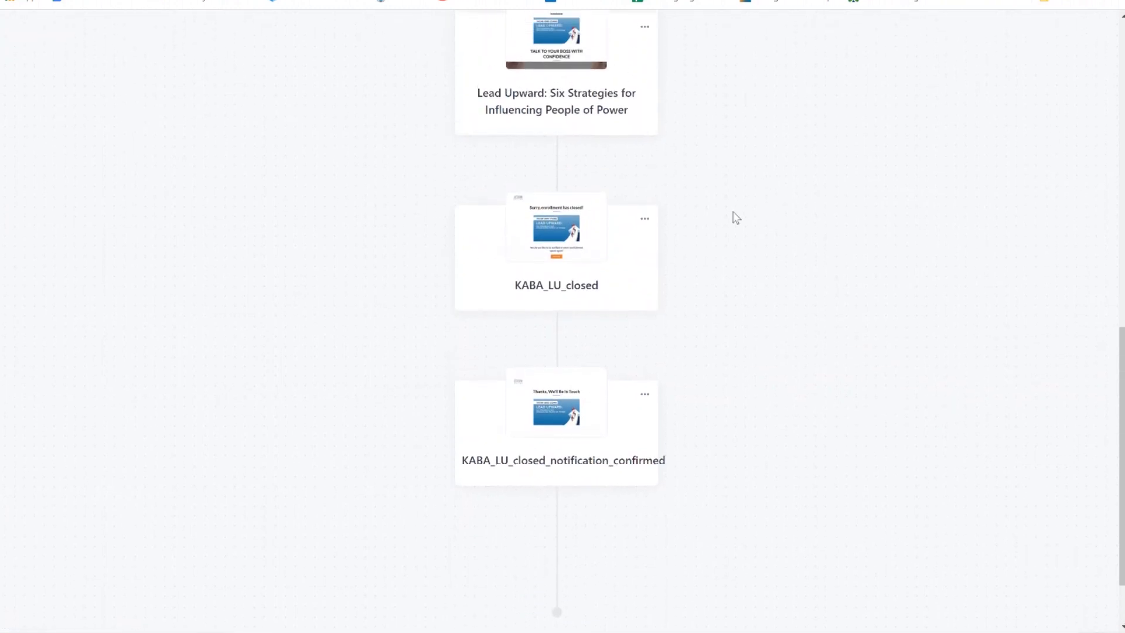
{"action": "mouse_move", "coordinate": [558, 239]}
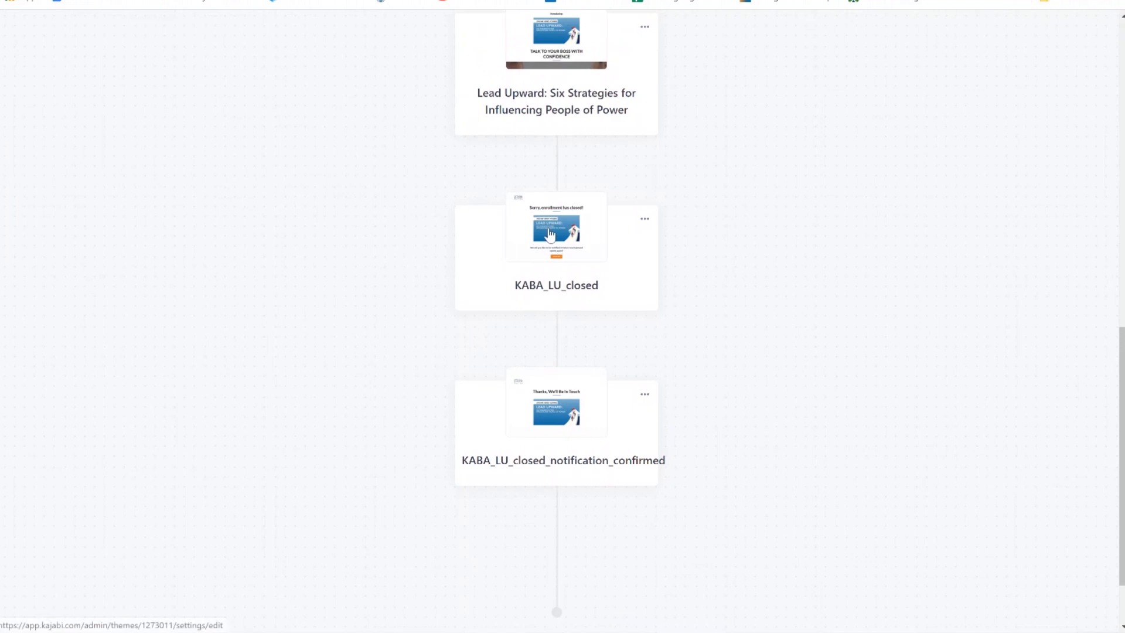
{"action": "scroll", "scroll_direction": "down", "scroll_amount": 3}
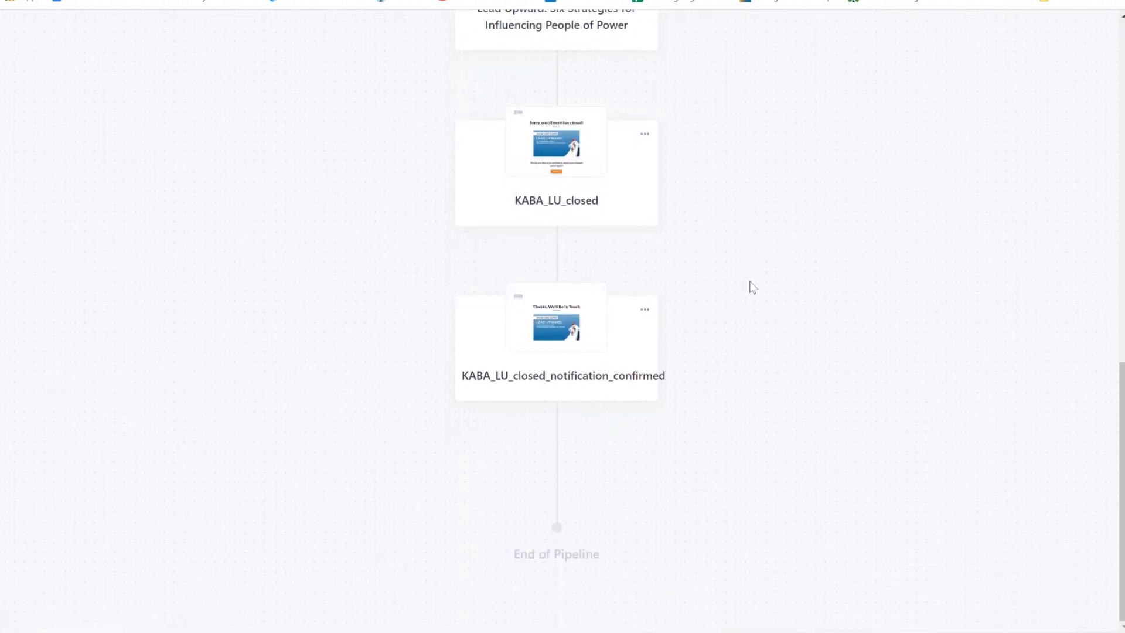
{"action": "mouse_move", "coordinate": [602, 319]}
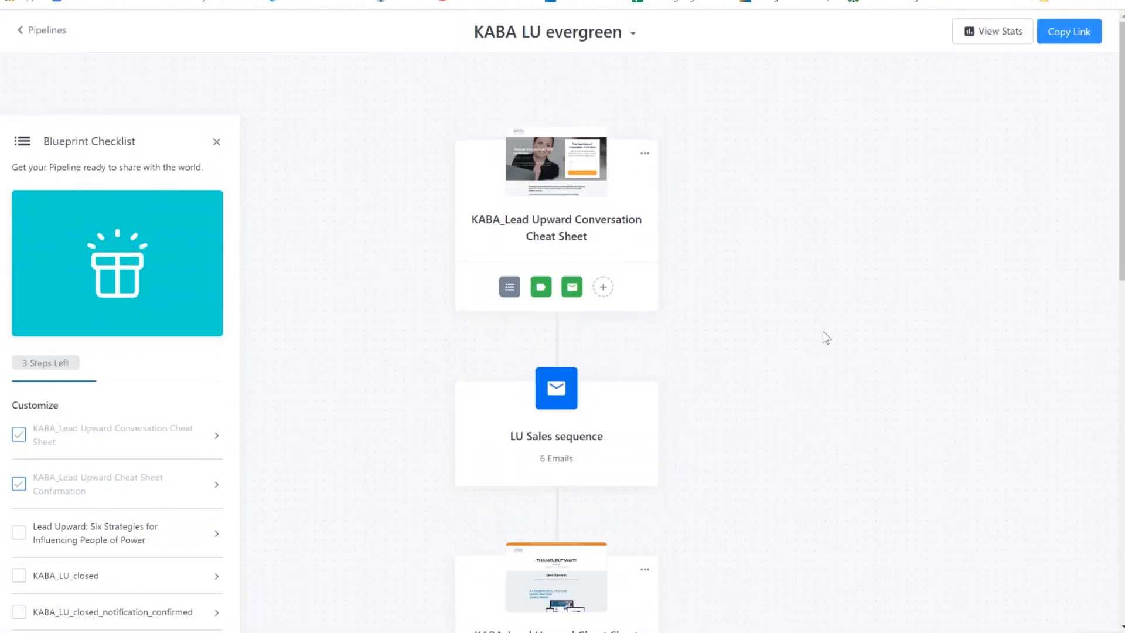
{"action": "mouse_move", "coordinate": [842, 306]}
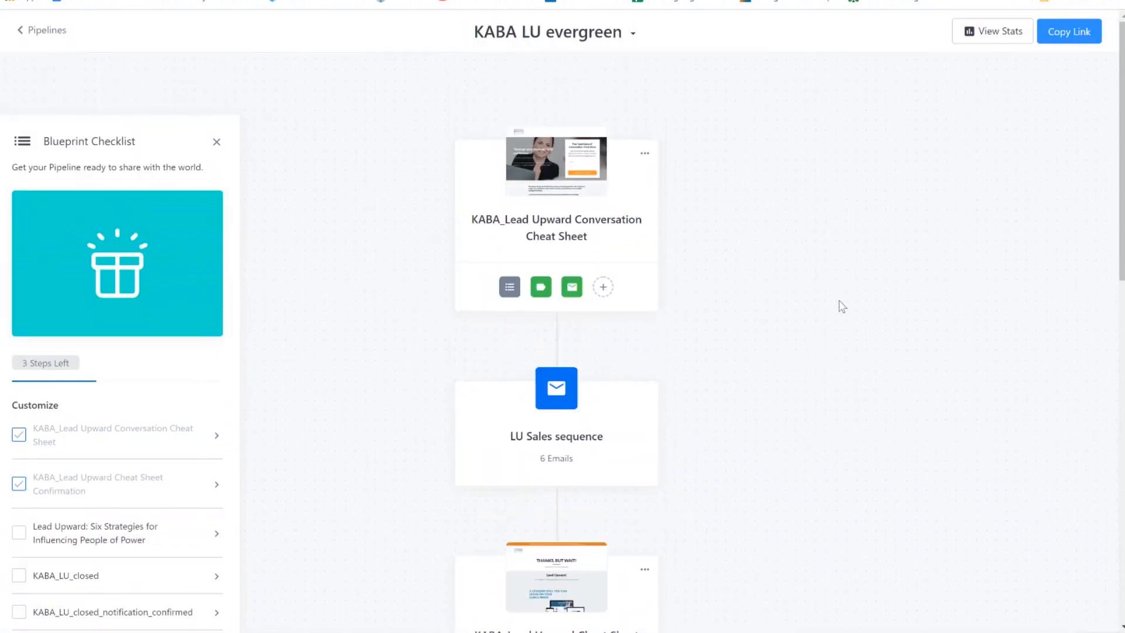
{"action": "scroll", "scroll_direction": "down", "scroll_amount": 3}
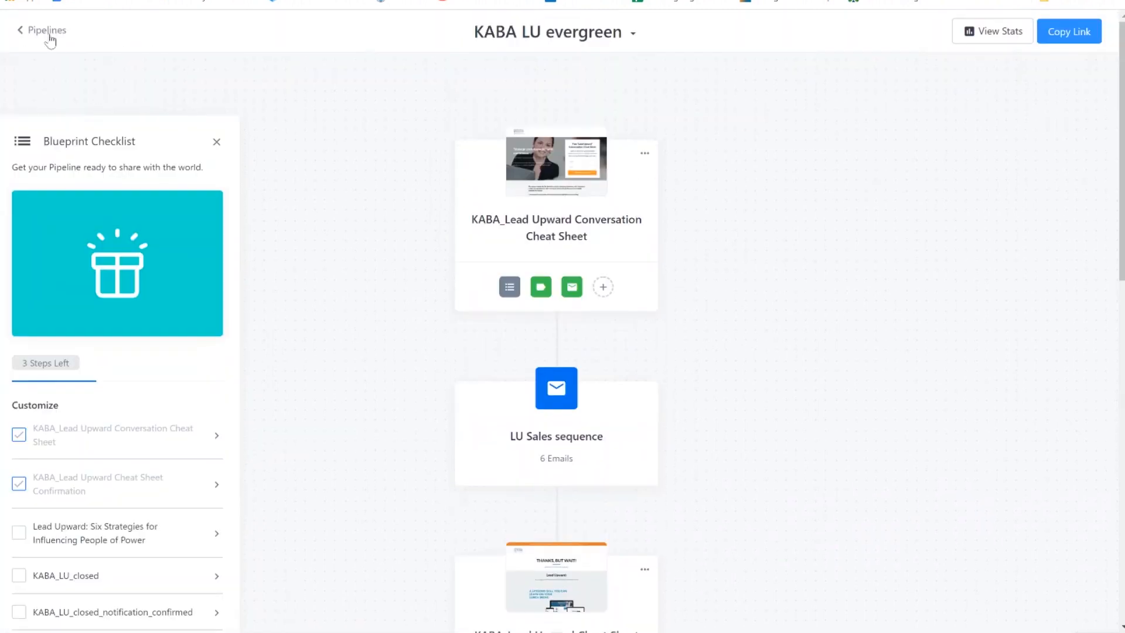
Show the Lead Upward Evergreen Sales Sequence's pipeline pages and scroll to the LU_closed row.
{"action": "left_click", "coordinate": [41, 30]}
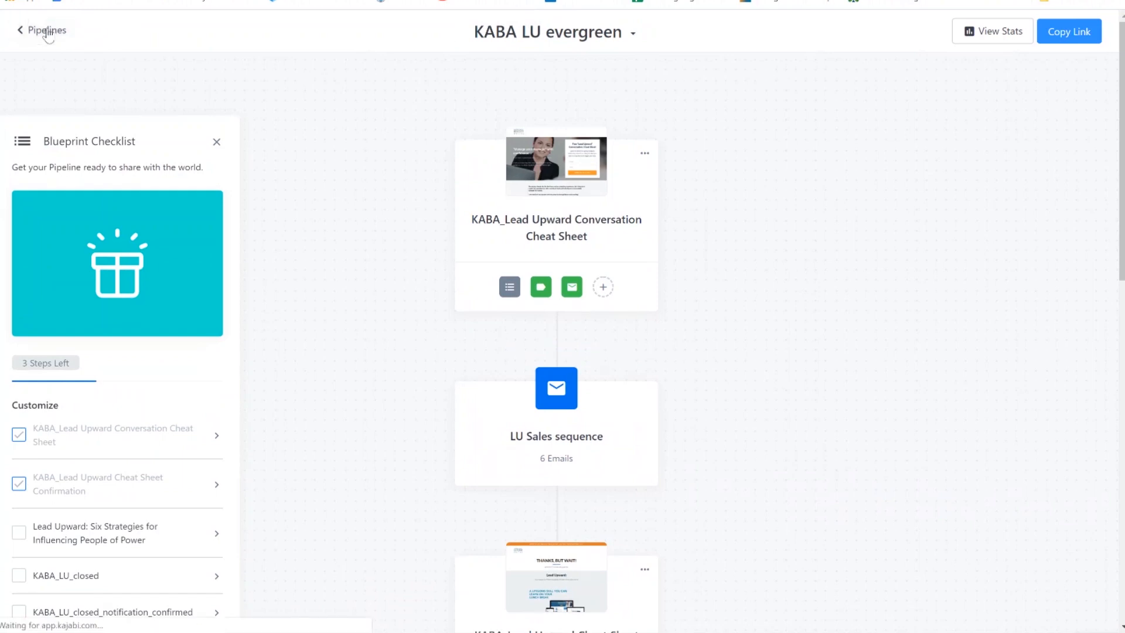
{"action": "left_click", "coordinate": [42, 31]}
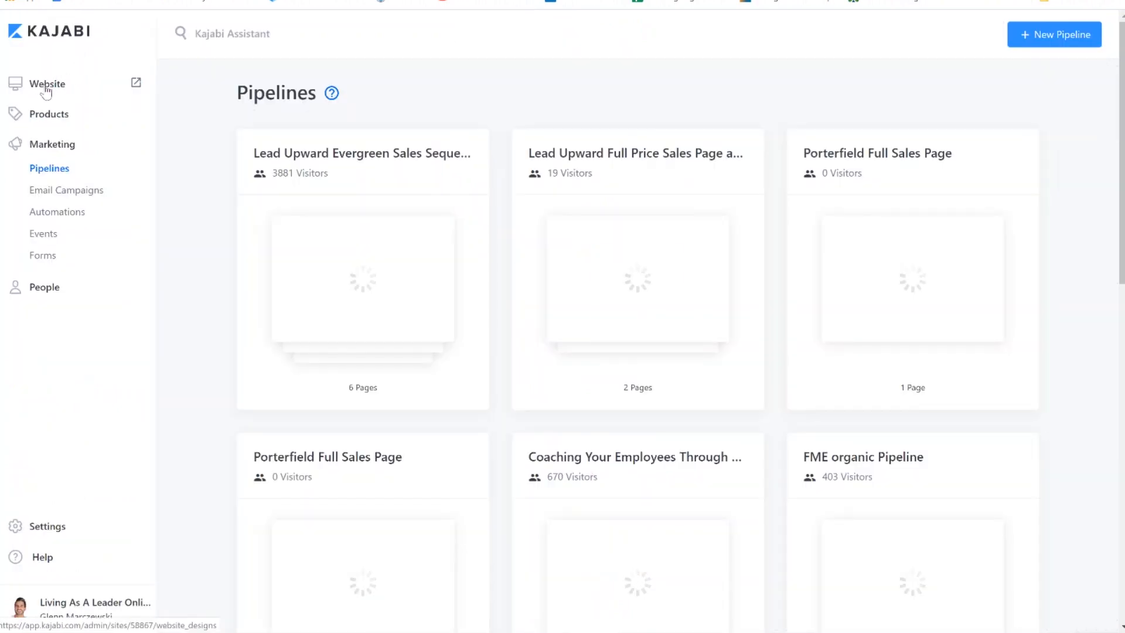
{"action": "left_click", "coordinate": [47, 83]}
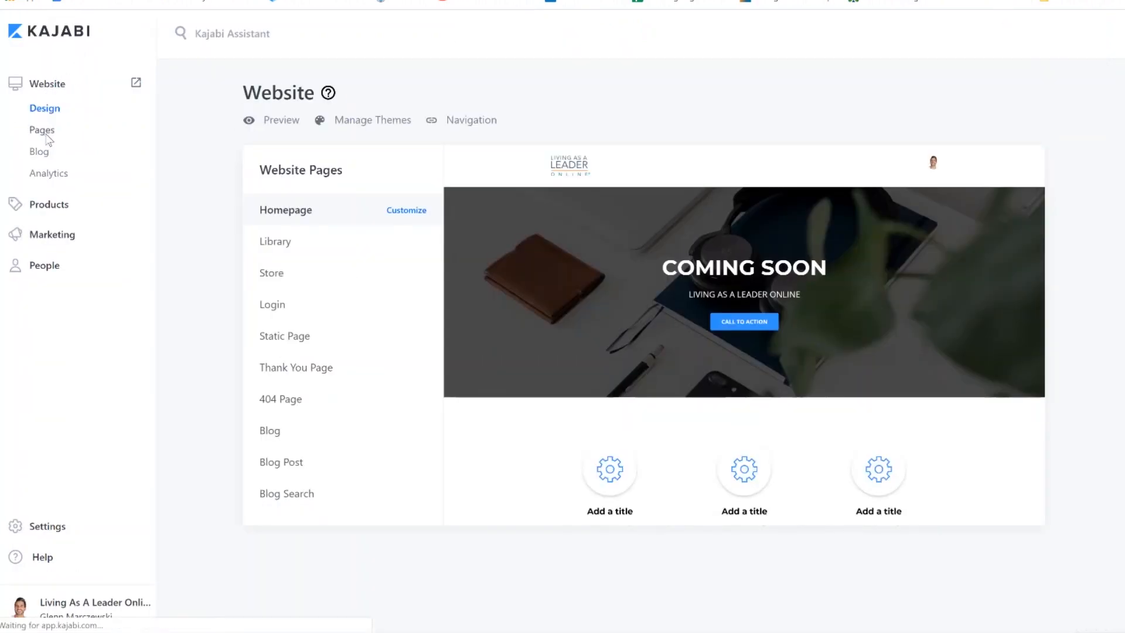
{"action": "left_click", "coordinate": [41, 130]}
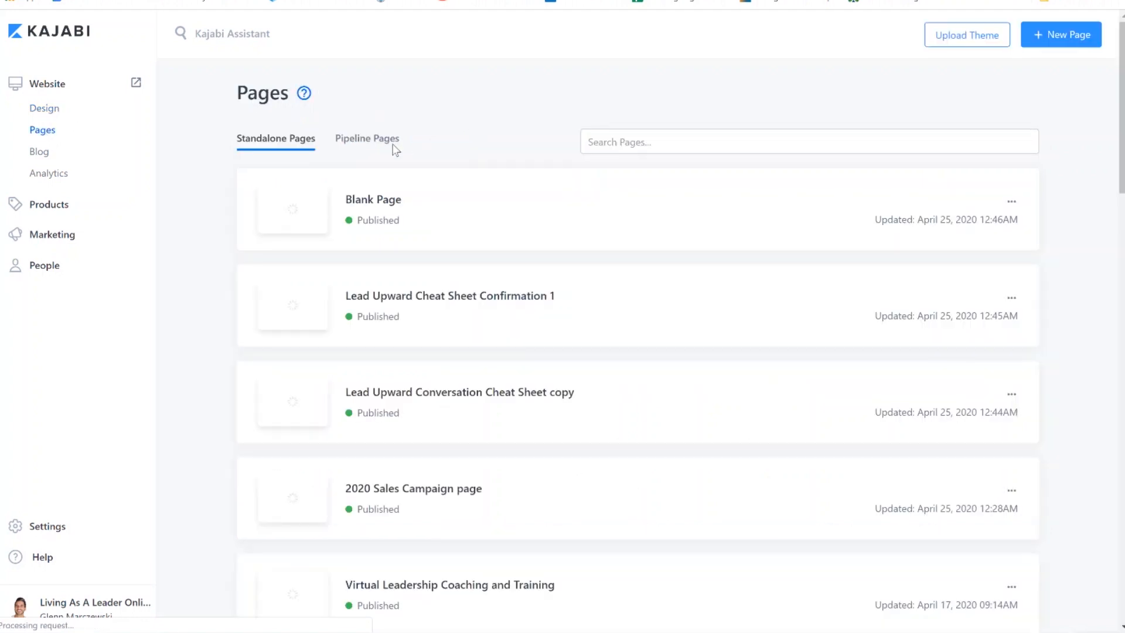
{"action": "left_click", "coordinate": [367, 139]}
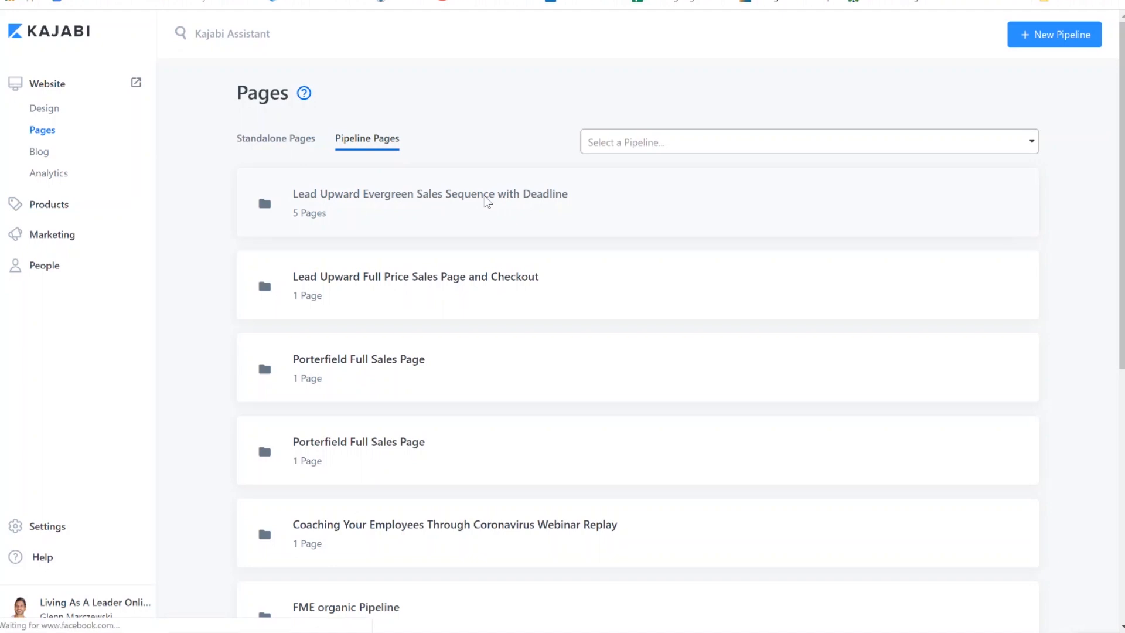
{"action": "left_click", "coordinate": [429, 201]}
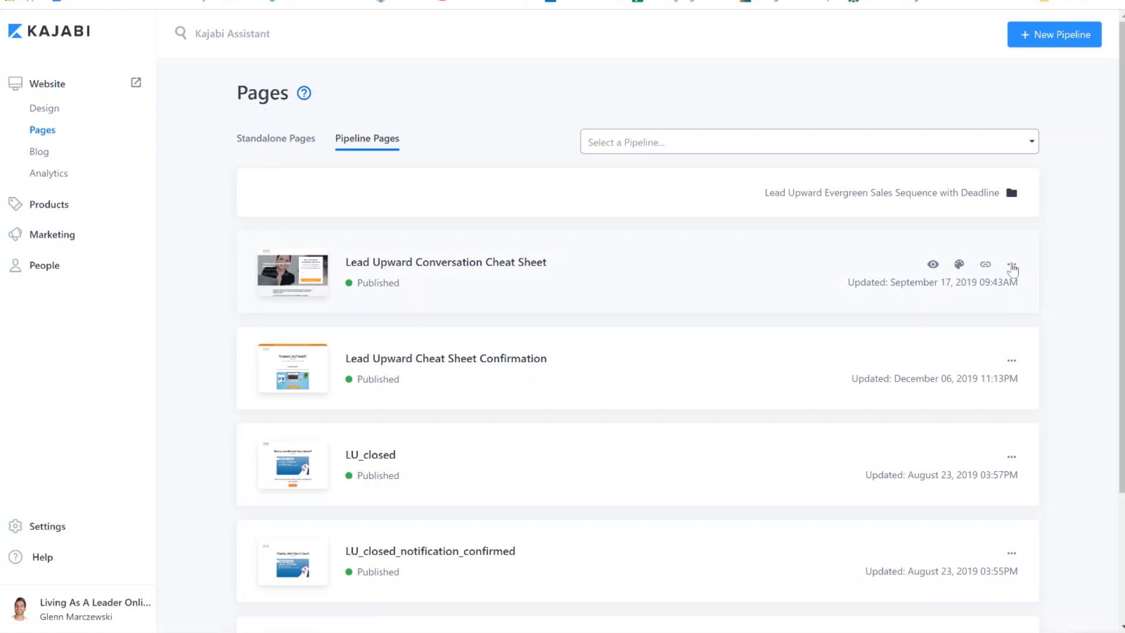
{"action": "scroll", "scroll_direction": "down", "scroll_amount": 3}
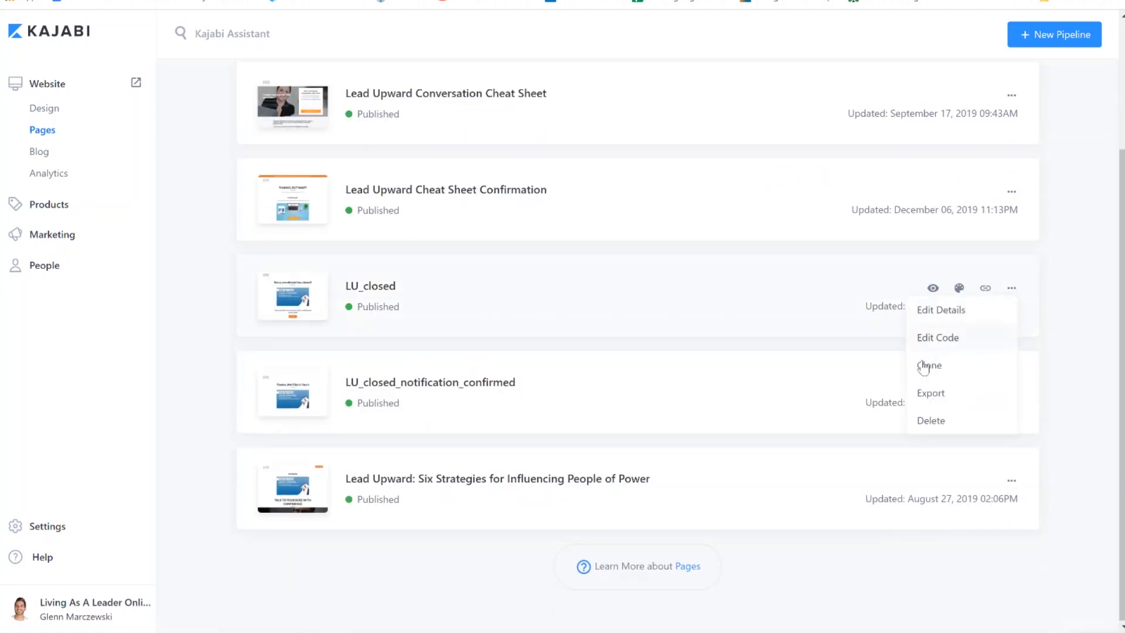
Clone LU_closed into LU_closed 1 and view its Details settings.
{"action": "left_click", "coordinate": [930, 365]}
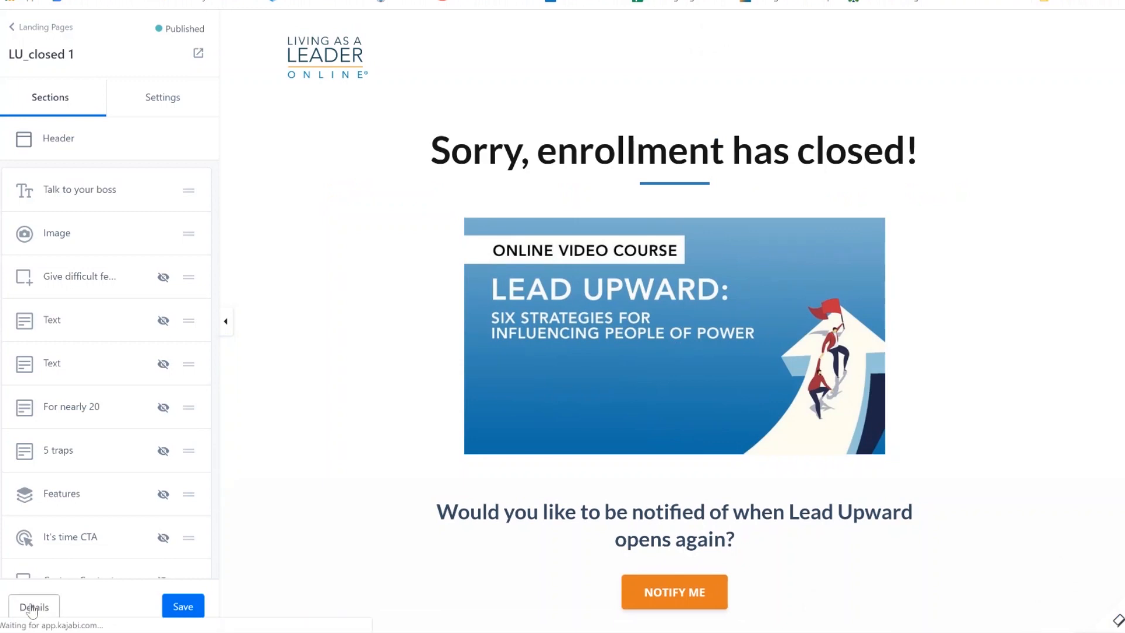
{"action": "left_click", "coordinate": [34, 607]}
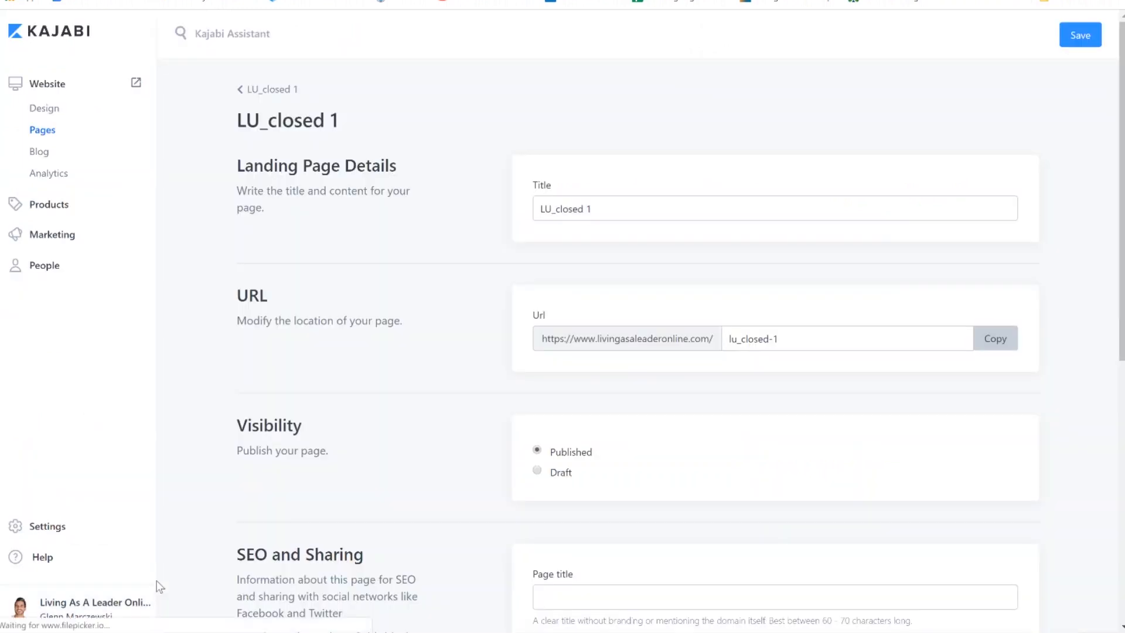
Retitle the copy 'LU Is now closed', set URL slug lu_is_closed, and save.
{"action": "scroll", "scroll_direction": "down", "scroll_amount": 3}
{"action": "type", "text": "LU"}
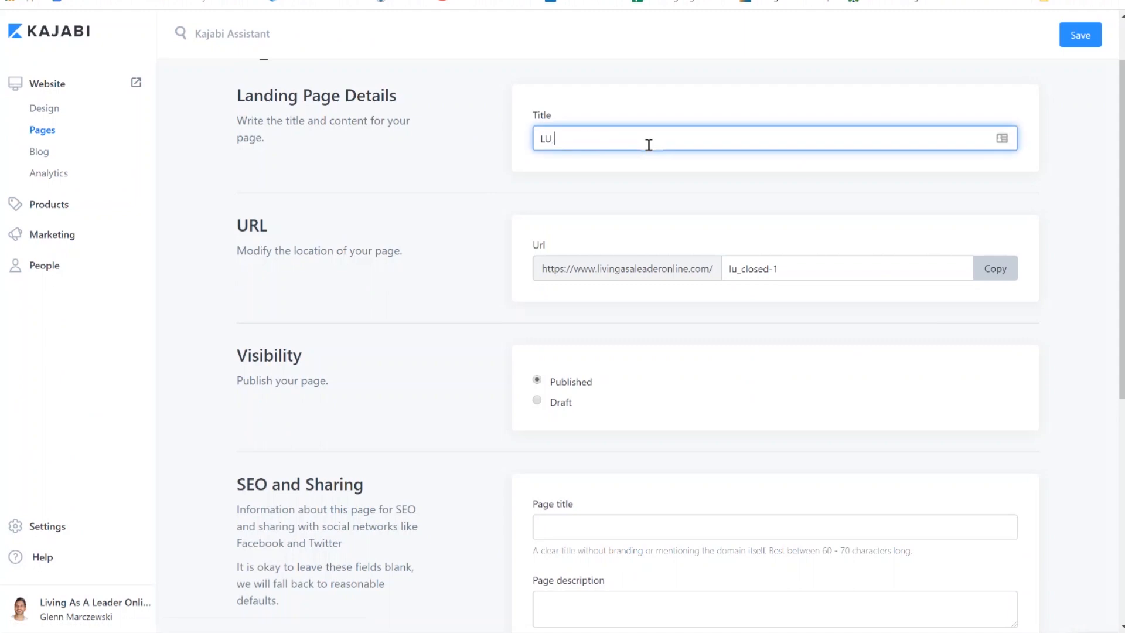
{"action": "type", "text": "Is now"}
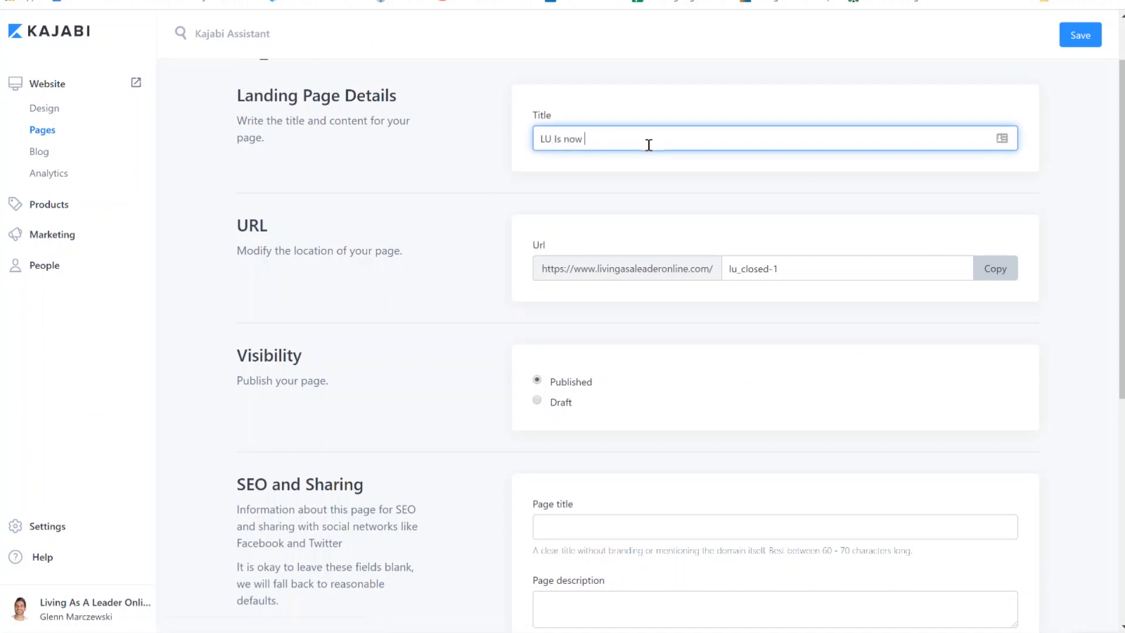
{"action": "type", "text": "cloe"}
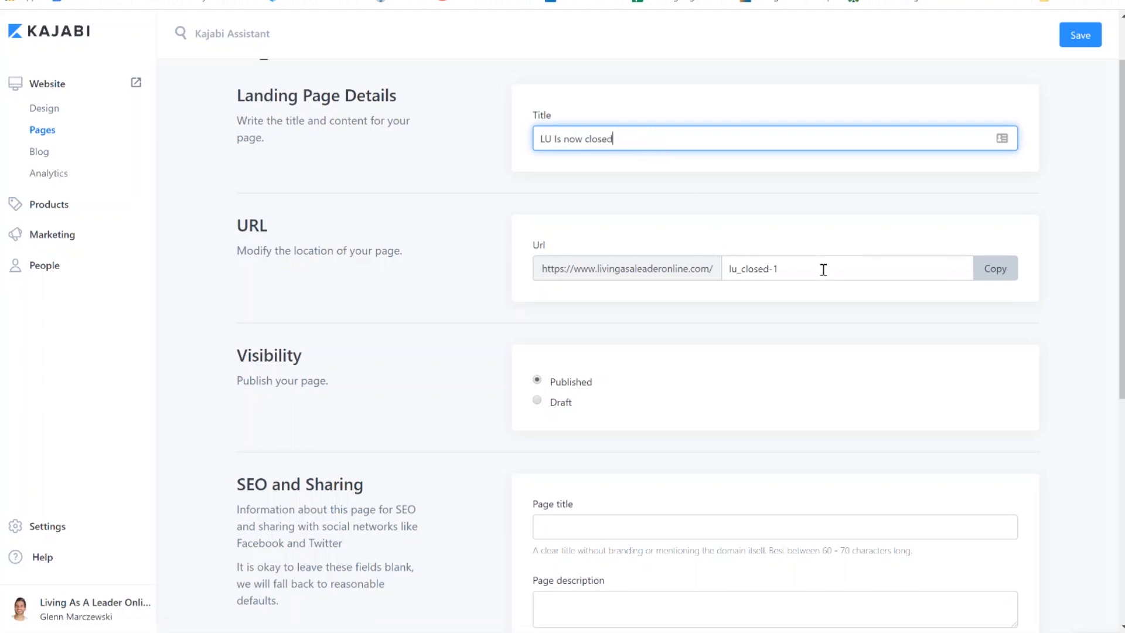
{"action": "triple_click", "coordinate": [775, 268]}
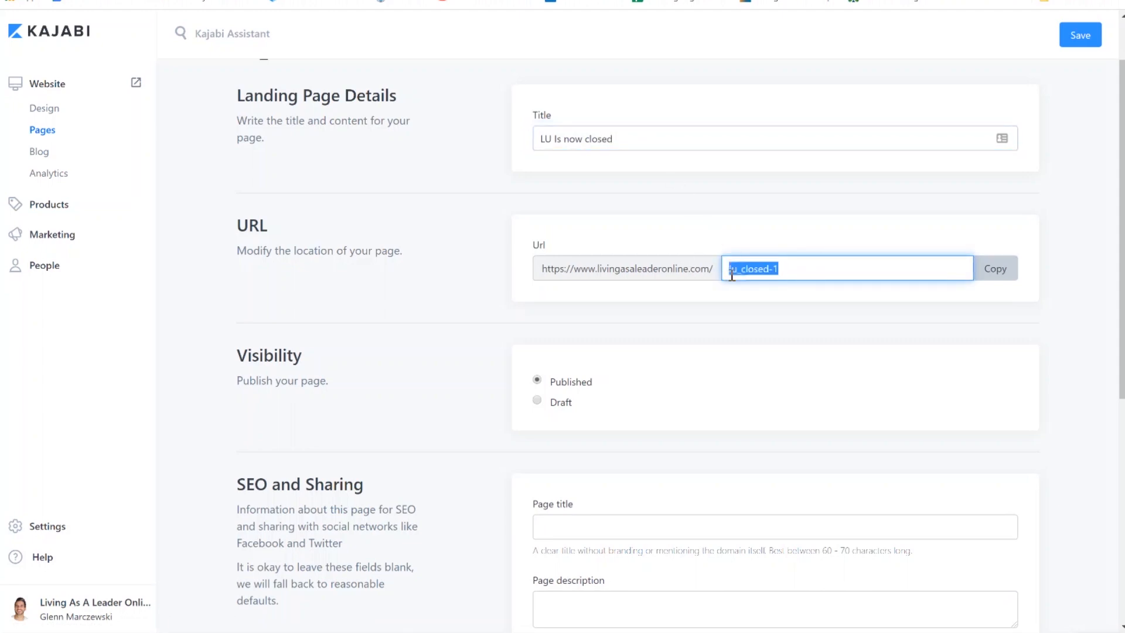
{"action": "type", "text": "lu_is_closed-"}
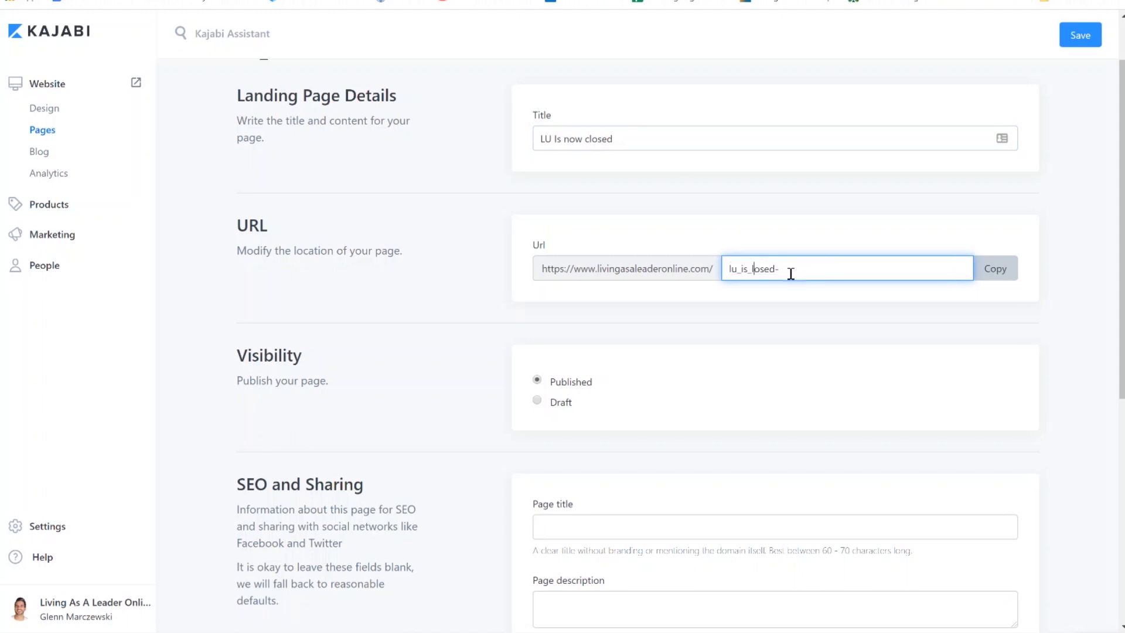
{"action": "type", "text": "c"}
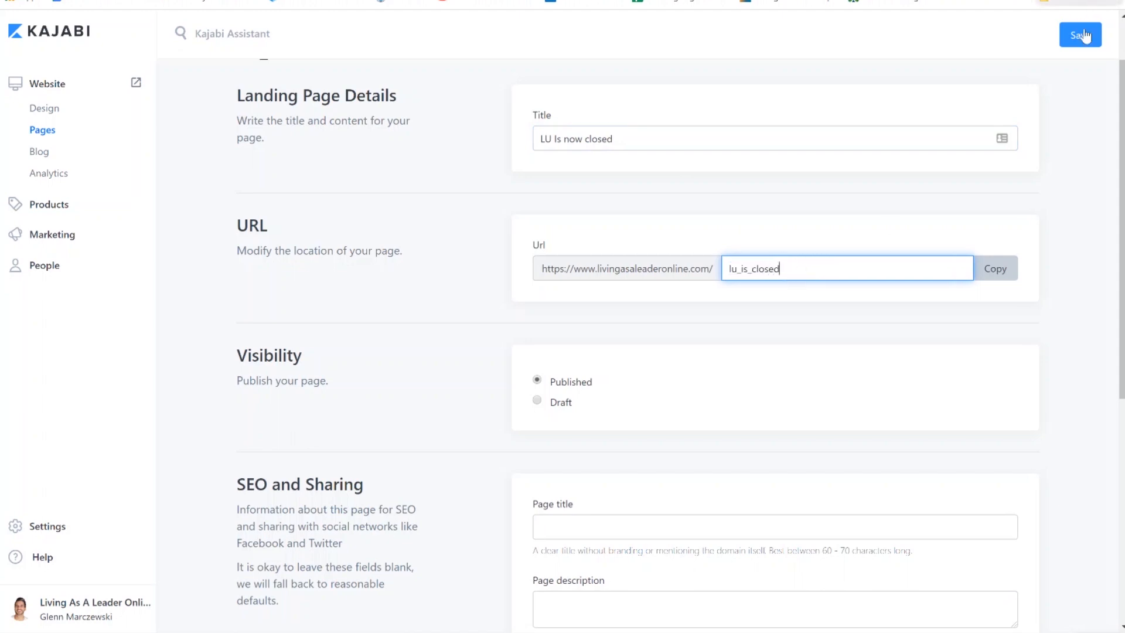
{"action": "left_click", "coordinate": [1080, 35]}
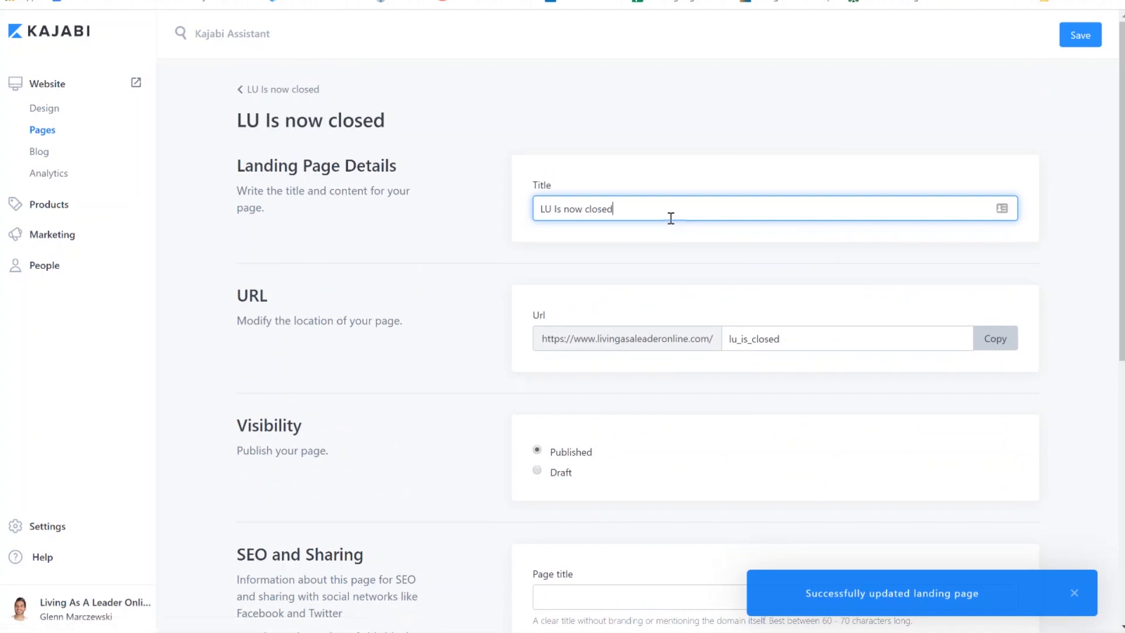
{"action": "mouse_move", "coordinate": [653, 172]}
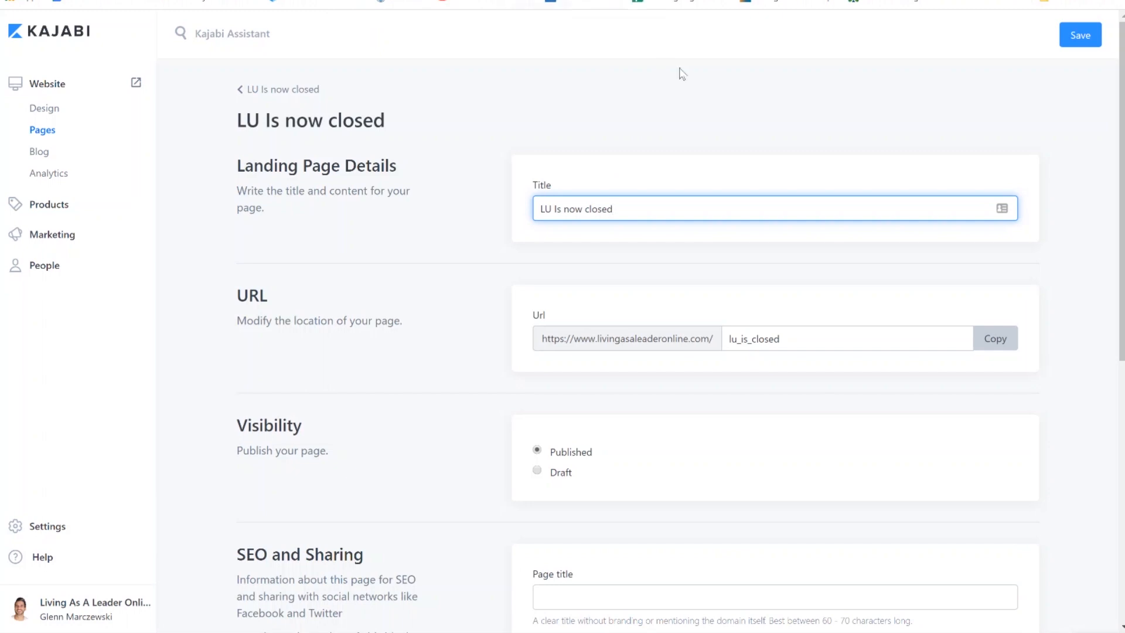
{"action": "mouse_move", "coordinate": [709, 141]}
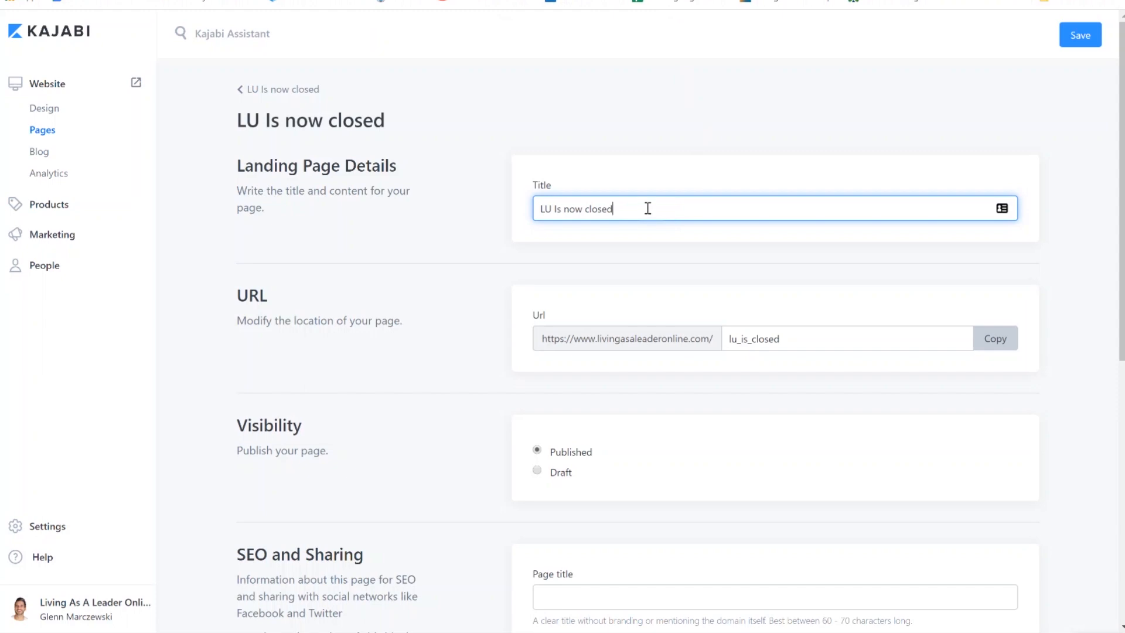
Set the SEO page title to 'LU is now closed', save, and return to Pages.
{"action": "left_click", "coordinate": [847, 338]}
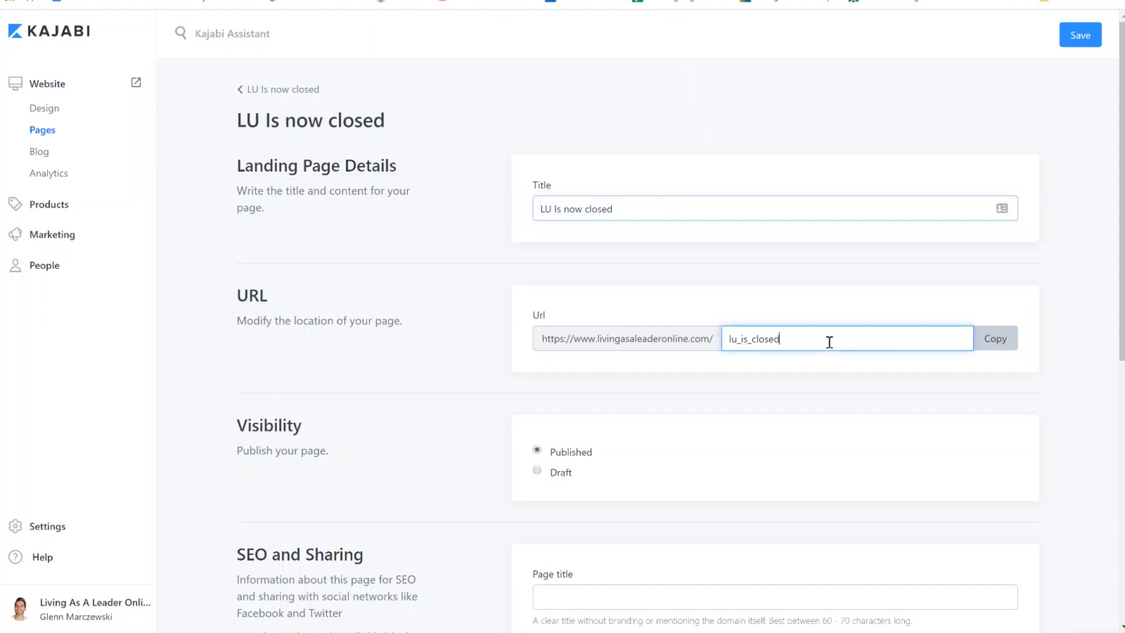
{"action": "scroll", "scroll_direction": "down", "scroll_amount": 3}
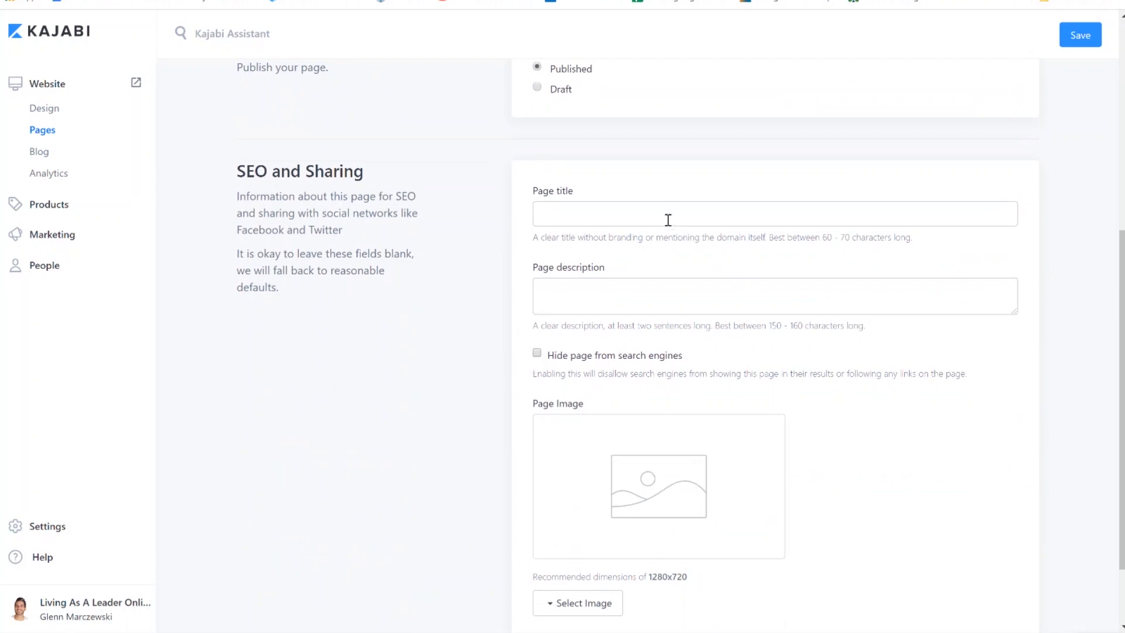
{"action": "scroll", "scroll_direction": "up", "scroll_amount": 3}
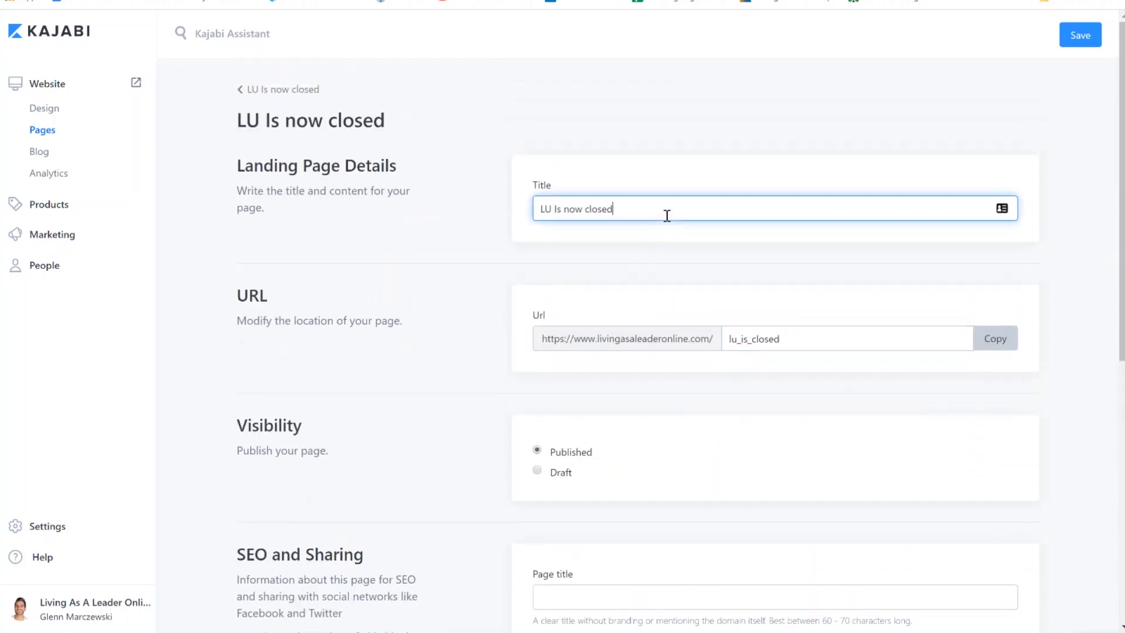
{"action": "type", "text": "sales p"}
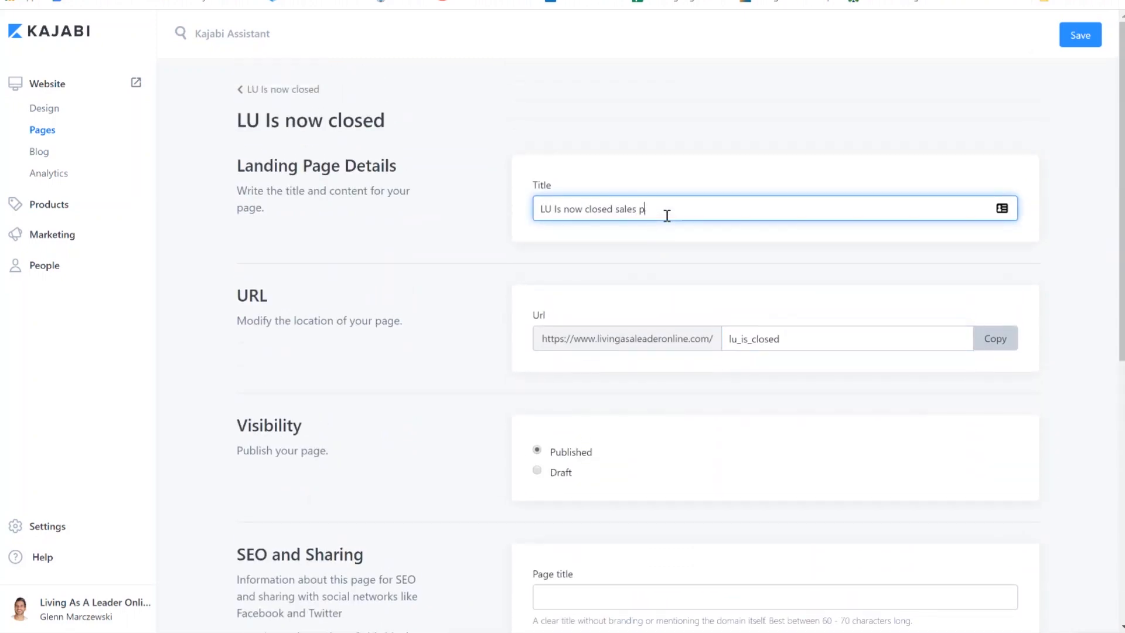
{"action": "scroll", "scroll_direction": "down", "scroll_amount": 3}
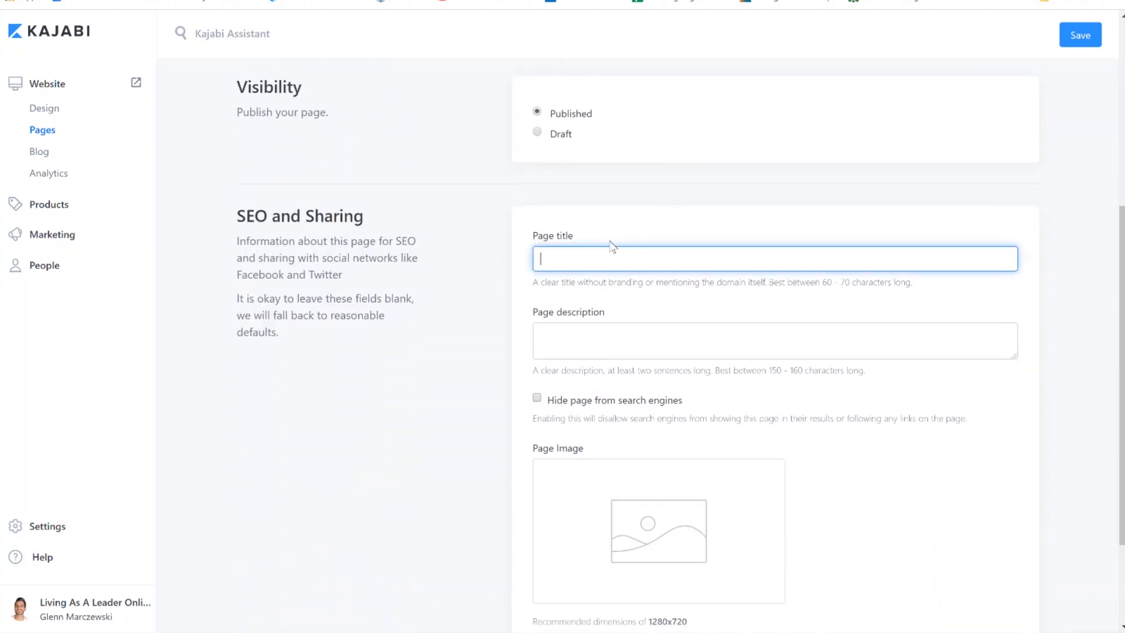
{"action": "type", "text": "LU"}
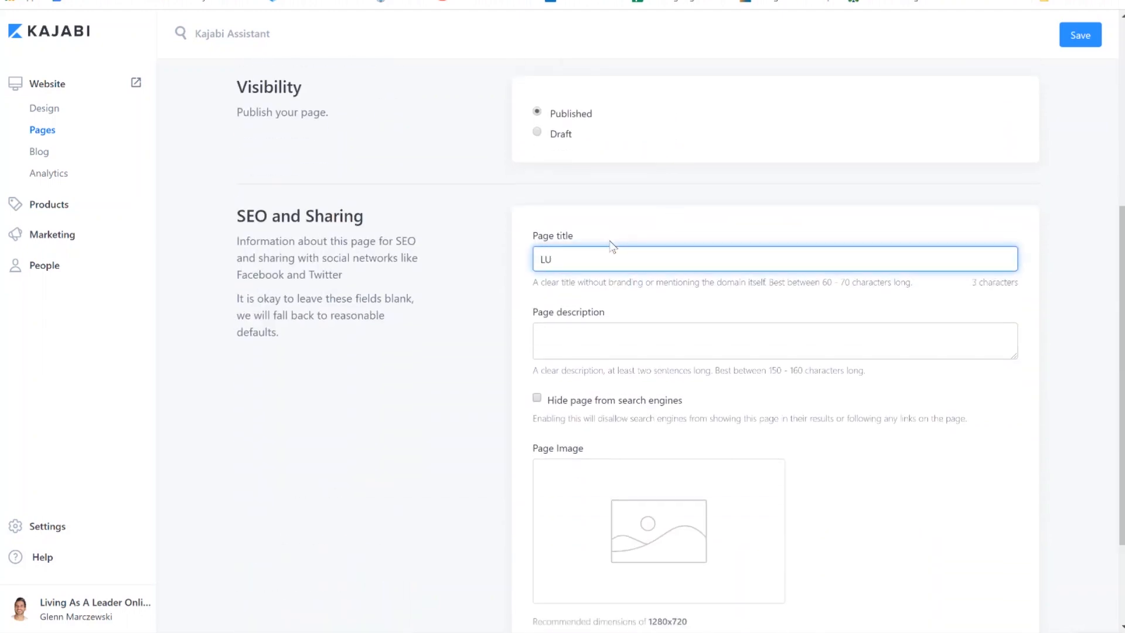
{"action": "type", "text": "is"}
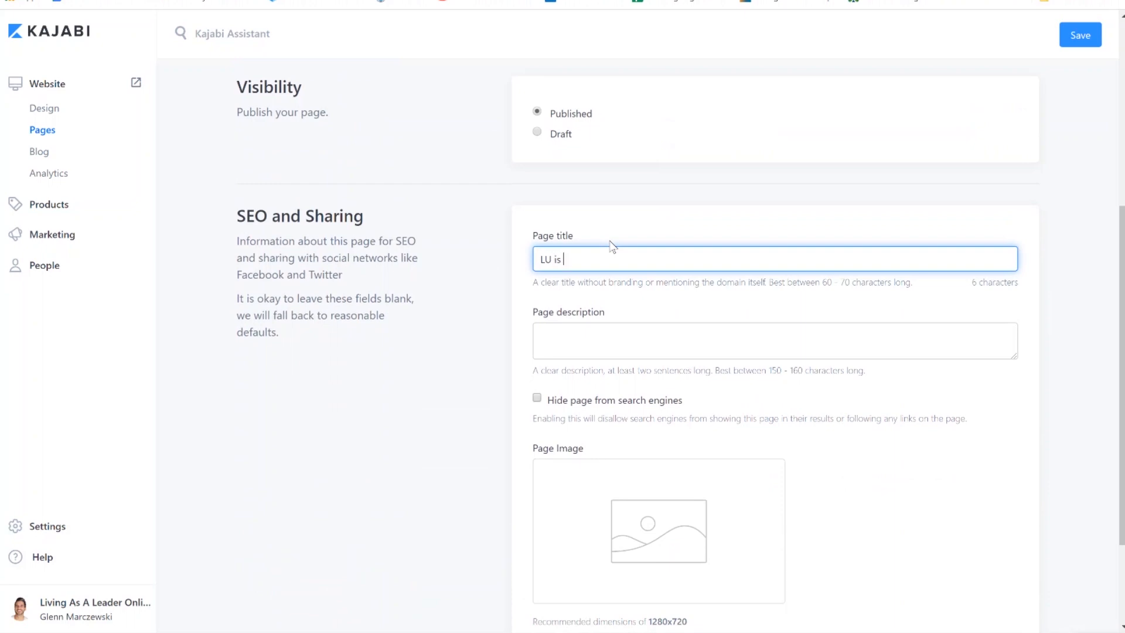
{"action": "type", "text": "now closed"}
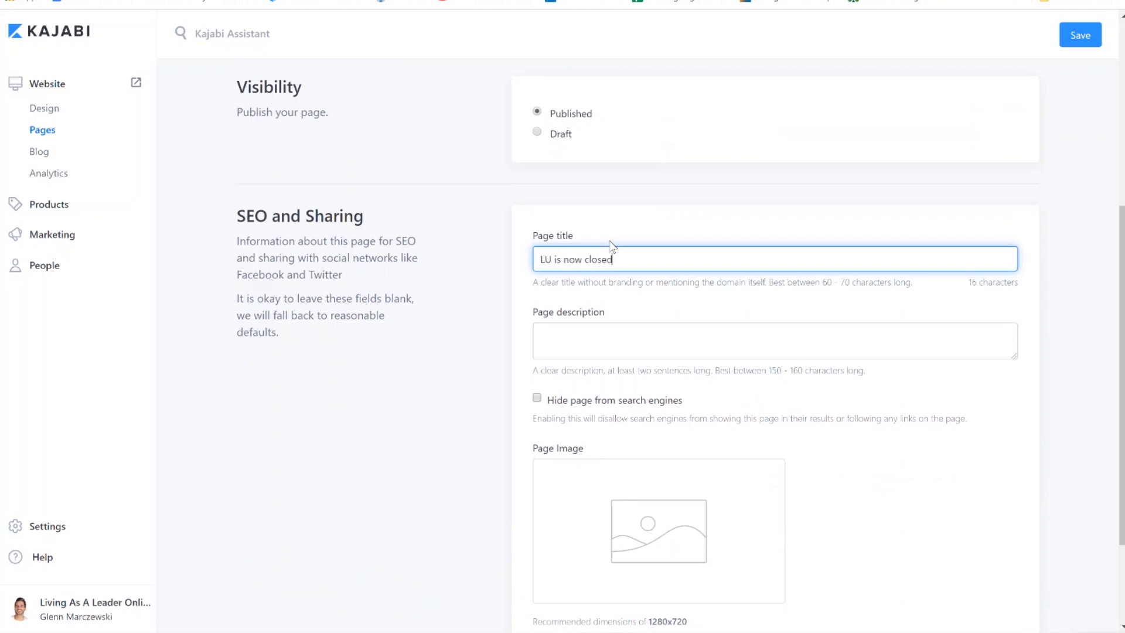
{"action": "scroll", "scroll_direction": "up", "scroll_amount": 3}
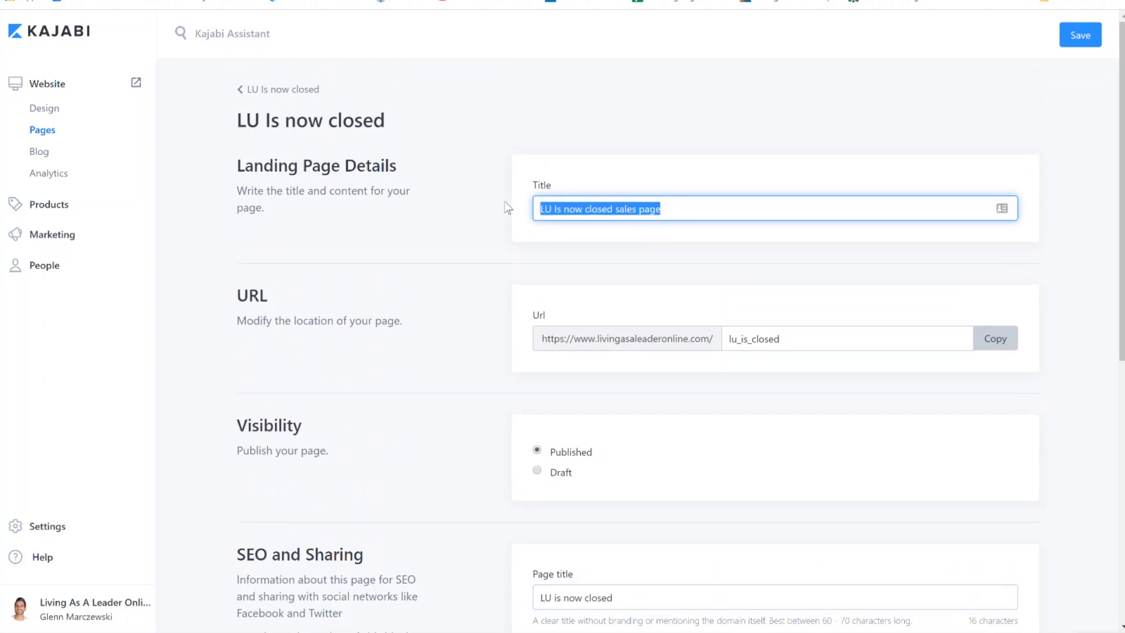
{"action": "scroll", "scroll_direction": "down", "scroll_amount": 3}
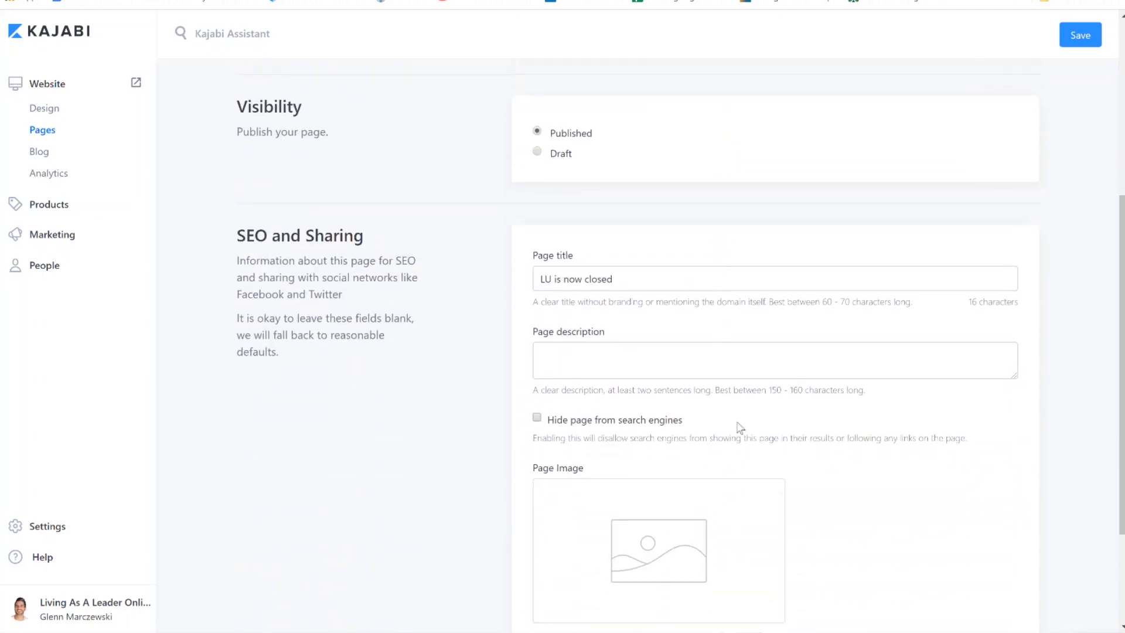
{"action": "scroll", "scroll_direction": "up", "scroll_amount": 3}
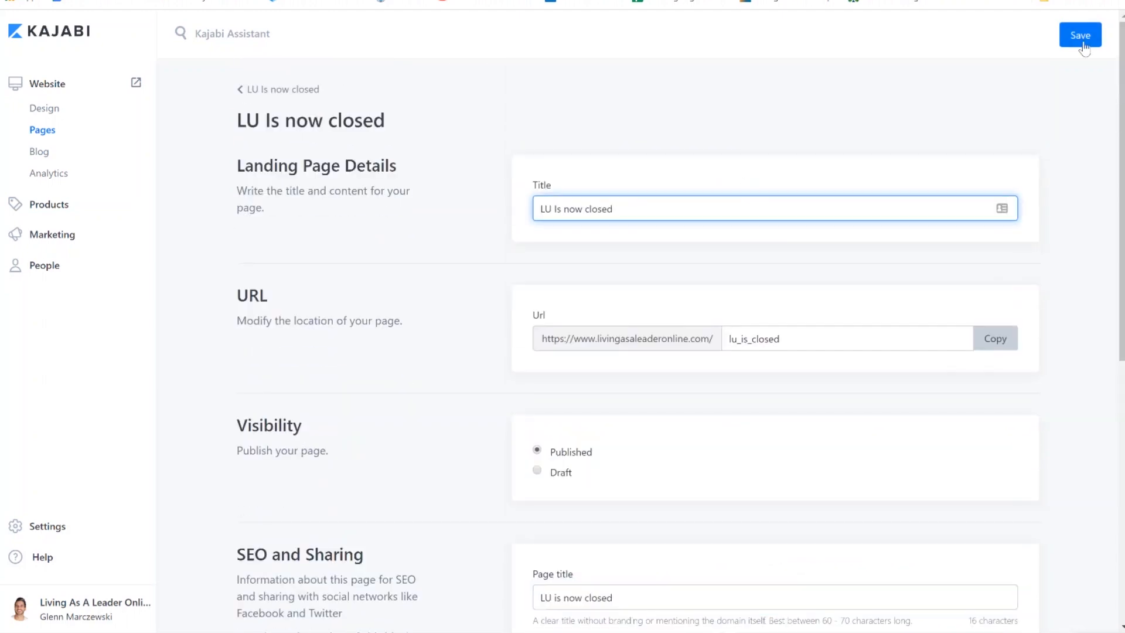
{"action": "left_click", "coordinate": [1080, 34]}
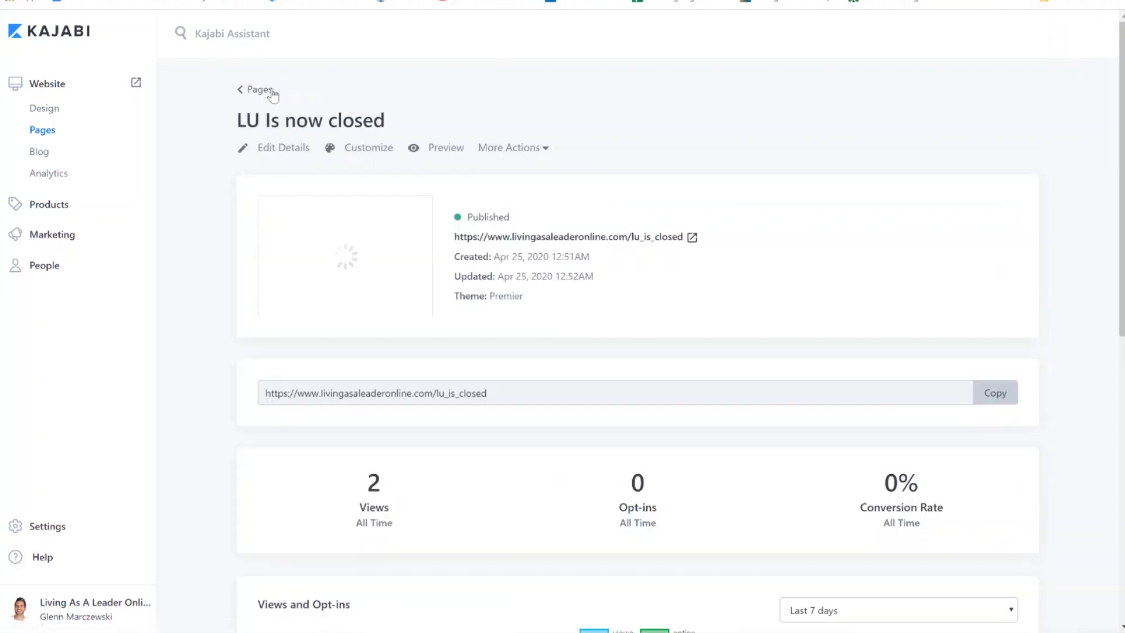
{"action": "left_click", "coordinate": [255, 89]}
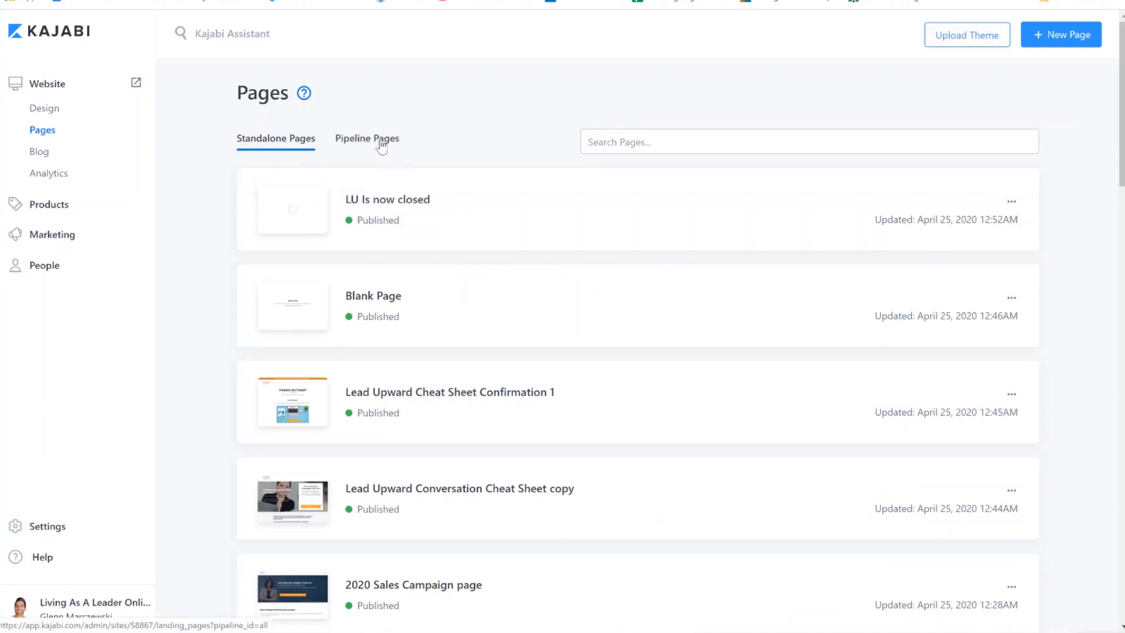
Clone the Lead Upward: Six Strategies for Influencing People of Power pipeline page.
{"action": "left_click", "coordinate": [367, 137]}
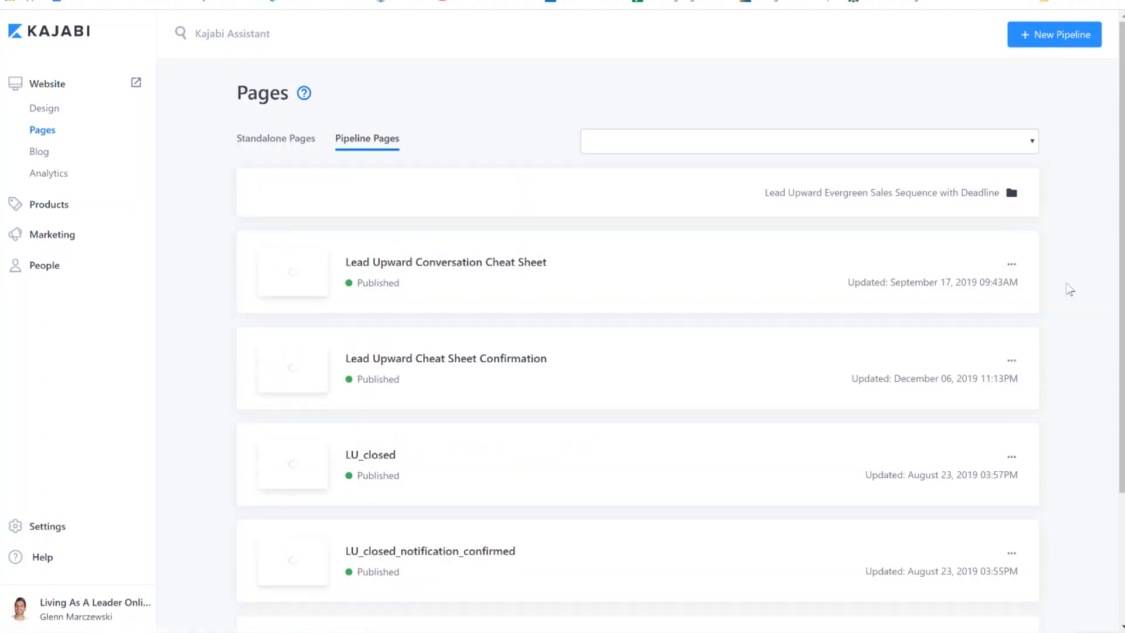
{"action": "scroll", "scroll_direction": "down", "scroll_amount": 3}
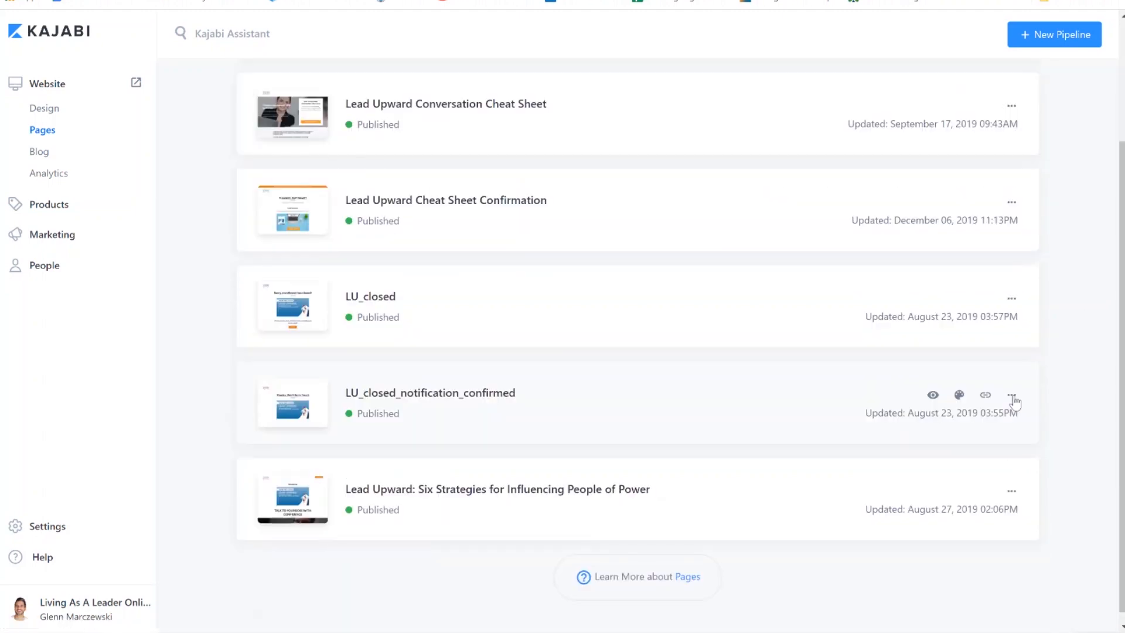
{"action": "left_click", "coordinate": [1013, 395]}
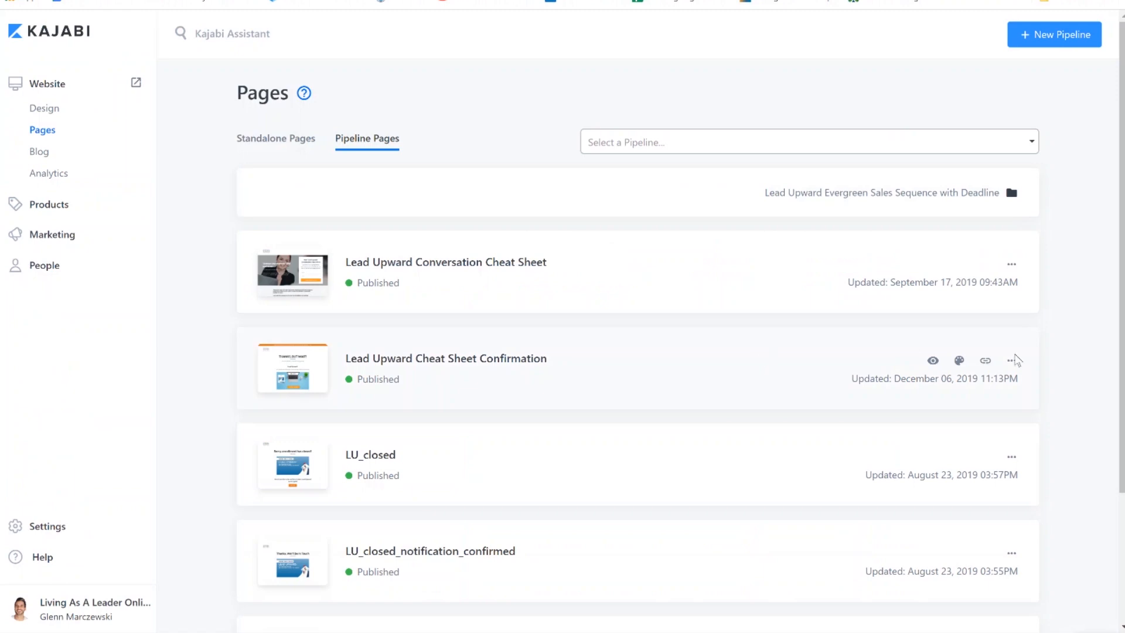
{"action": "scroll", "scroll_direction": "down", "scroll_amount": 3}
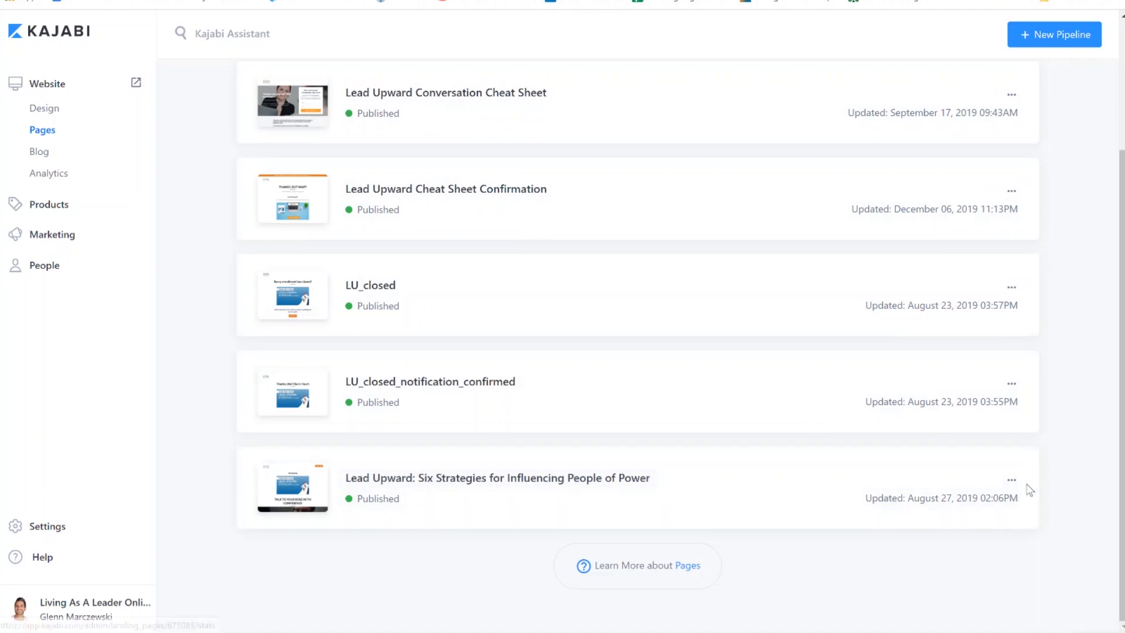
{"action": "left_click", "coordinate": [1012, 480]}
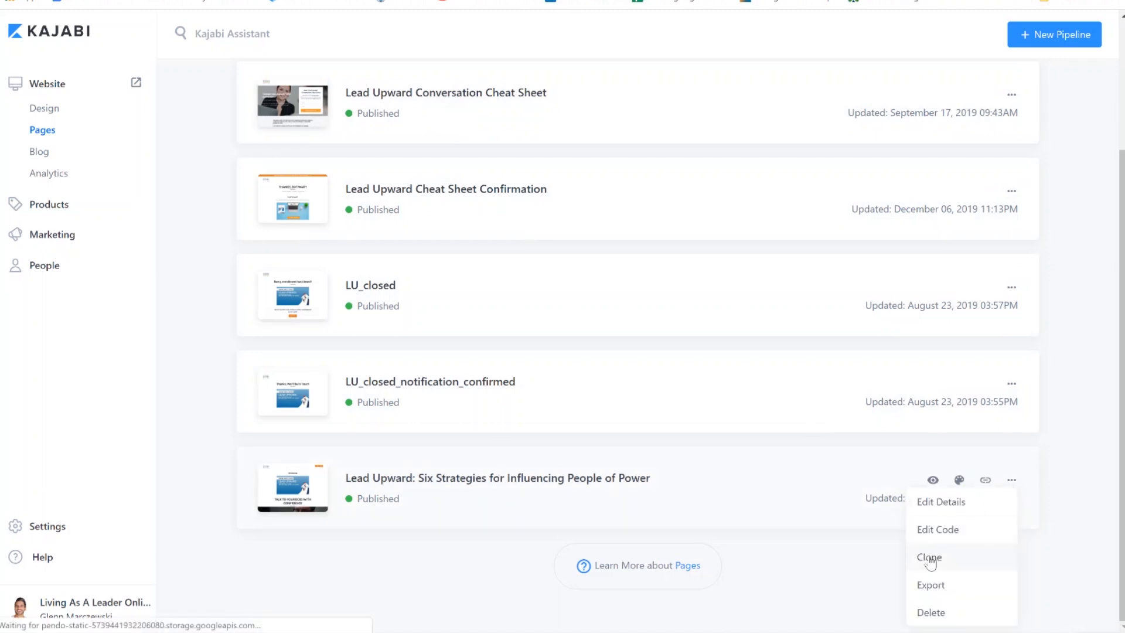
{"action": "left_click", "coordinate": [940, 502]}
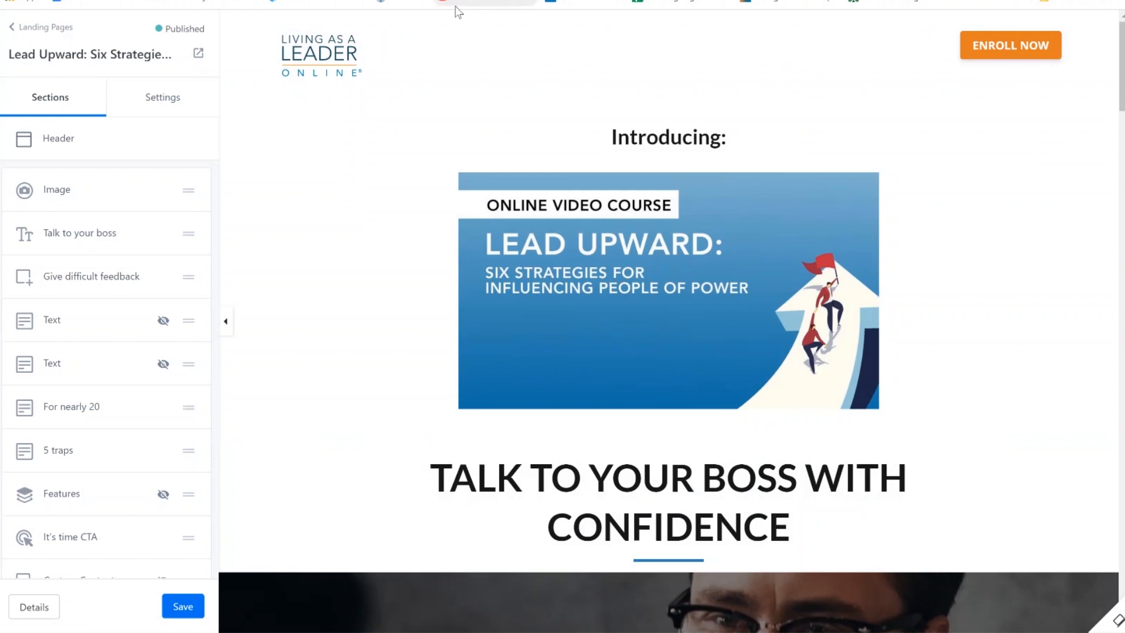
{"action": "mouse_move", "coordinate": [42, 28]}
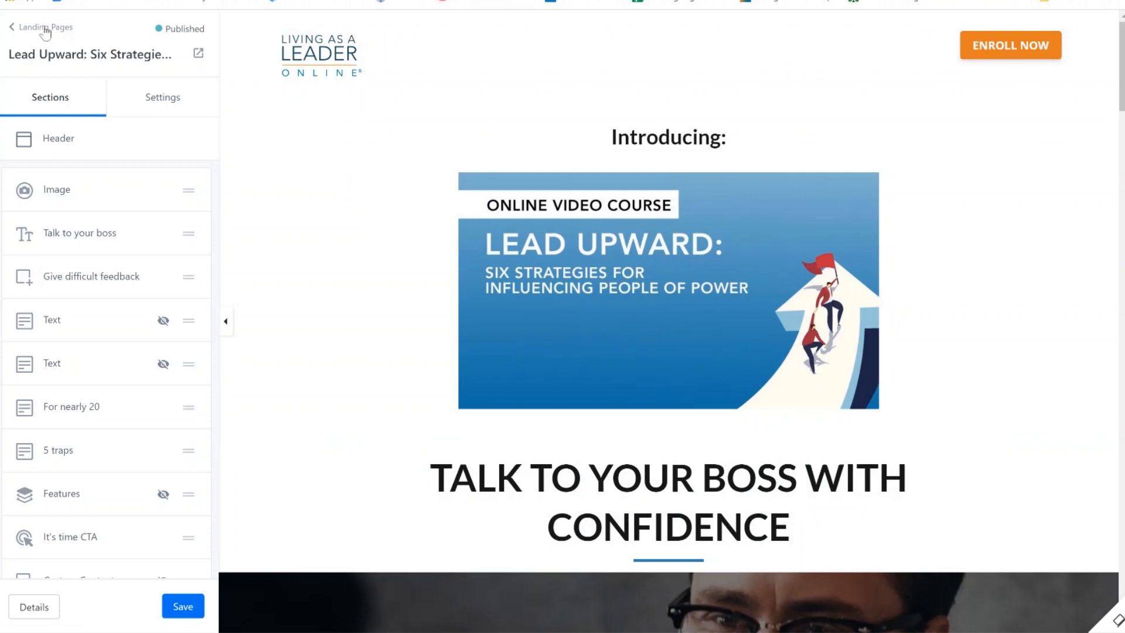
Exit the cloned page's editor back to the Pipeline Pages overview.
{"action": "left_click", "coordinate": [183, 605]}
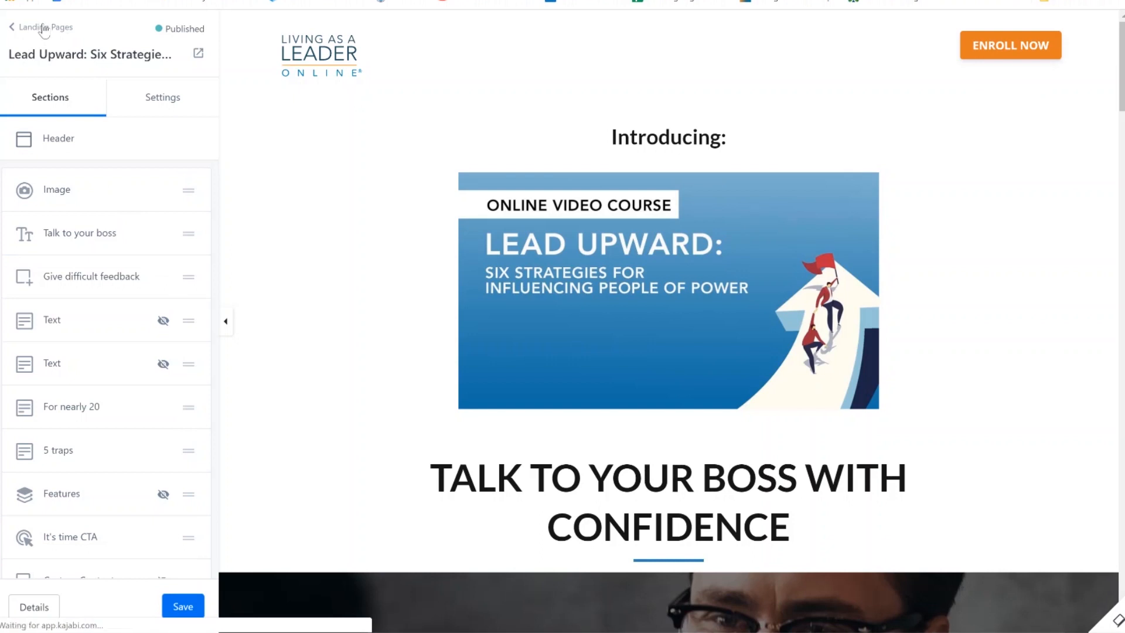
{"action": "left_click", "coordinate": [45, 28]}
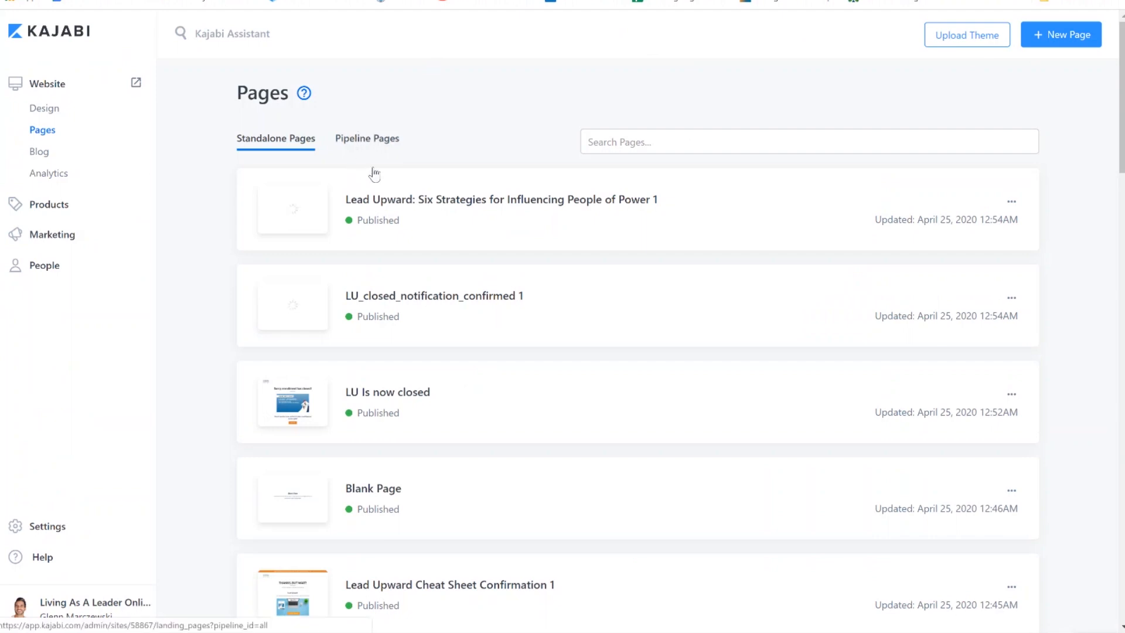
{"action": "left_click", "coordinate": [367, 137]}
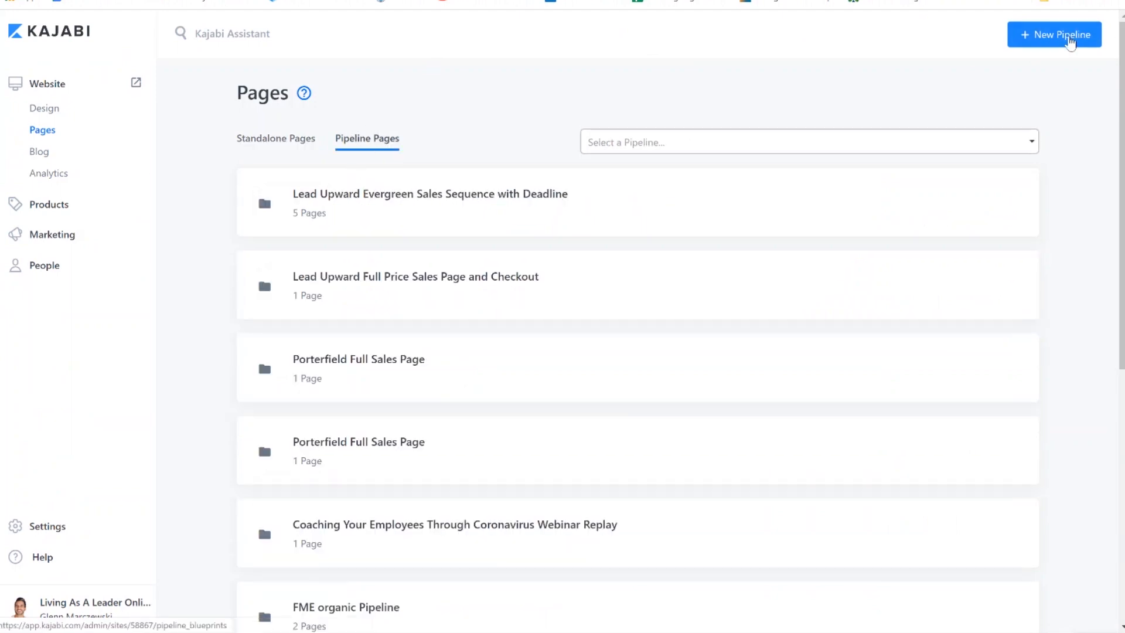
Generate a new pipeline from the Blank blueprint named 'LU Pipeline copy'.
{"action": "left_click", "coordinate": [1055, 35]}
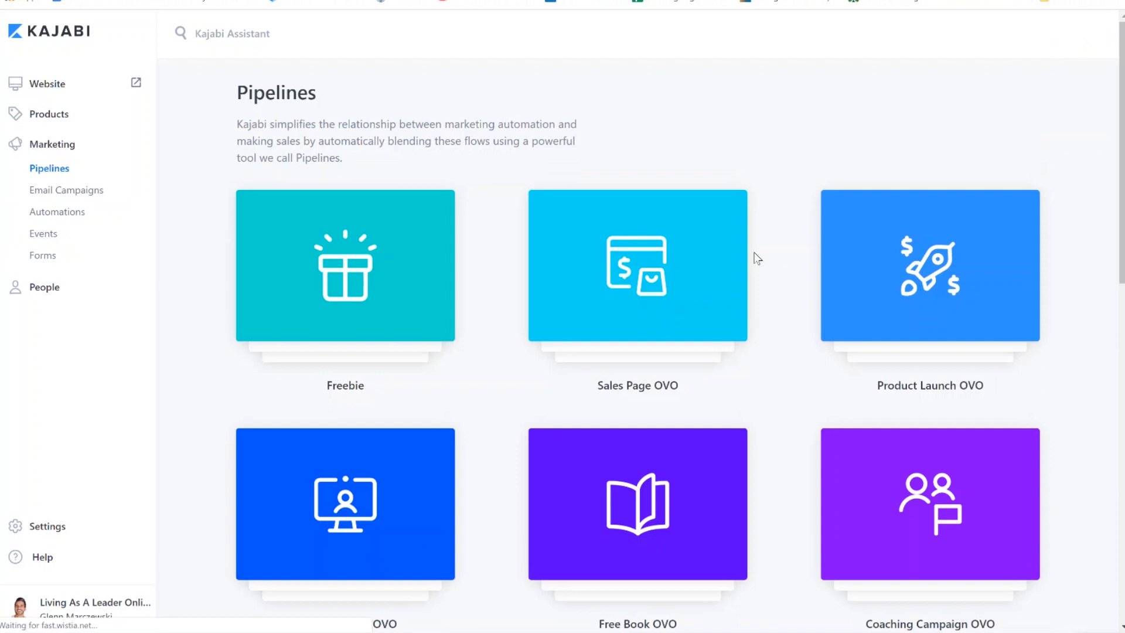
{"action": "scroll", "scroll_direction": "down", "scroll_amount": 3}
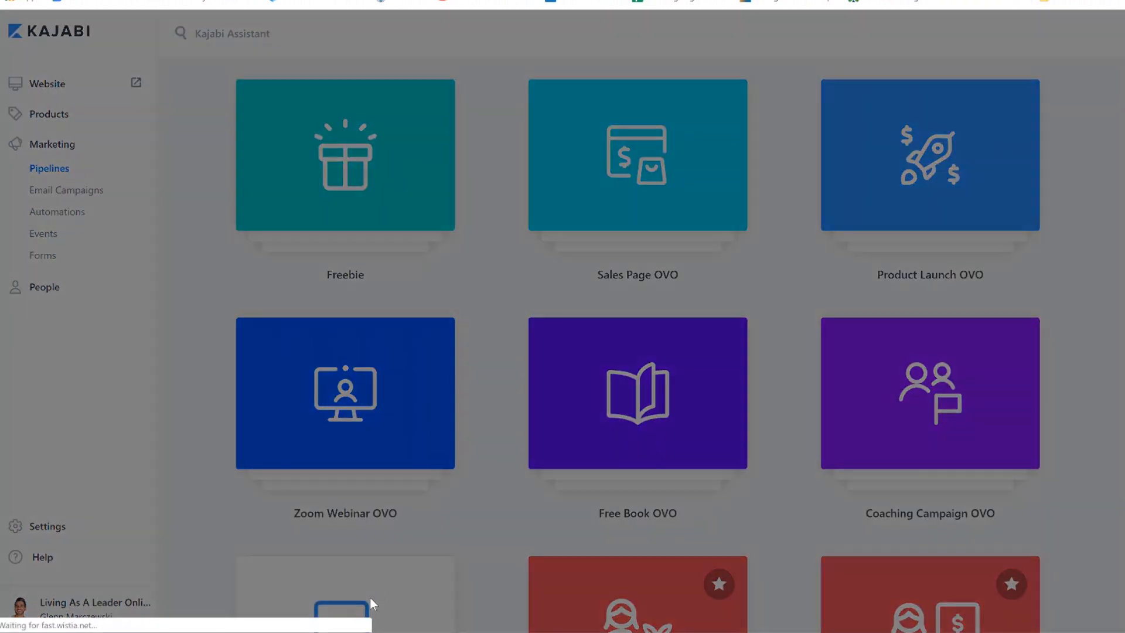
{"action": "left_click", "coordinate": [345, 594]}
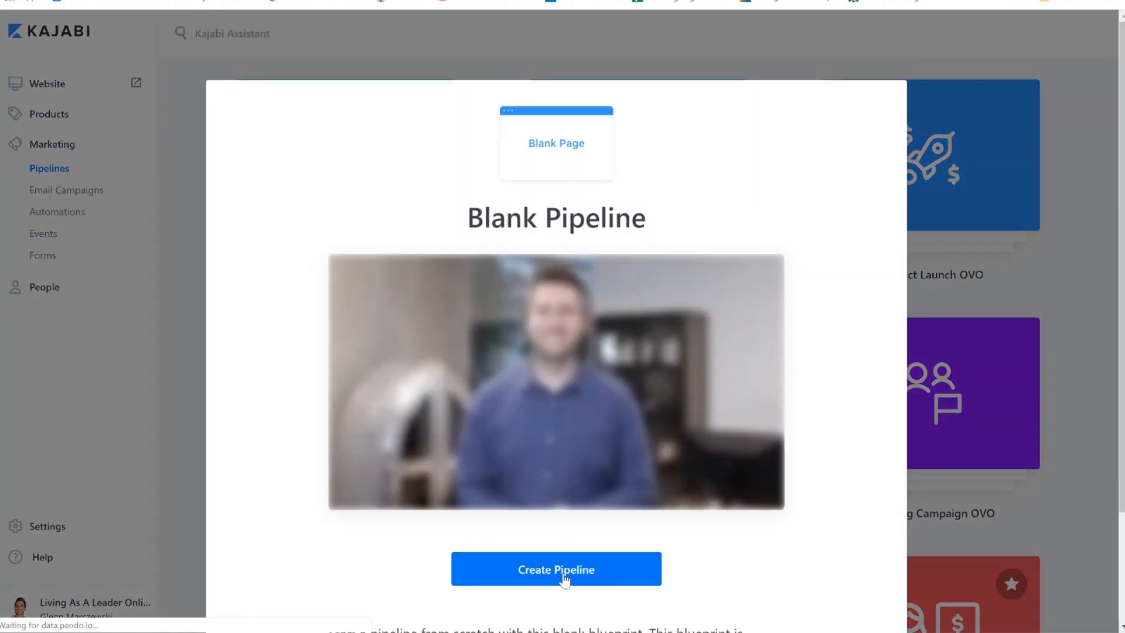
{"action": "left_click", "coordinate": [556, 569]}
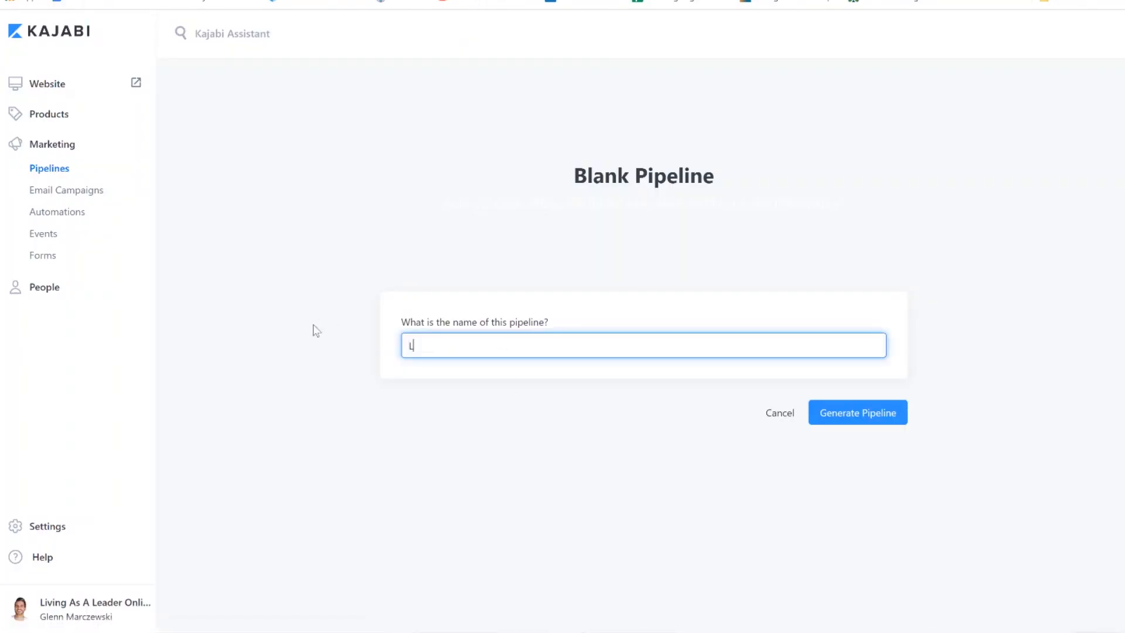
{"action": "type", "text": "U Pipeline cop"}
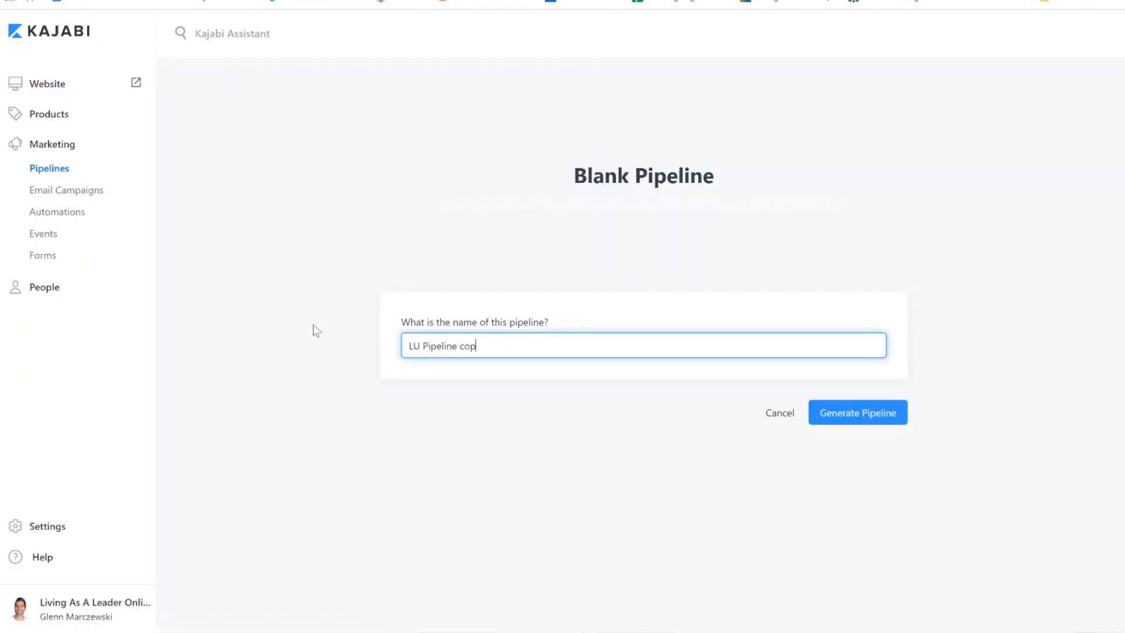
{"action": "left_click", "coordinate": [857, 412]}
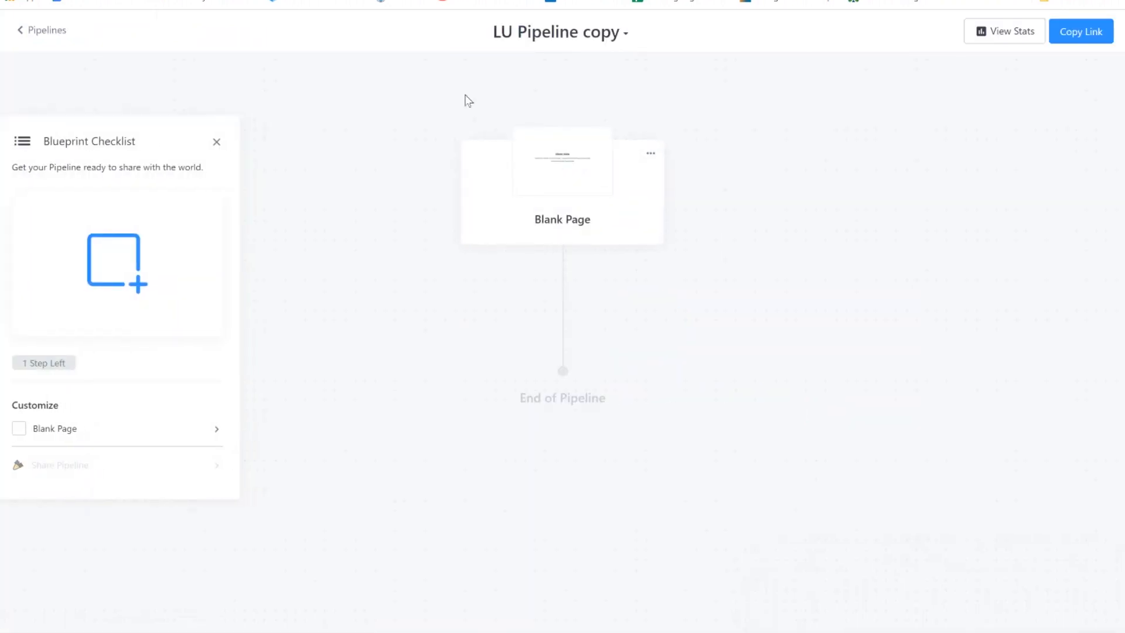
{"action": "mouse_move", "coordinate": [589, 163]}
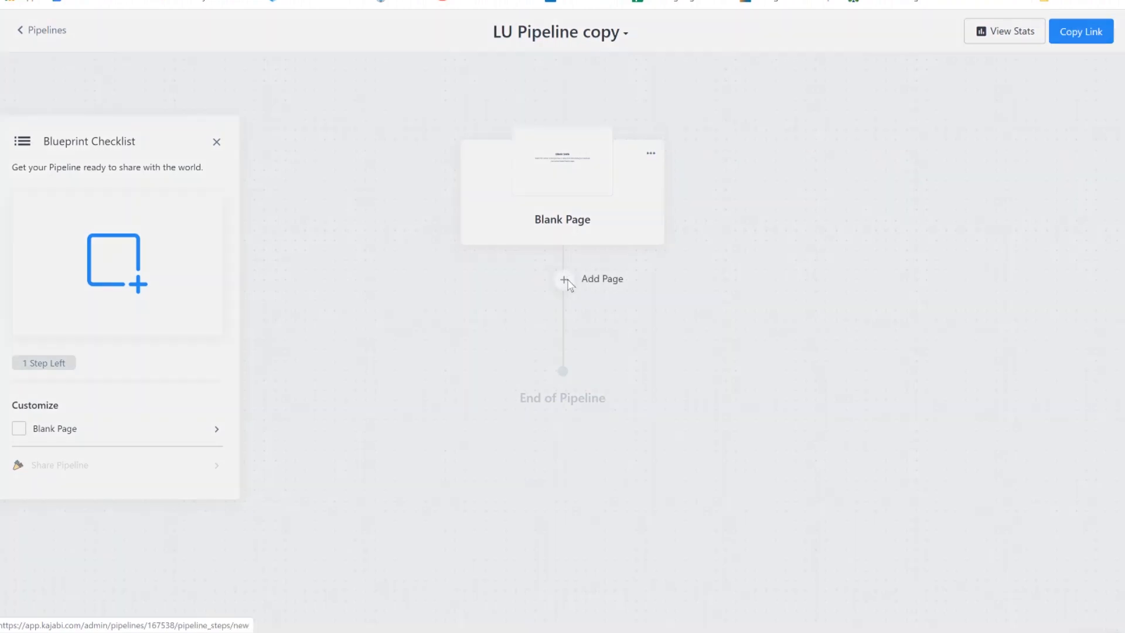
Add the existing Lead Upward Conversation Cheat Sheet copy page to the pipeline.
{"action": "left_click", "coordinate": [563, 279]}
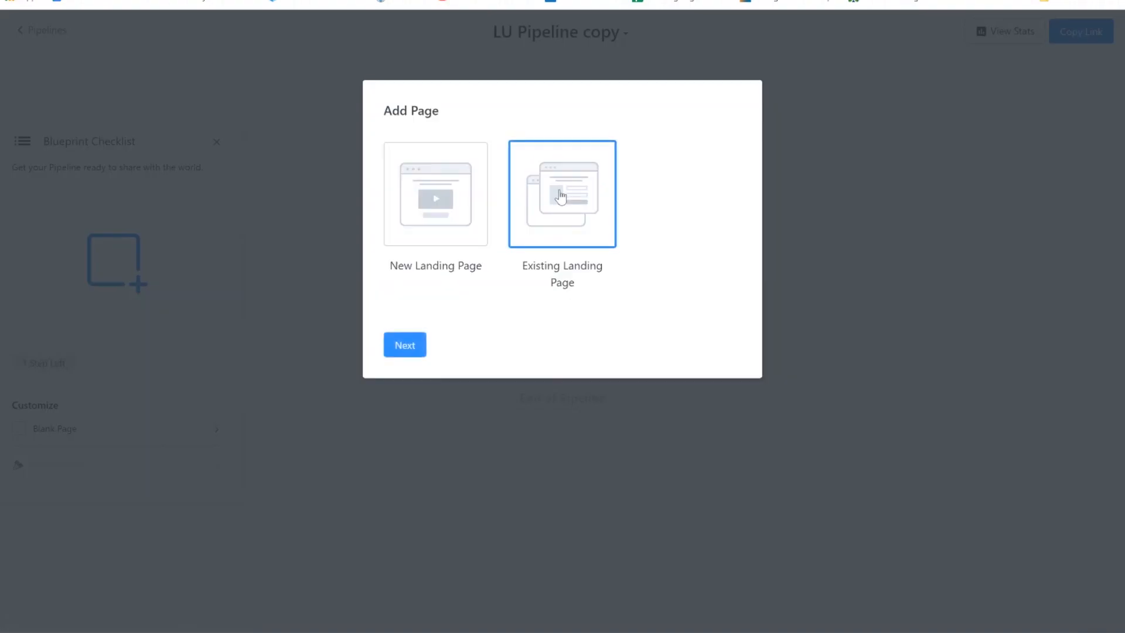
{"action": "left_click", "coordinate": [404, 345]}
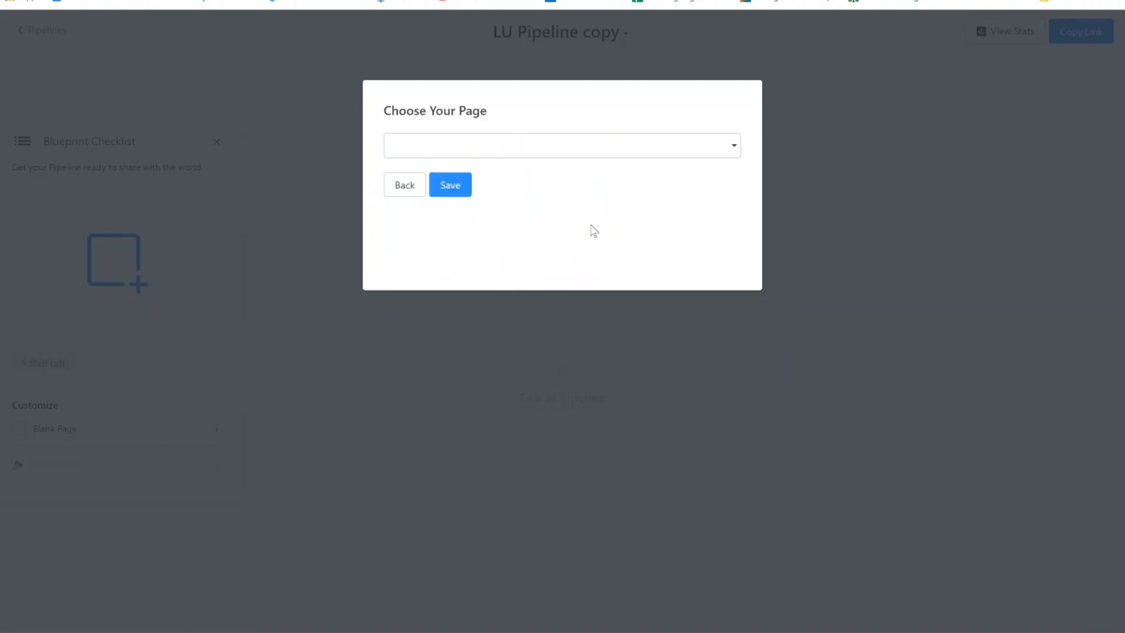
{"action": "left_click", "coordinate": [562, 145]}
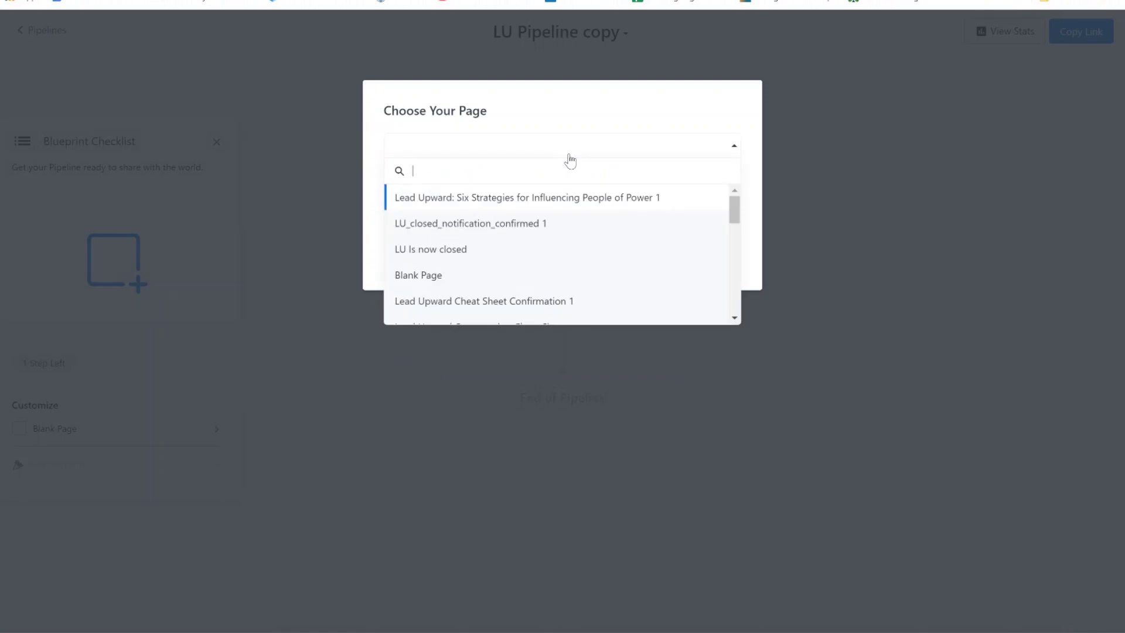
{"action": "scroll", "scroll_direction": "down", "scroll_amount": 3}
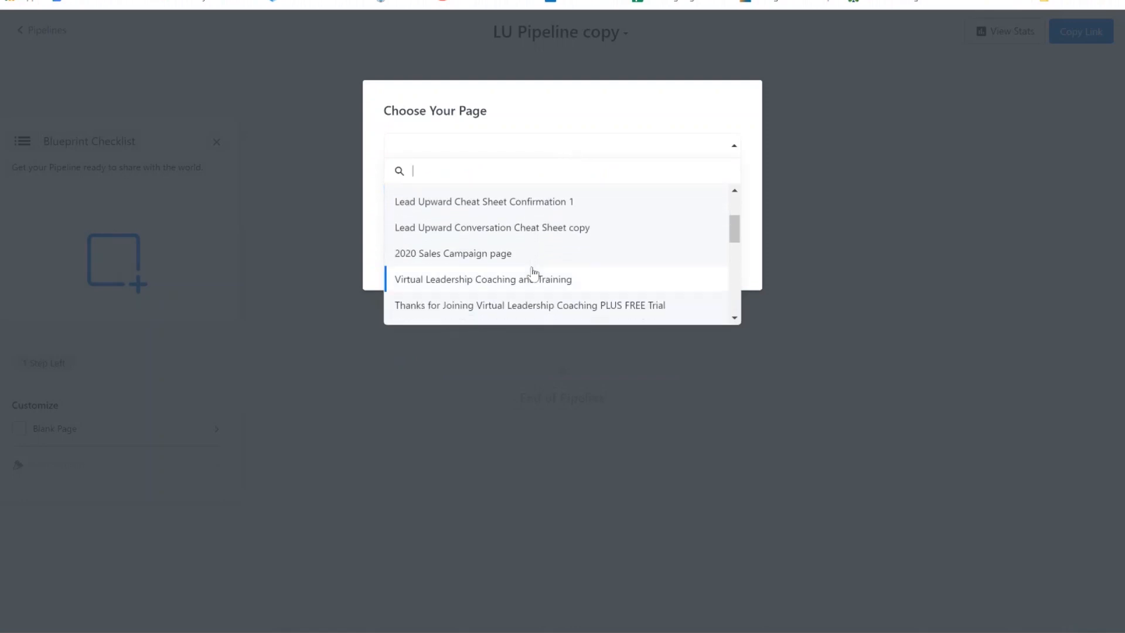
{"action": "left_click", "coordinate": [492, 227]}
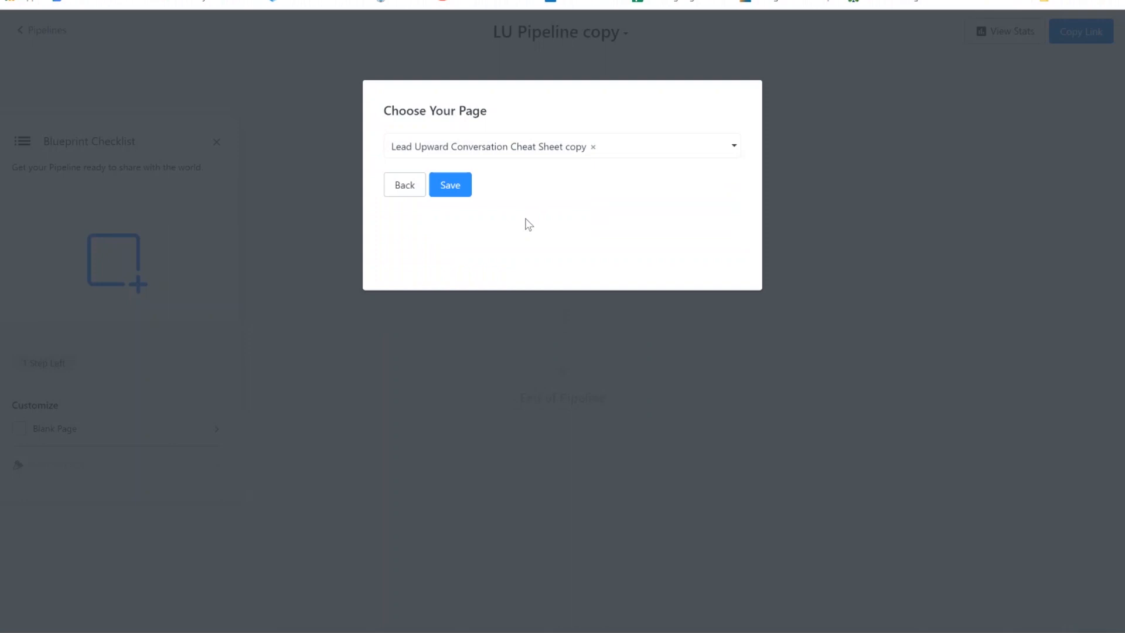
{"action": "left_click", "coordinate": [450, 185]}
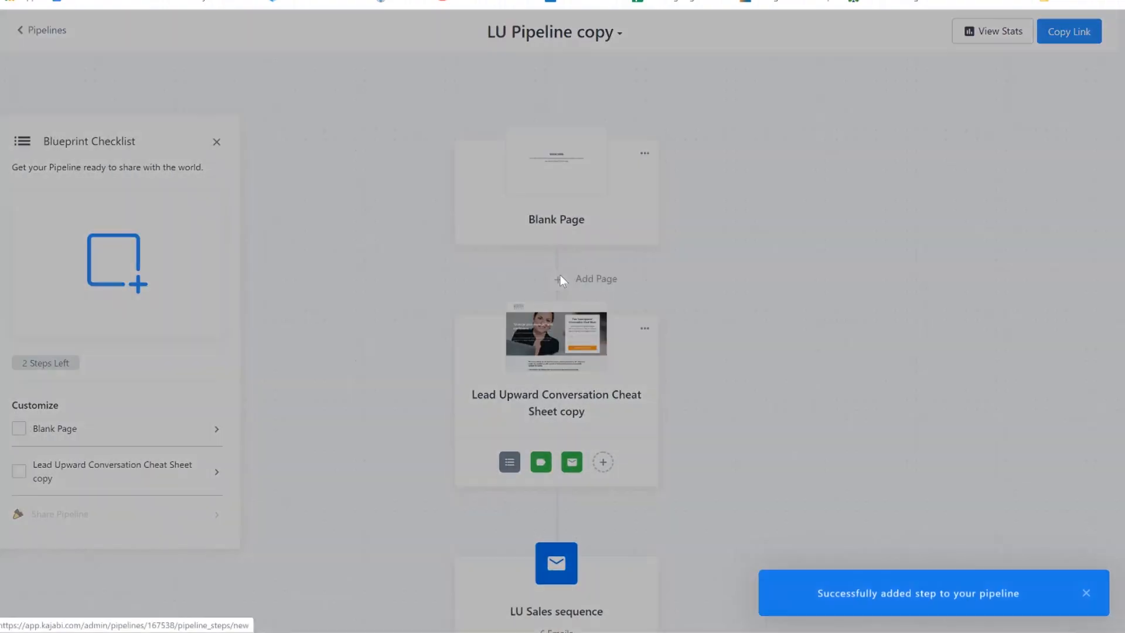
Add the cloned Six Strategies page, then pick LU_closed_notification_confirmed 1 as another page.
{"action": "left_click", "coordinate": [595, 279]}
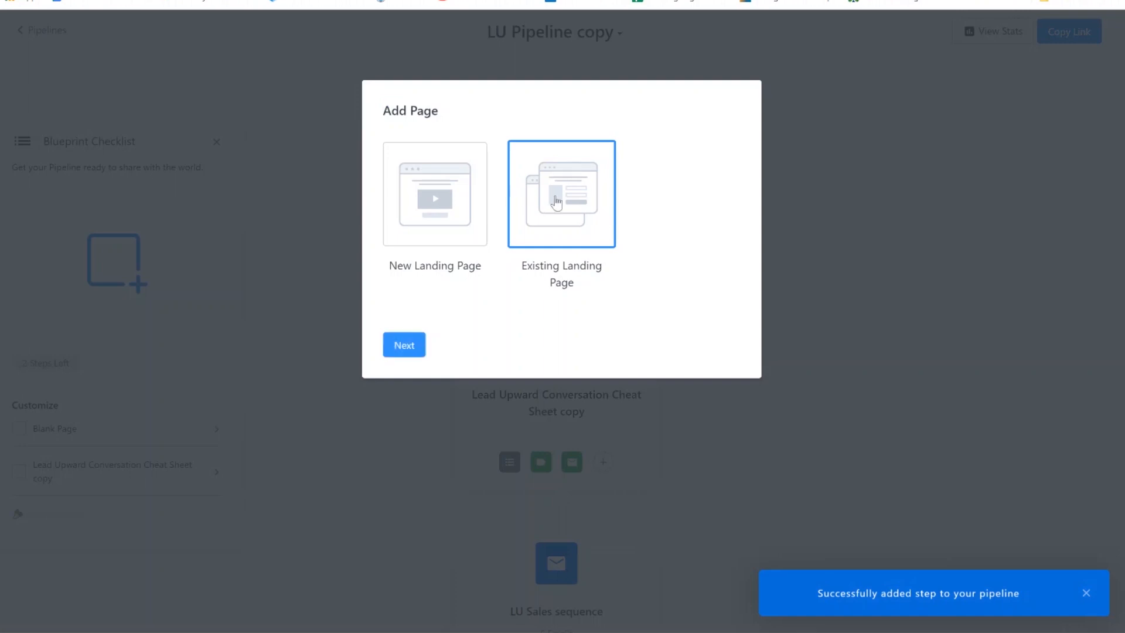
{"action": "left_click", "coordinate": [403, 345]}
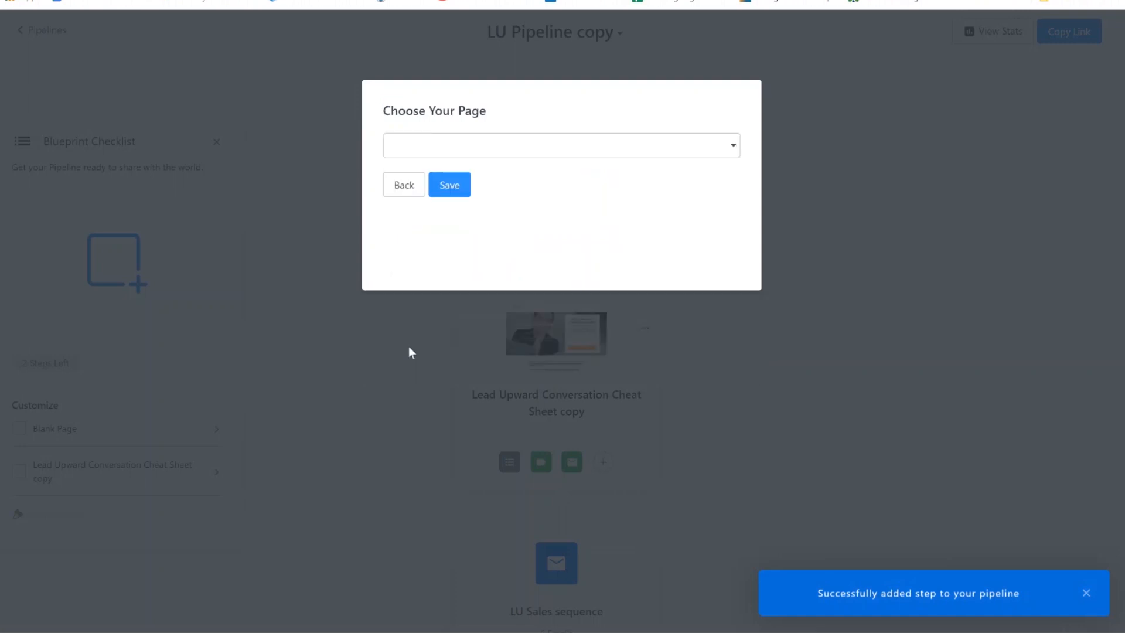
{"action": "left_click", "coordinate": [561, 145]}
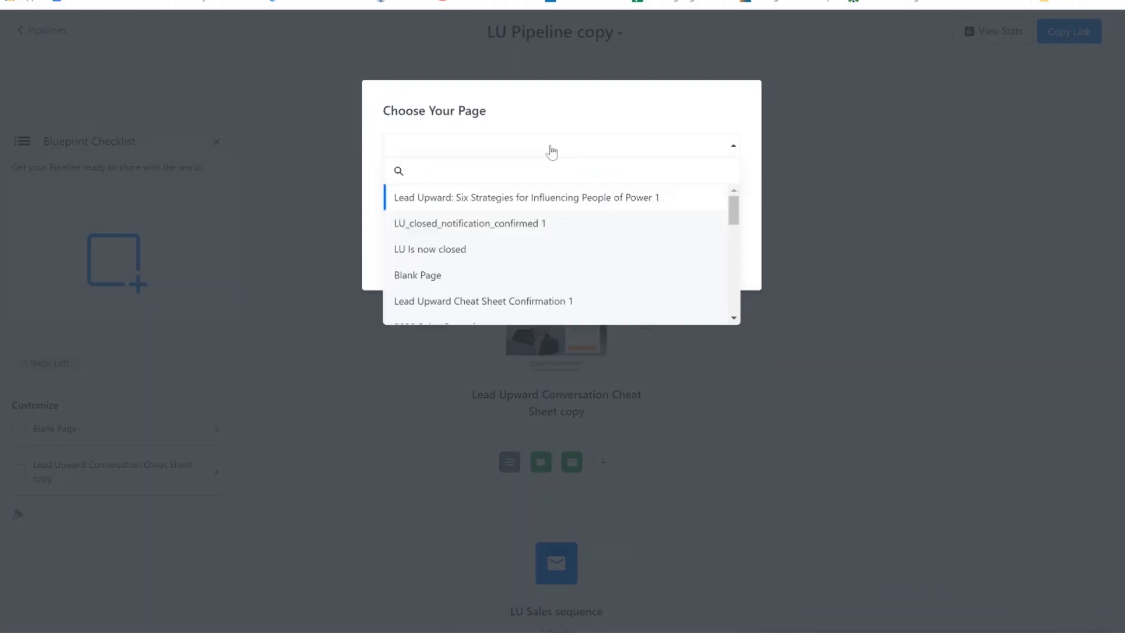
{"action": "left_click", "coordinate": [525, 197]}
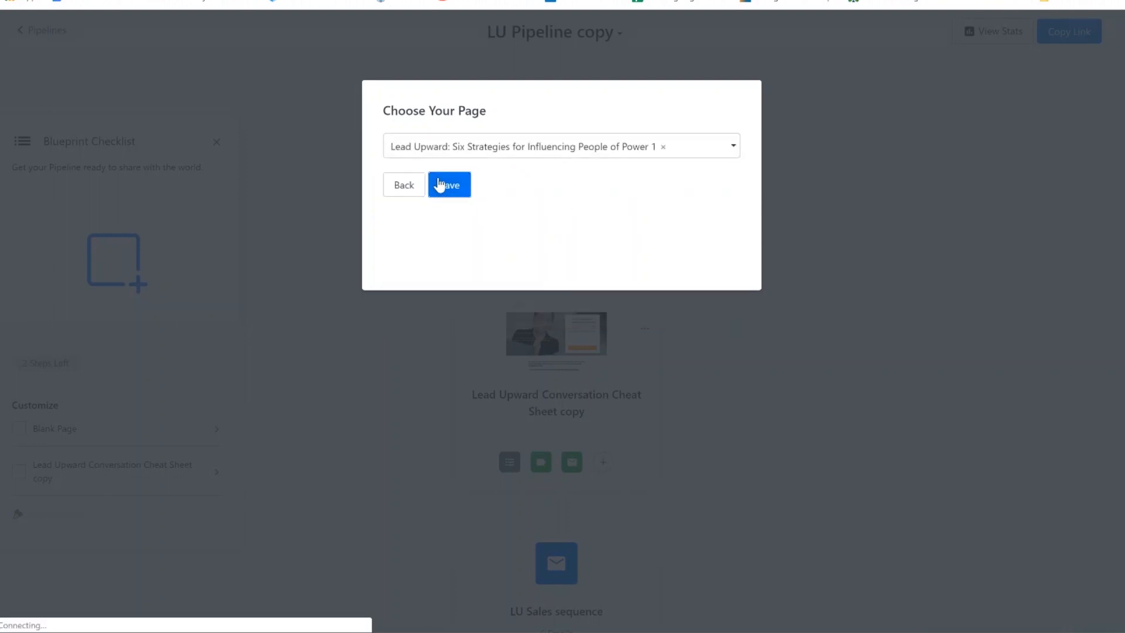
{"action": "left_click", "coordinate": [448, 185]}
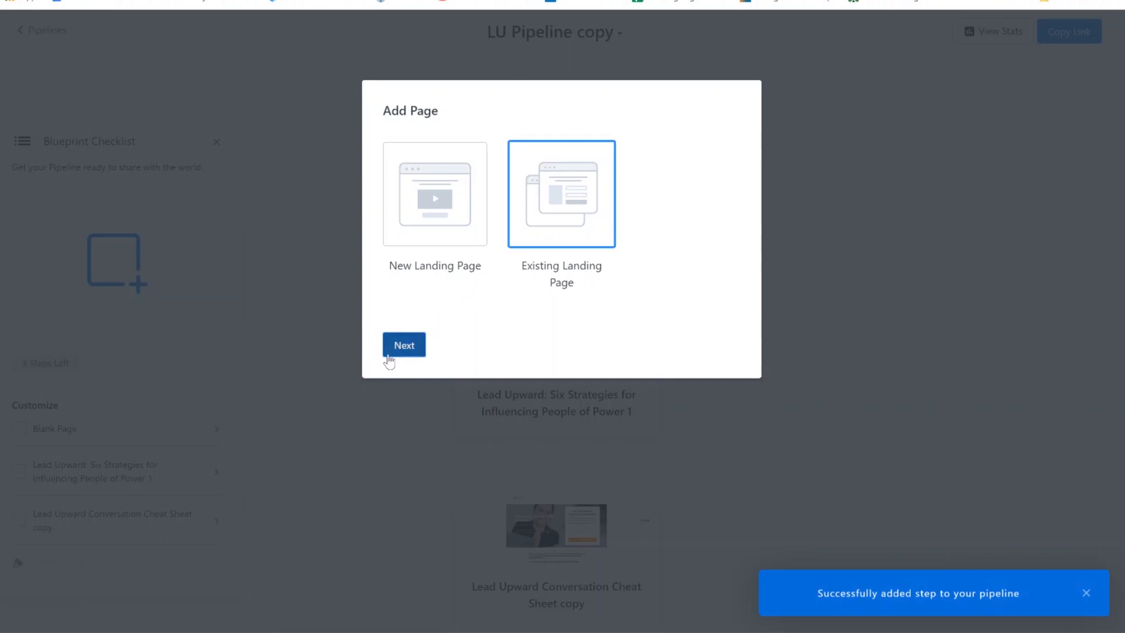
{"action": "left_click", "coordinate": [403, 346]}
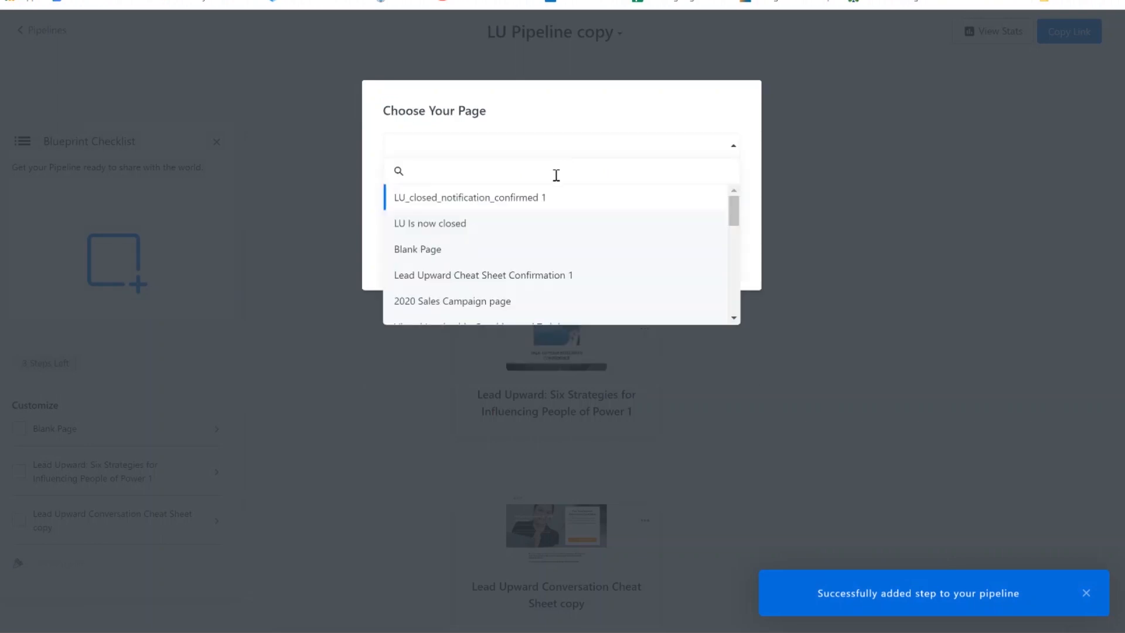
{"action": "left_click", "coordinate": [469, 198]}
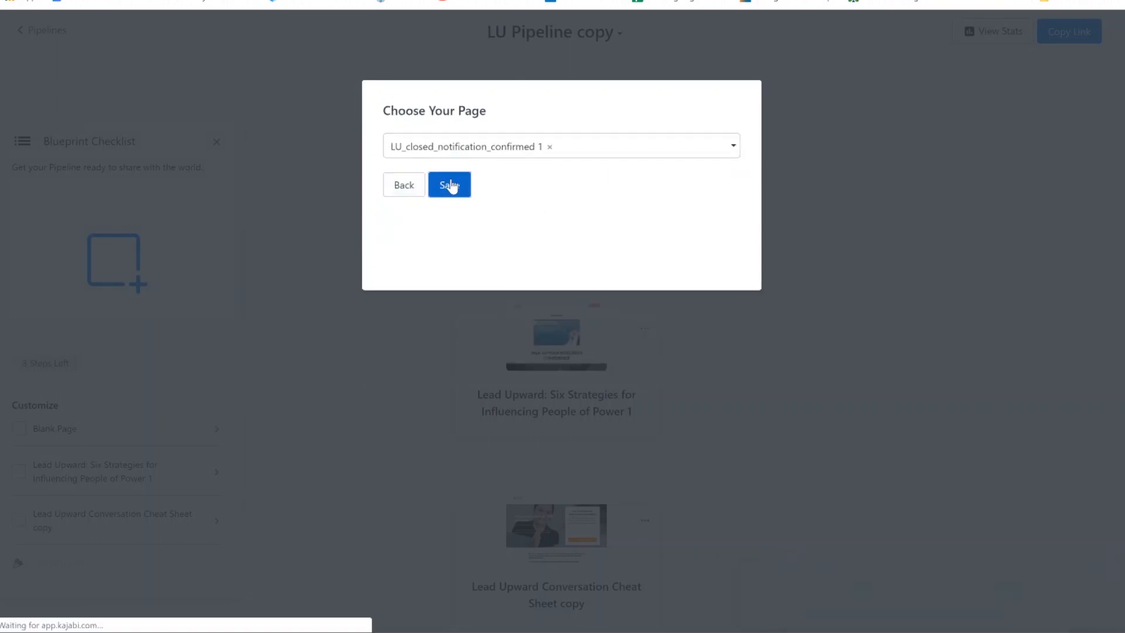
{"action": "left_click", "coordinate": [449, 185]}
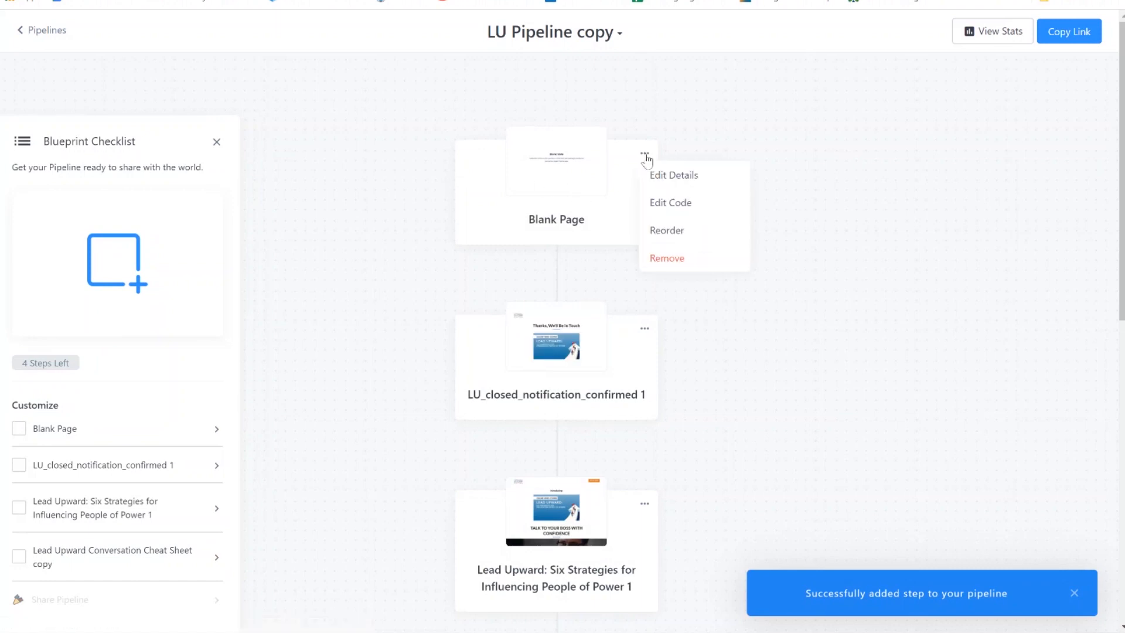
Delete the Blank Page step, then add Cheat Sheet Confirmation 1 and LU Is now closed.
{"action": "left_click", "coordinate": [666, 258]}
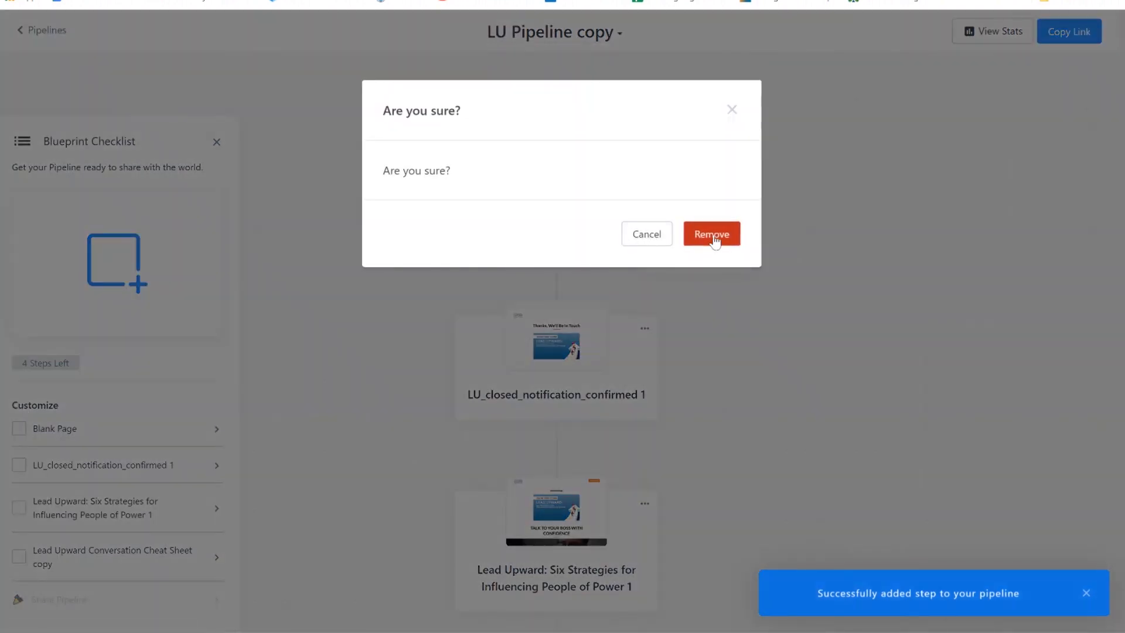
{"action": "left_click", "coordinate": [711, 233]}
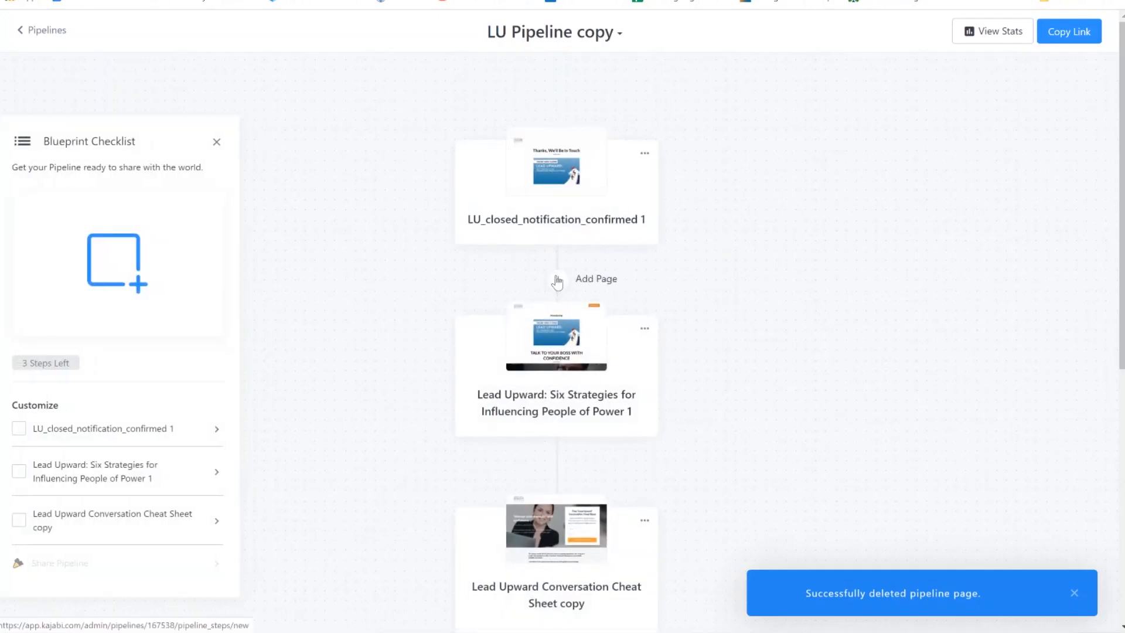
{"action": "left_click", "coordinate": [595, 278]}
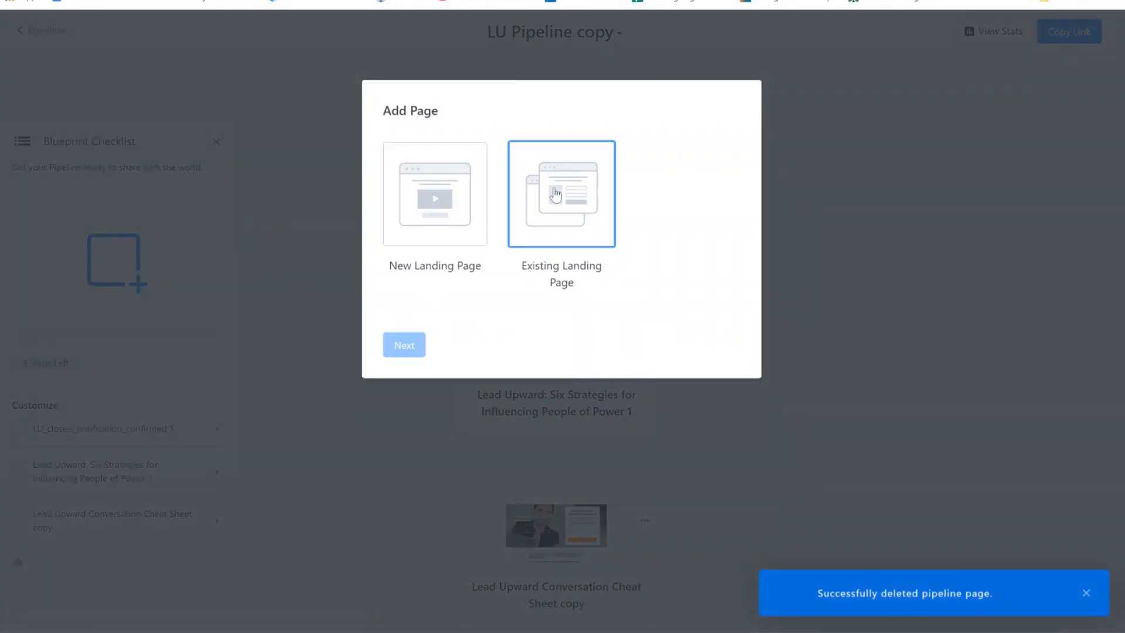
{"action": "left_click", "coordinate": [403, 344]}
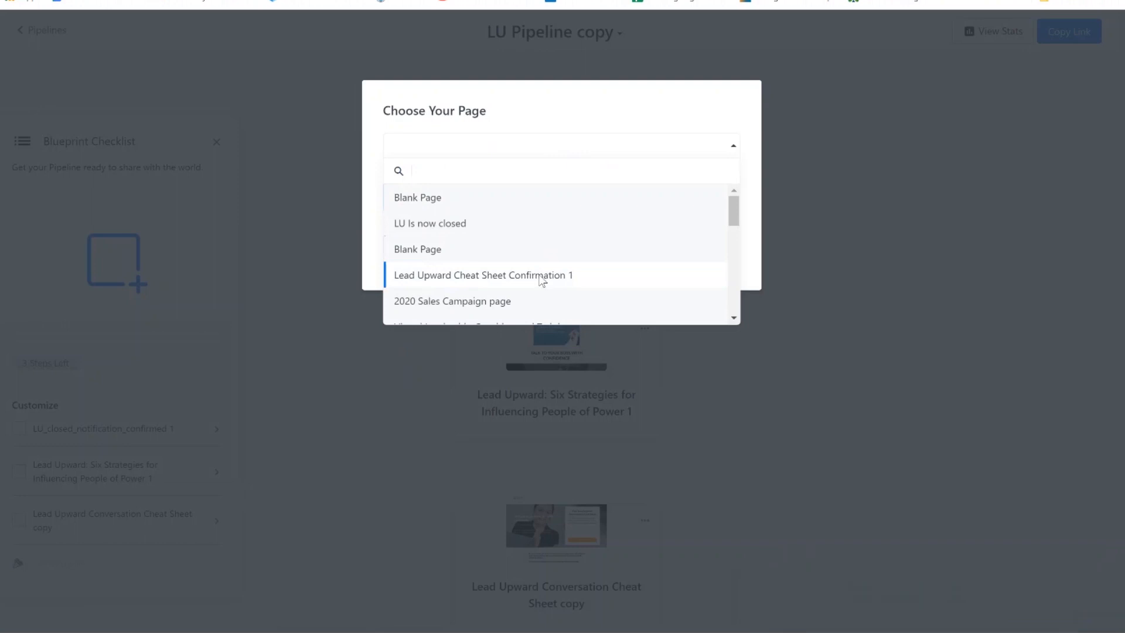
{"action": "left_click", "coordinate": [483, 275]}
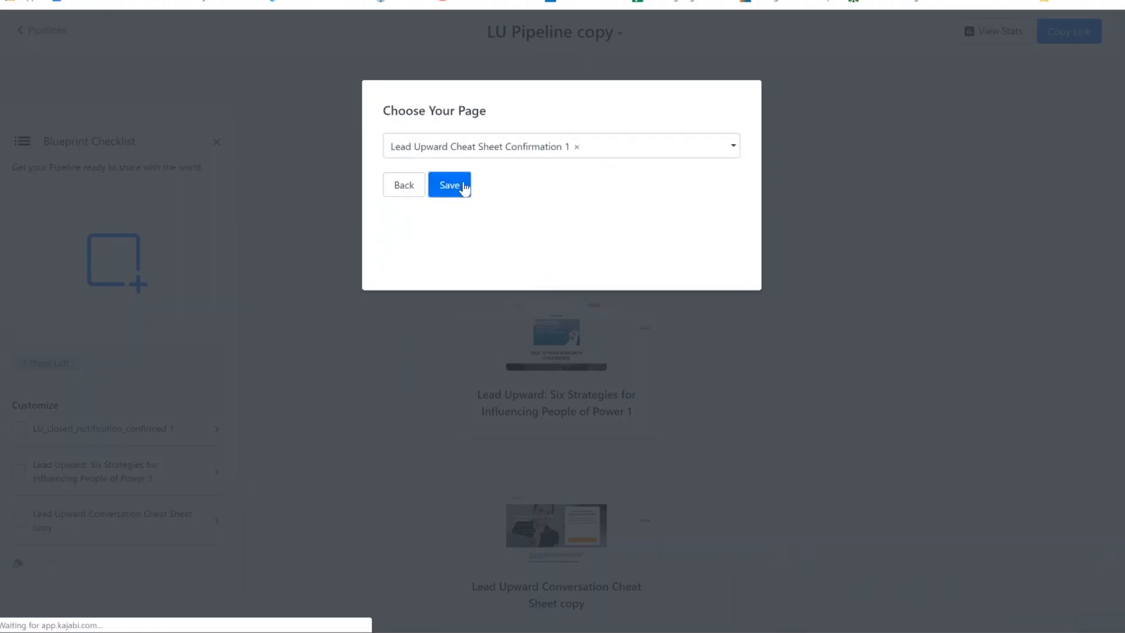
{"action": "left_click", "coordinate": [449, 185]}
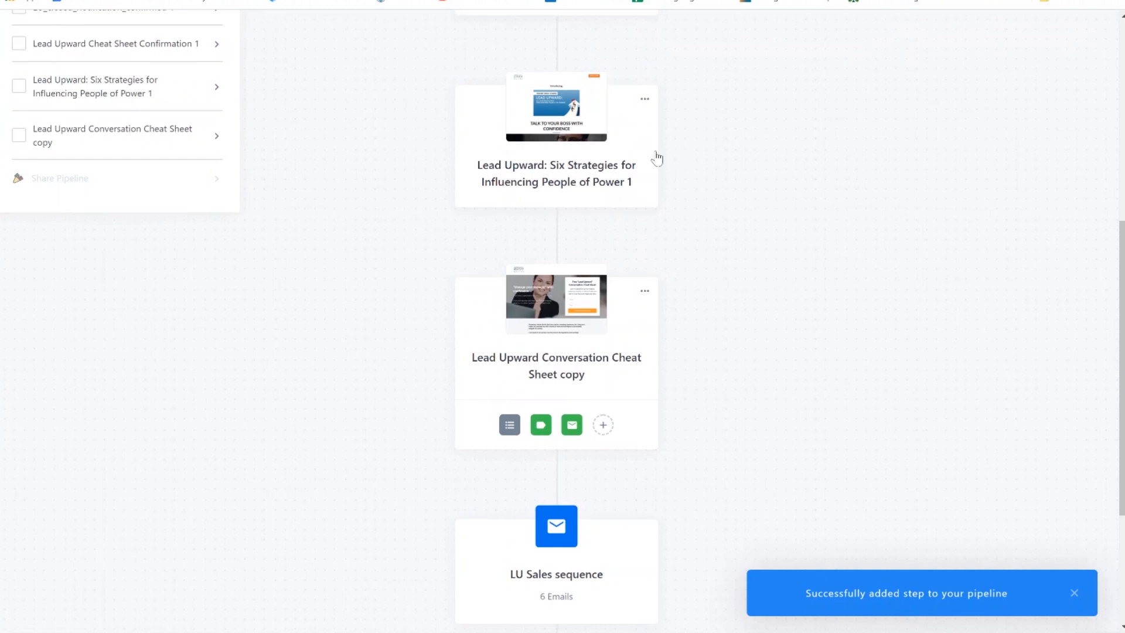
{"action": "scroll", "scroll_direction": "up", "scroll_amount": 3}
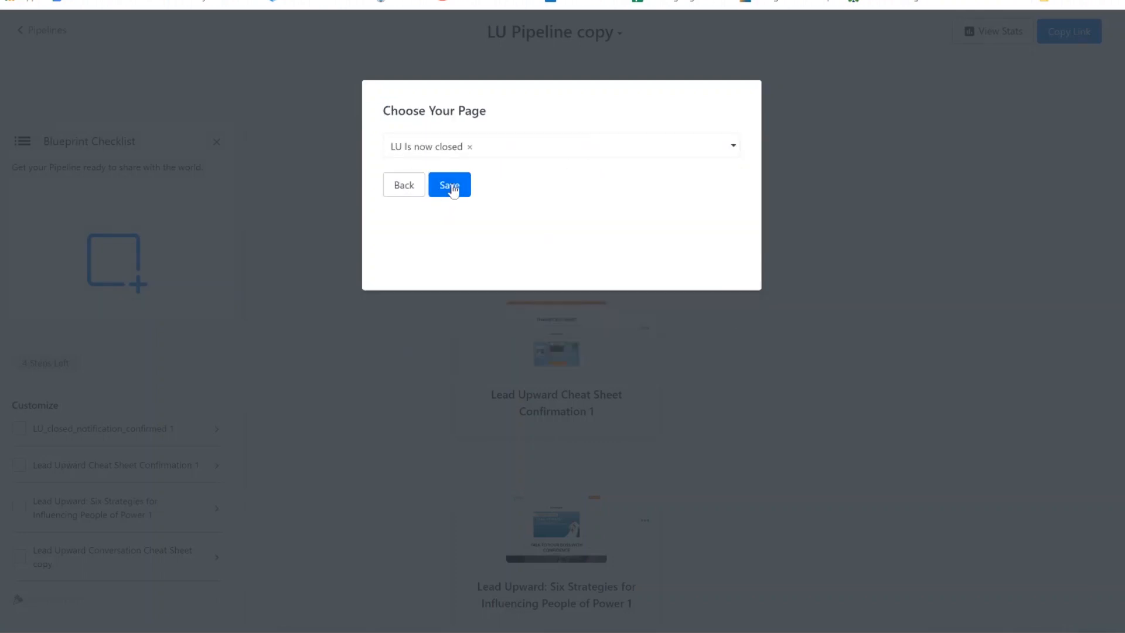
{"action": "left_click", "coordinate": [450, 185]}
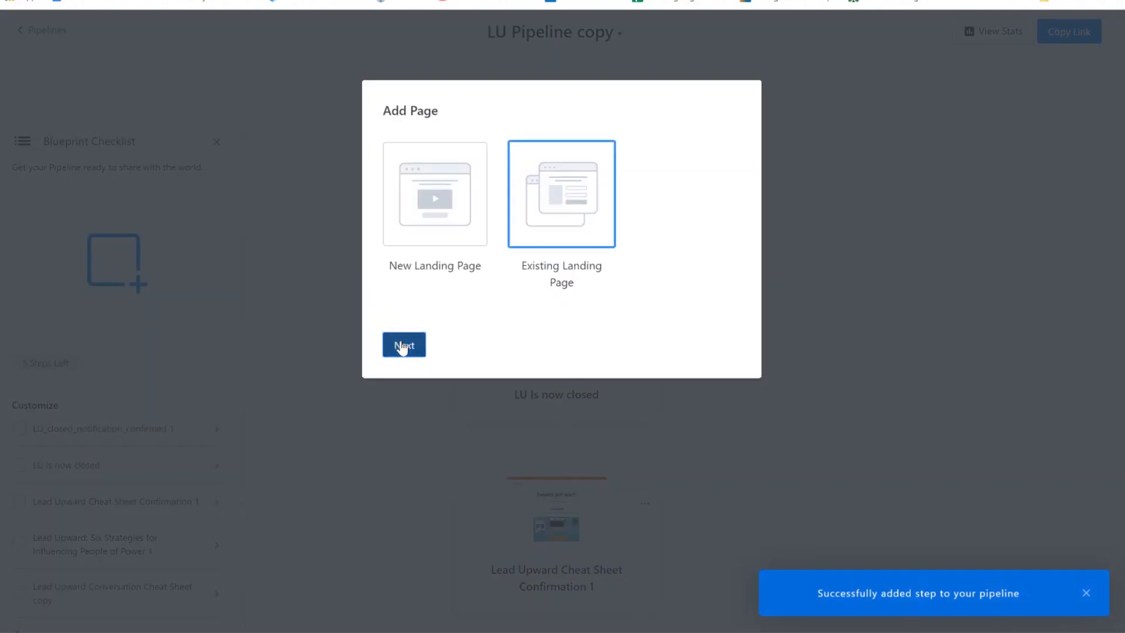
{"action": "left_click", "coordinate": [404, 345]}
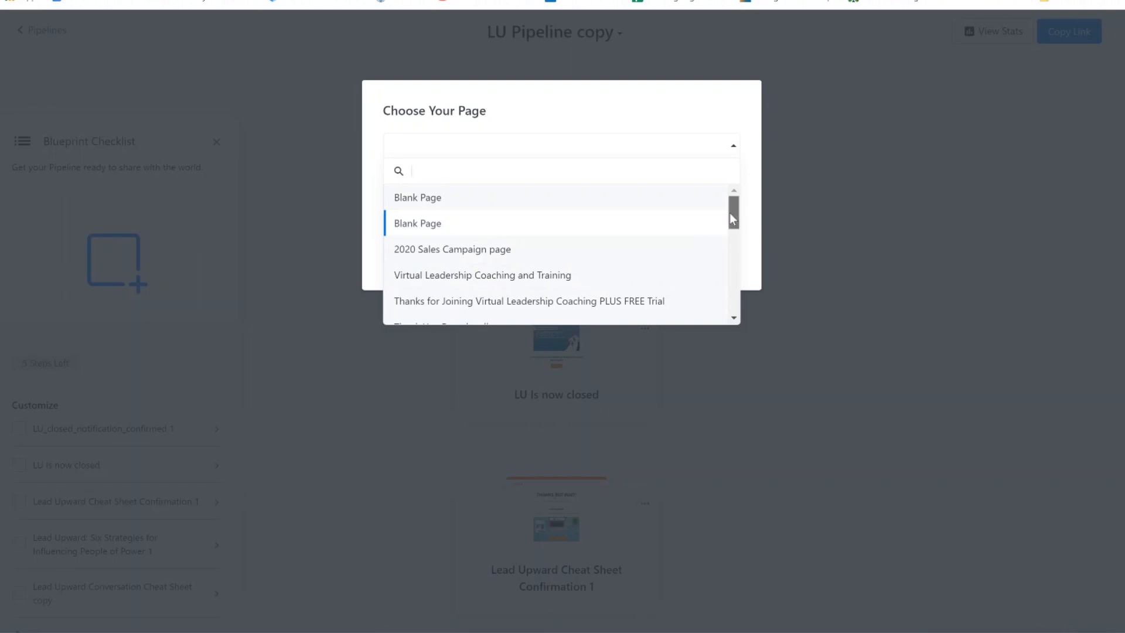
{"action": "scroll", "scroll_direction": "down", "scroll_amount": 3}
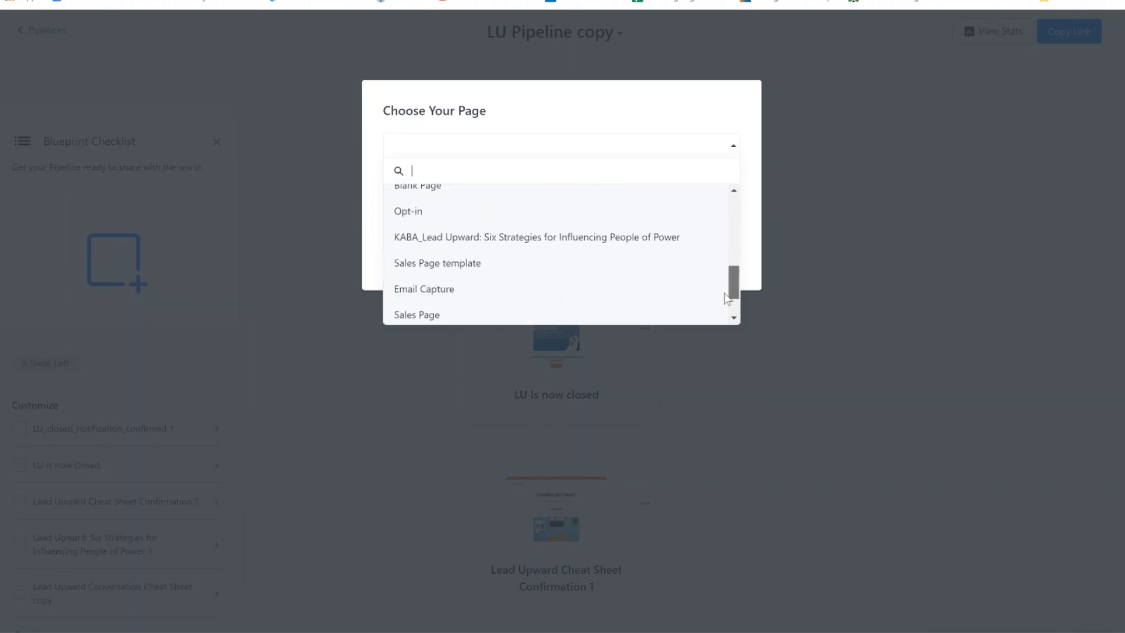
{"action": "scroll", "scroll_direction": "up", "scroll_amount": 3}
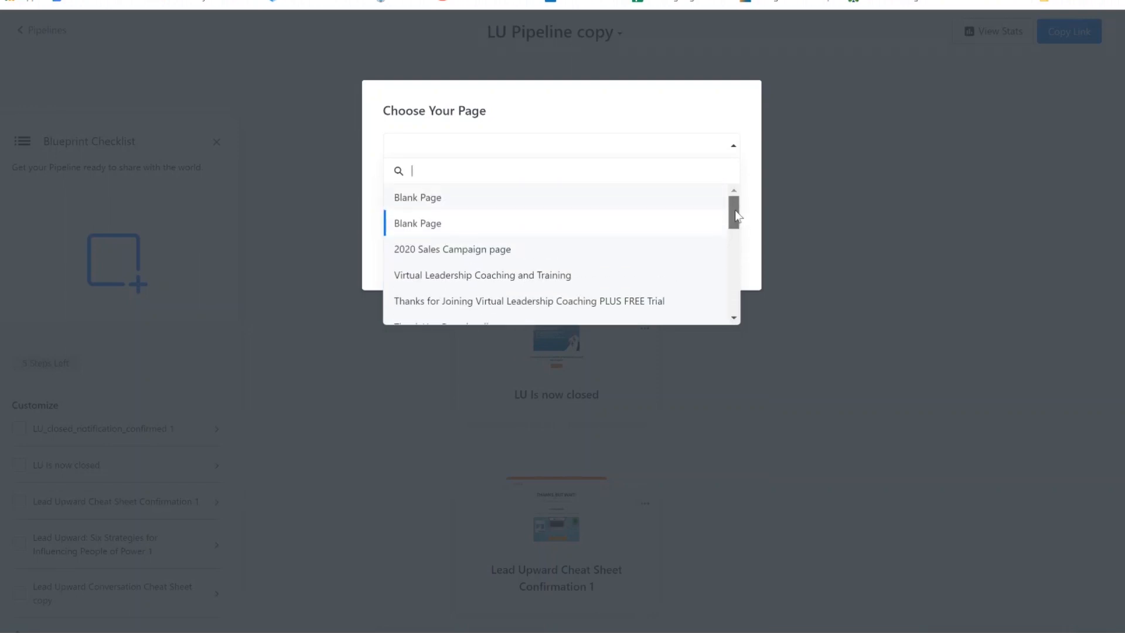
{"action": "scroll", "scroll_direction": "down", "scroll_amount": 3}
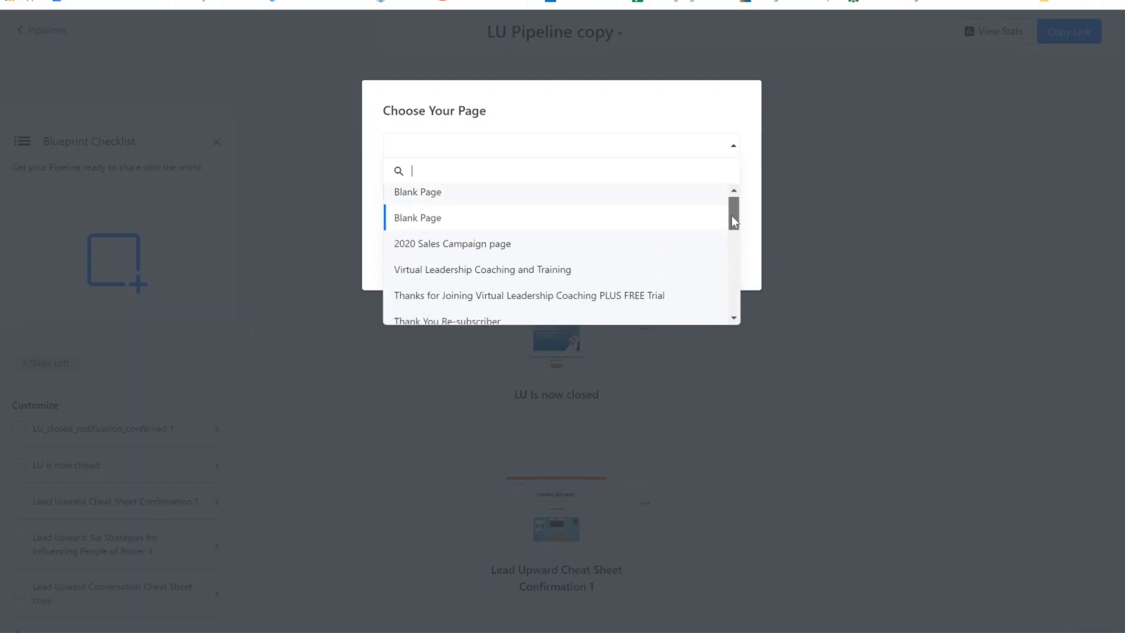
{"action": "scroll", "scroll_direction": "down", "scroll_amount": 3}
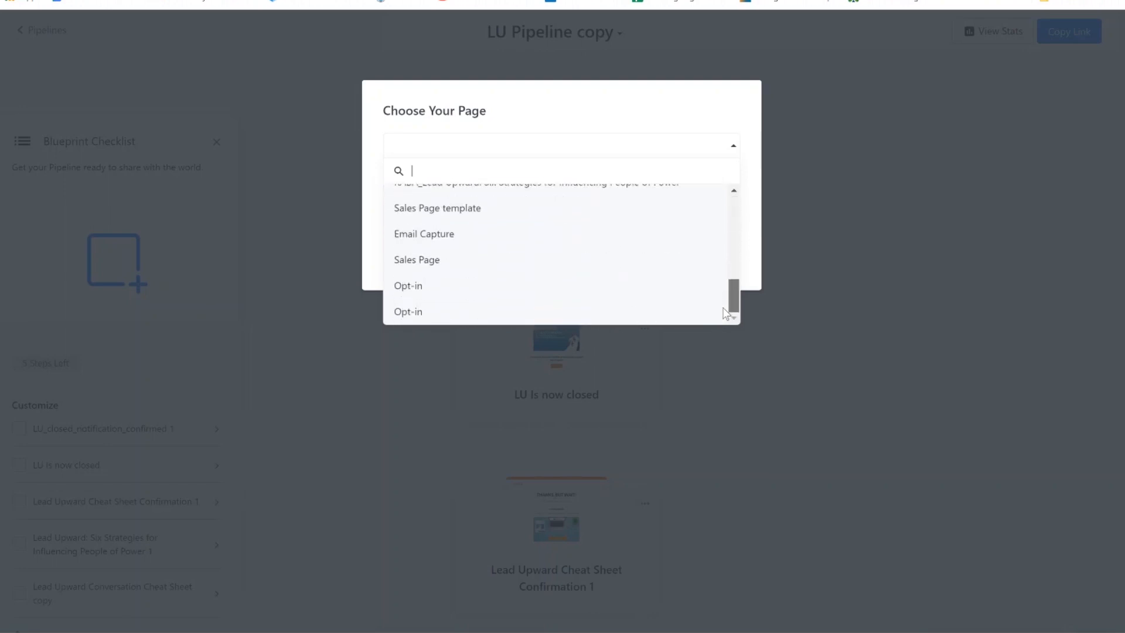
{"action": "scroll", "scroll_direction": "up", "scroll_amount": 3}
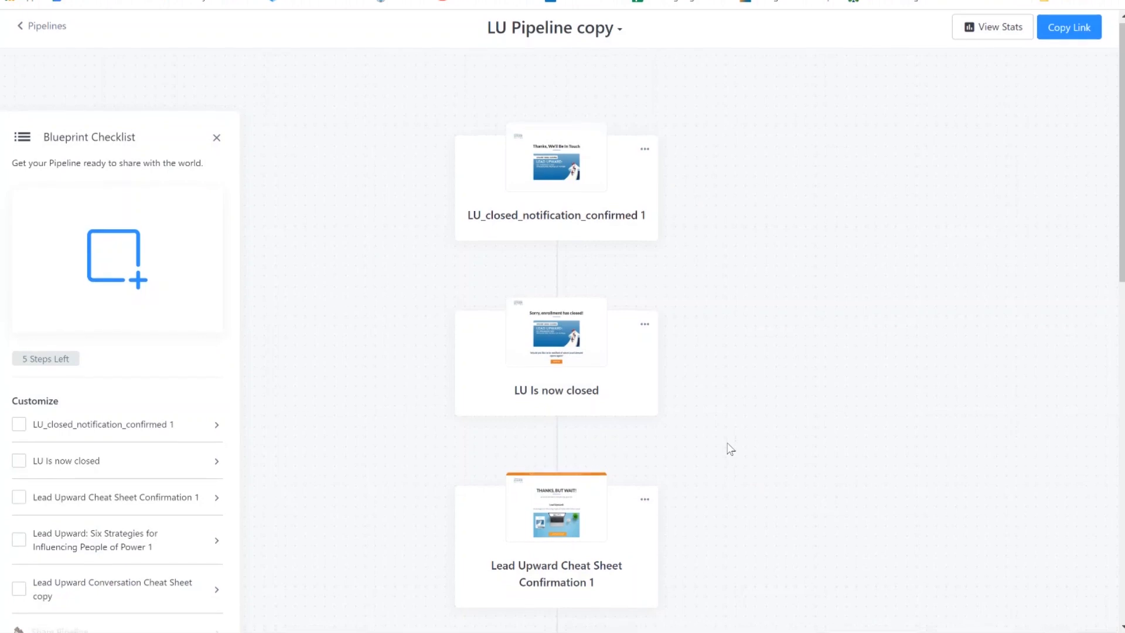
{"action": "scroll", "scroll_direction": "down", "scroll_amount": 3}
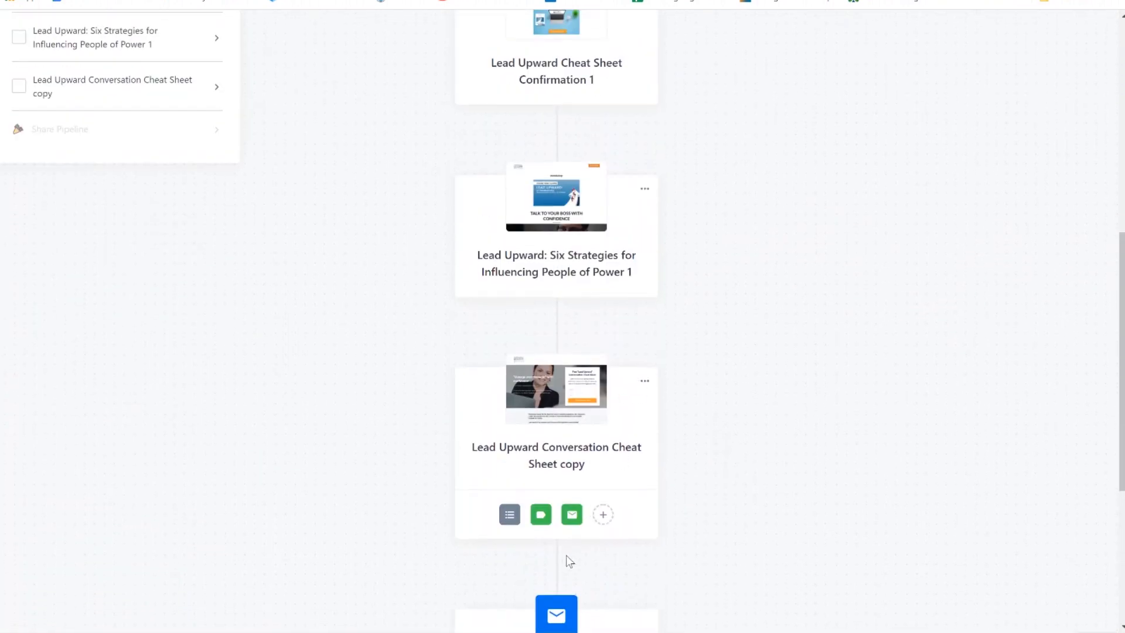
{"action": "mouse_move", "coordinate": [619, 431]}
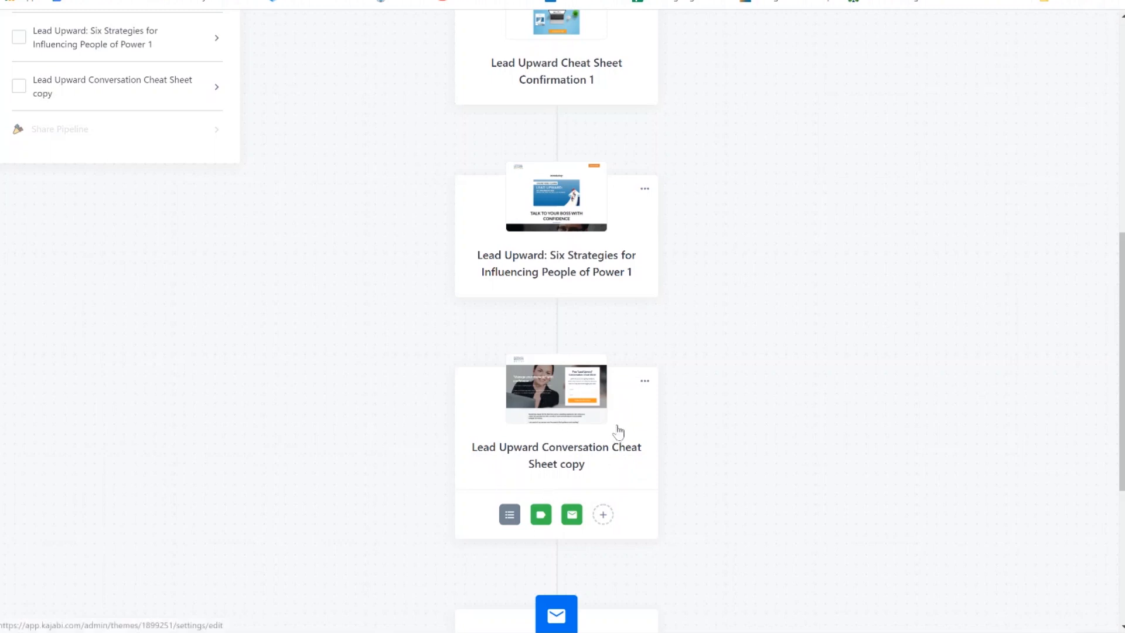
{"action": "mouse_move", "coordinate": [668, 345]}
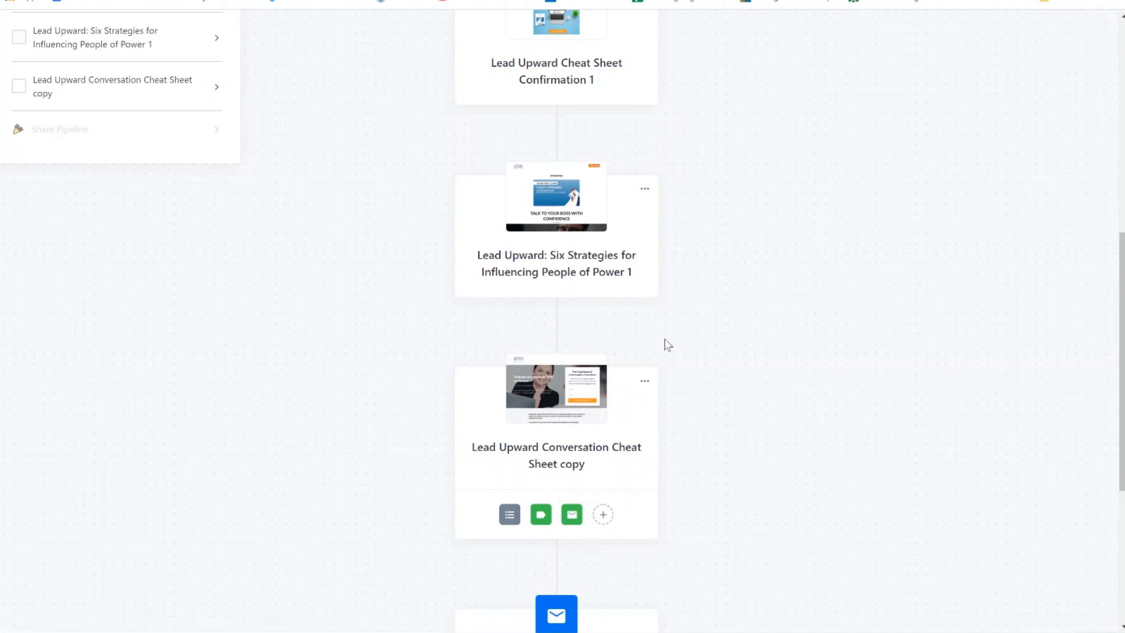
Reorder pipeline pages: Cheat Sheet copy, Confirmation 1, Six Strategies, then LU Is now closed.
{"action": "left_click", "coordinate": [644, 381]}
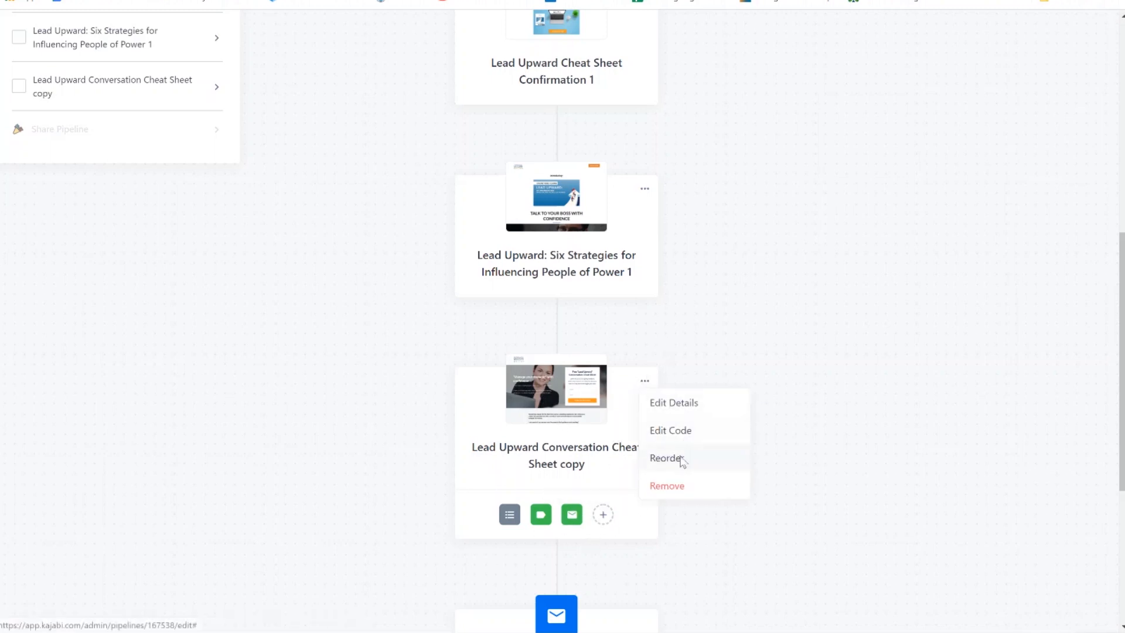
{"action": "left_click", "coordinate": [664, 457]}
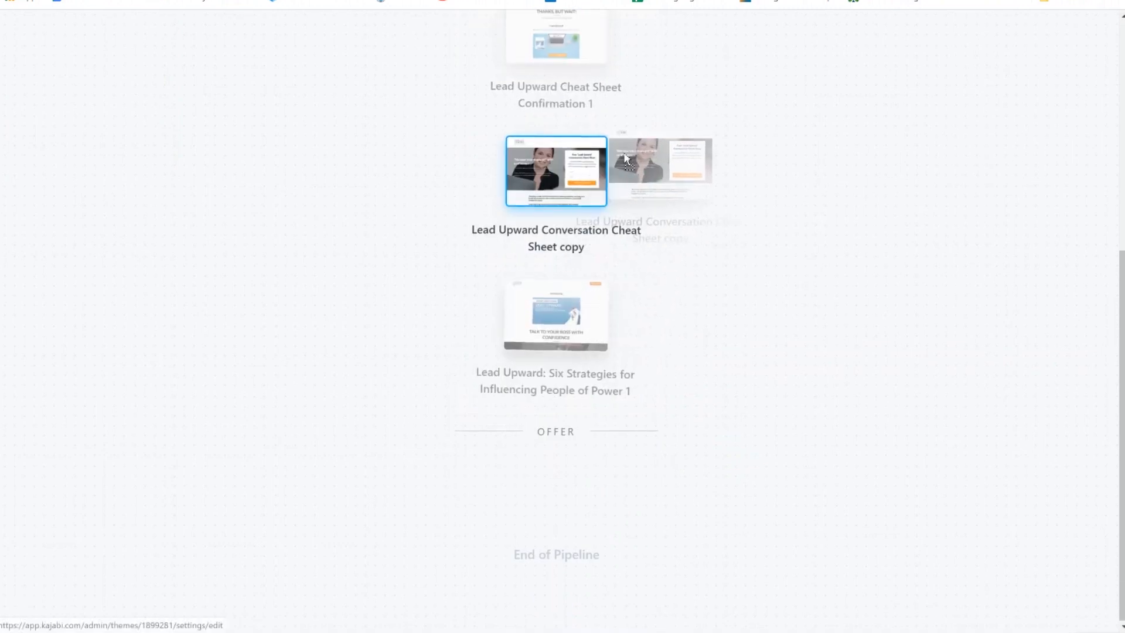
{"action": "scroll", "scroll_direction": "up", "scroll_amount": 3}
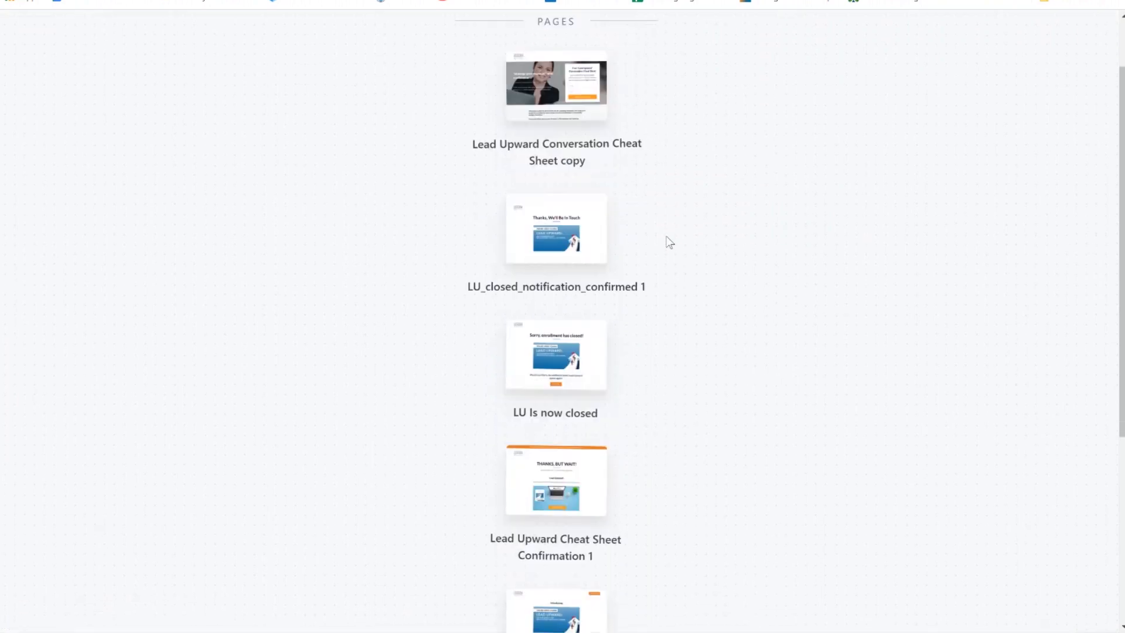
{"action": "scroll", "scroll_direction": "down", "scroll_amount": 3}
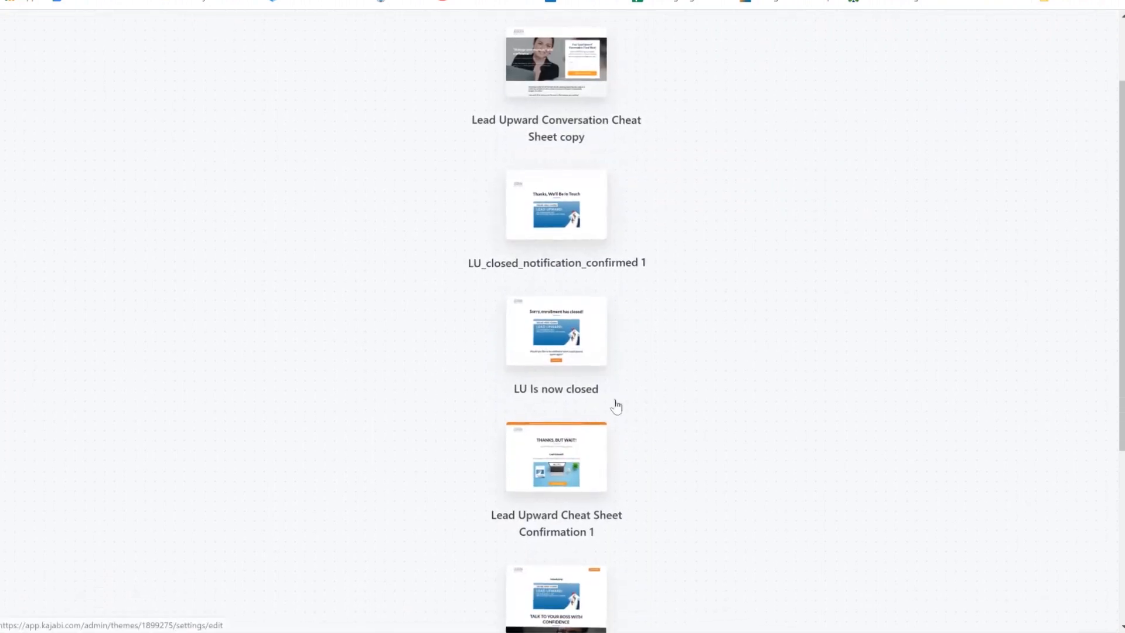
{"action": "scroll", "scroll_direction": "down", "scroll_amount": 3}
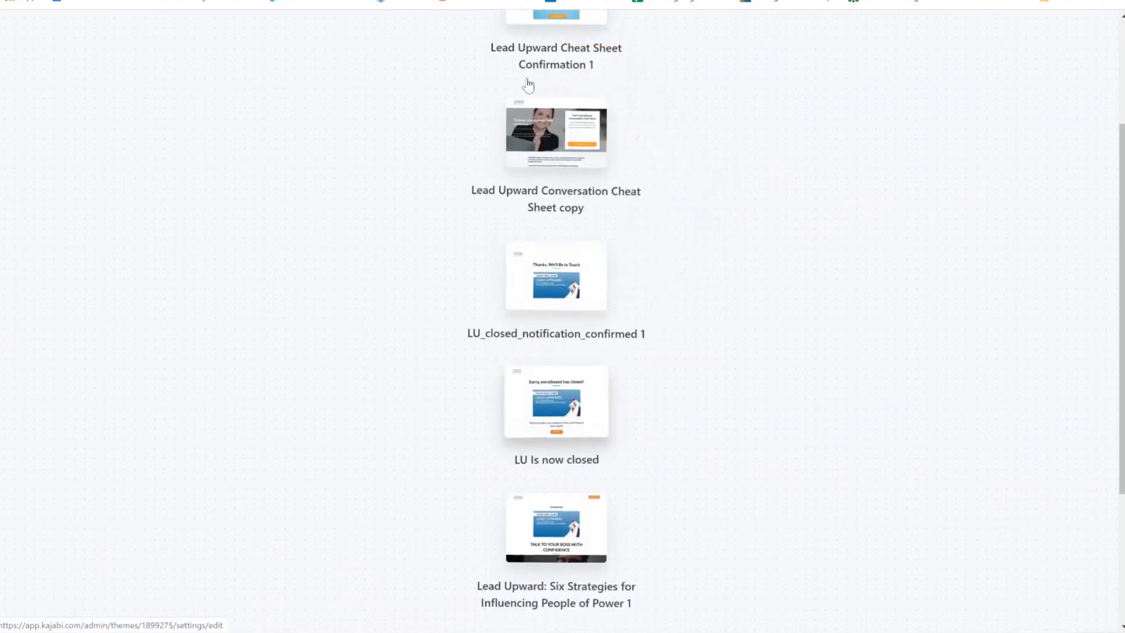
{"action": "scroll", "scroll_direction": "up", "scroll_amount": 3}
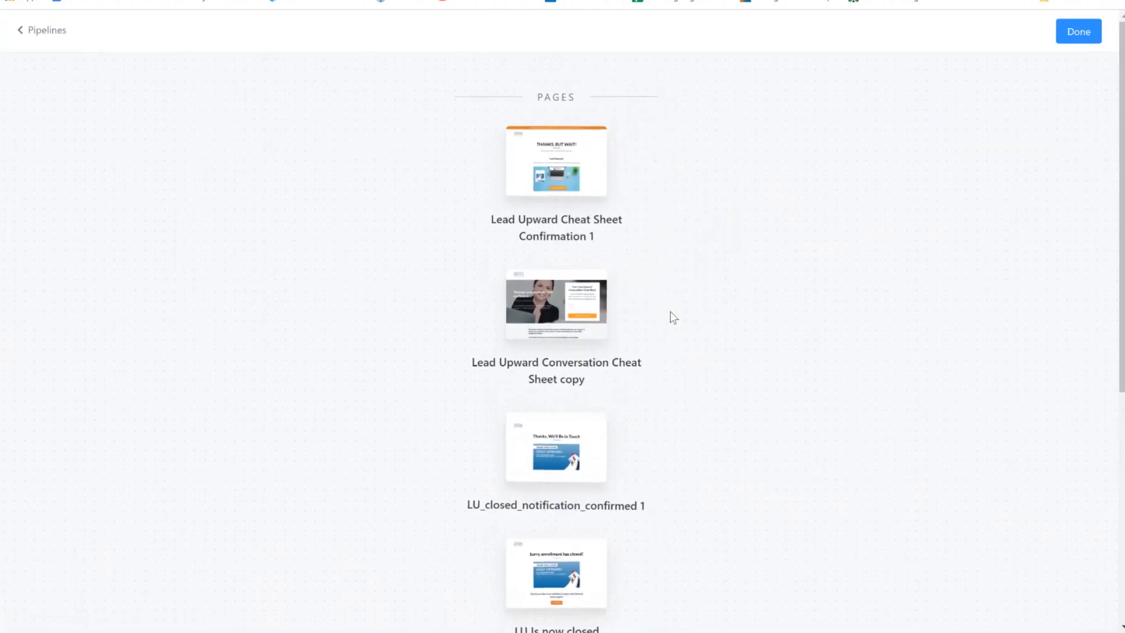
{"action": "scroll", "scroll_direction": "down", "scroll_amount": 3}
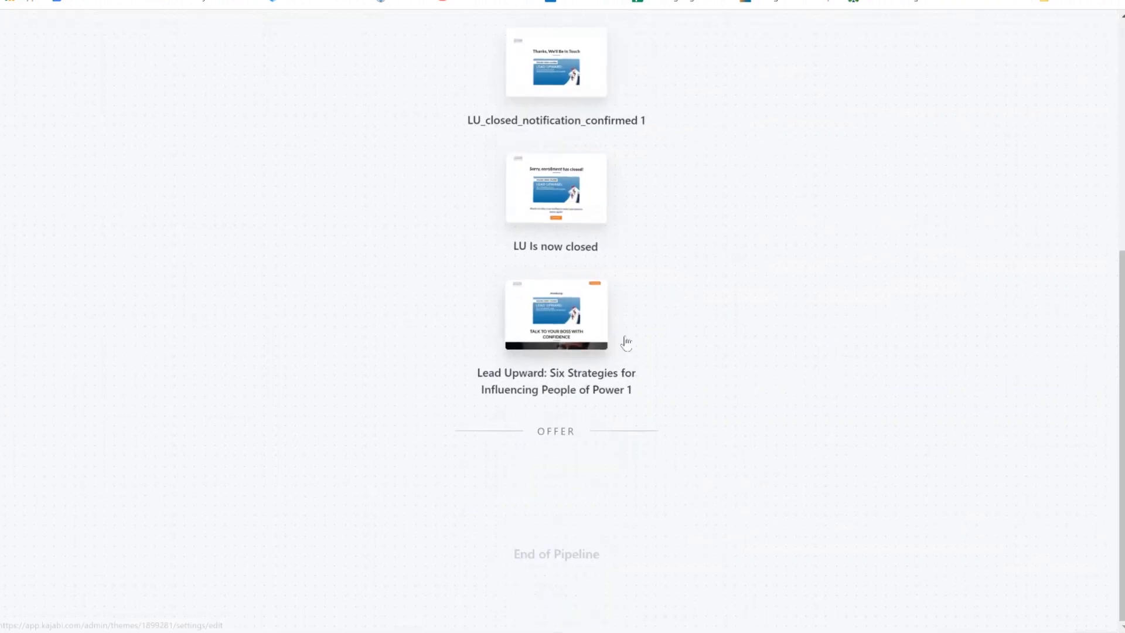
{"action": "scroll", "scroll_direction": "up", "scroll_amount": 3}
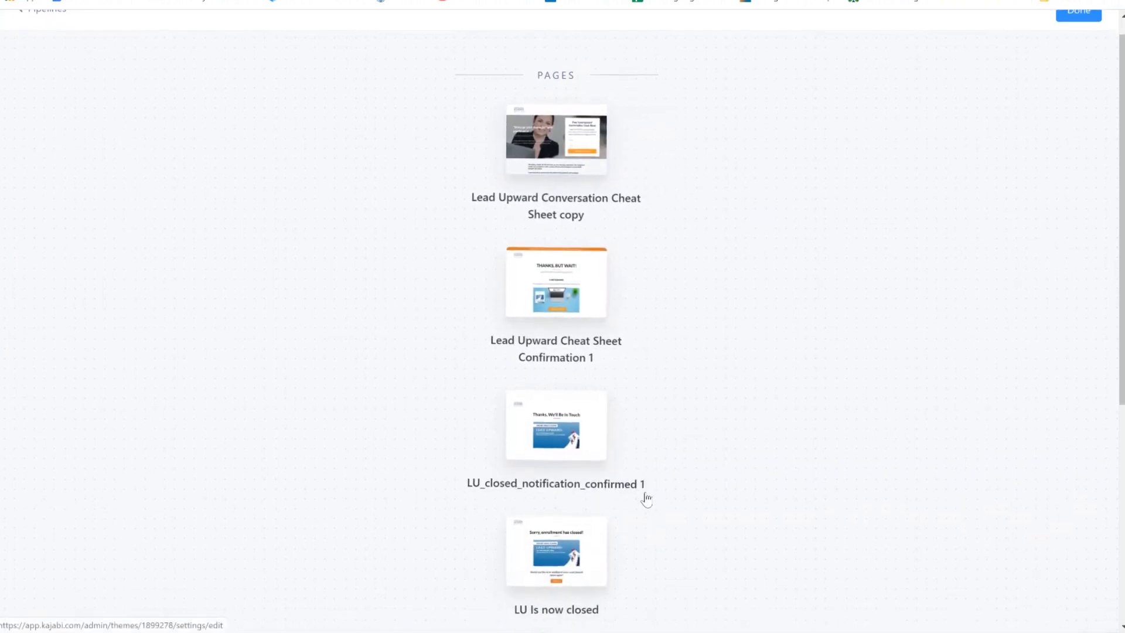
{"action": "scroll", "scroll_direction": "down", "scroll_amount": 3}
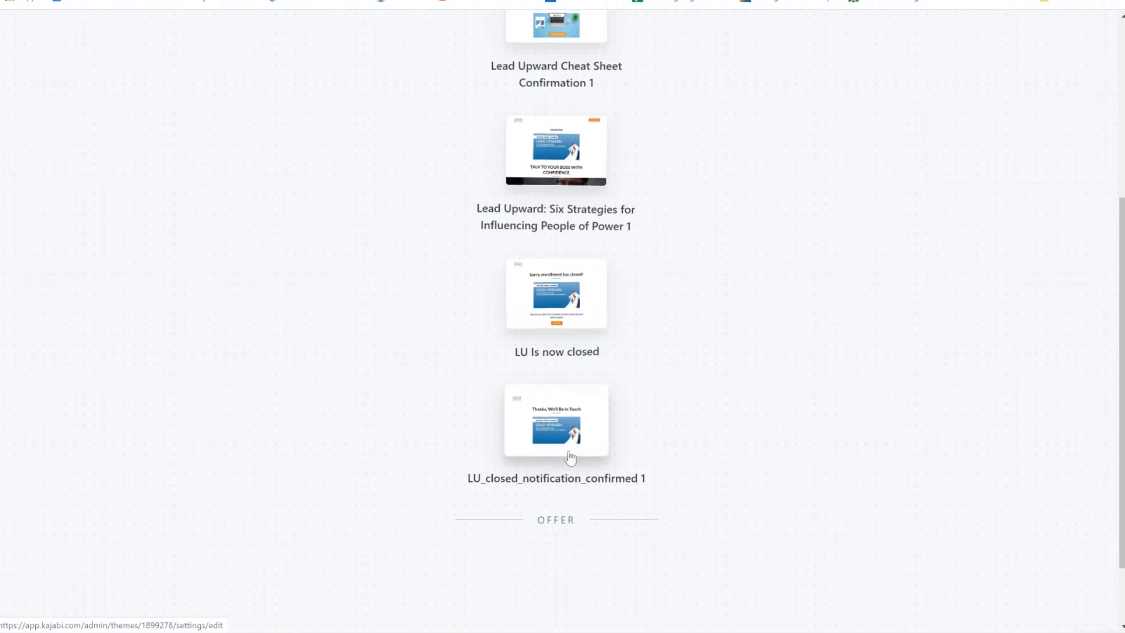
{"action": "mouse_move", "coordinate": [691, 430]}
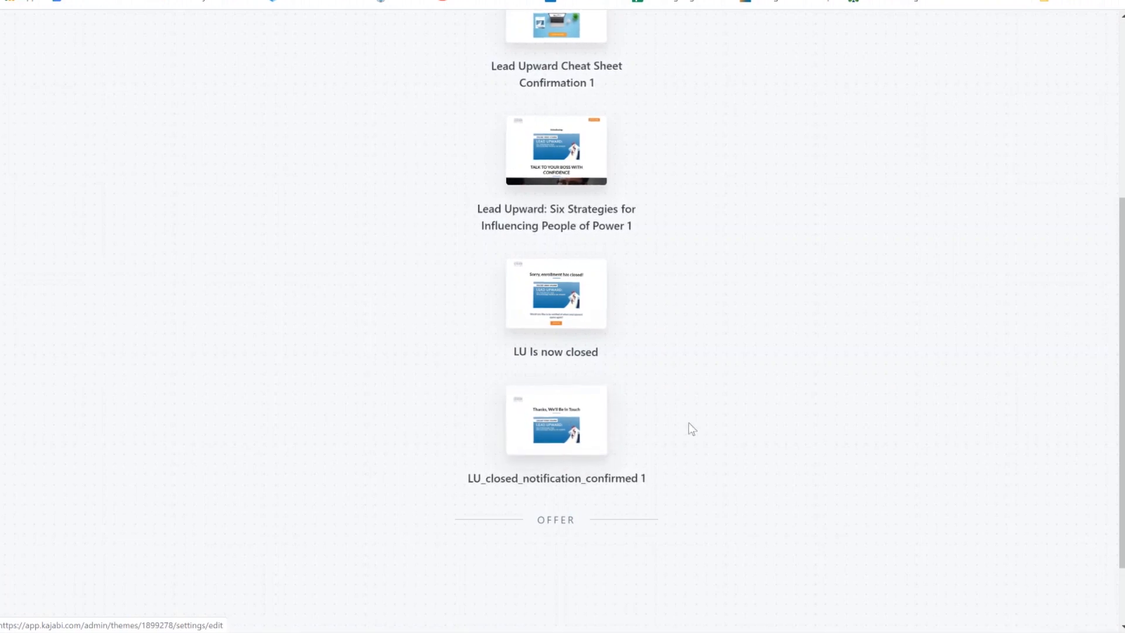
{"action": "scroll", "scroll_direction": "up", "scroll_amount": 3}
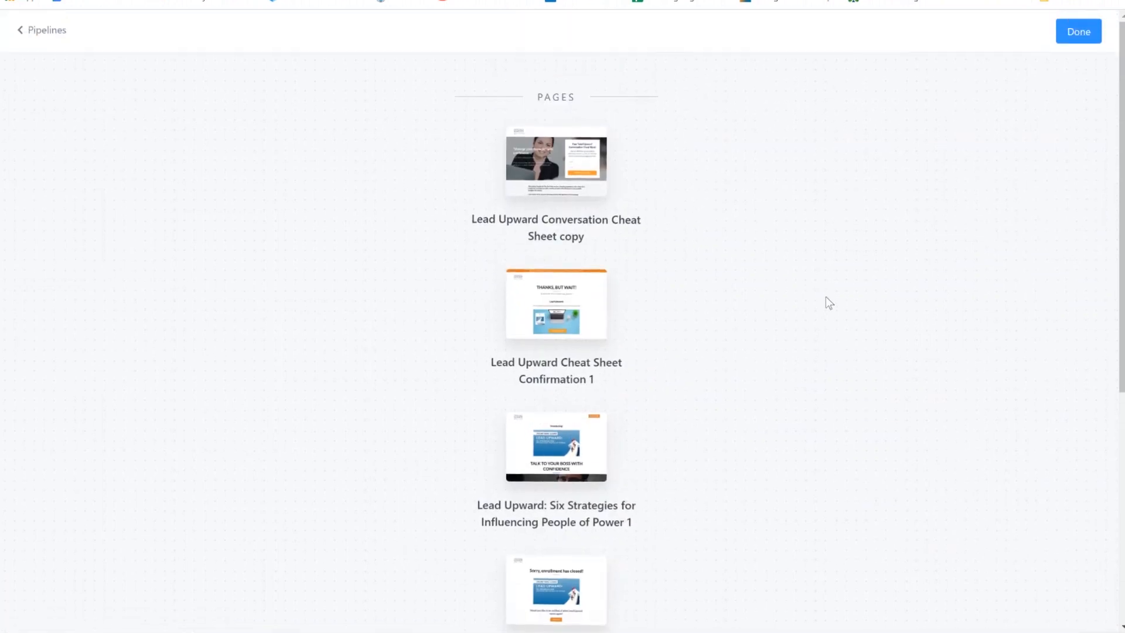
Save the page order and verify LU_closed_notification_confirmed 1 is the last page before End of Pipeline.
{"action": "left_click", "coordinate": [1078, 31]}
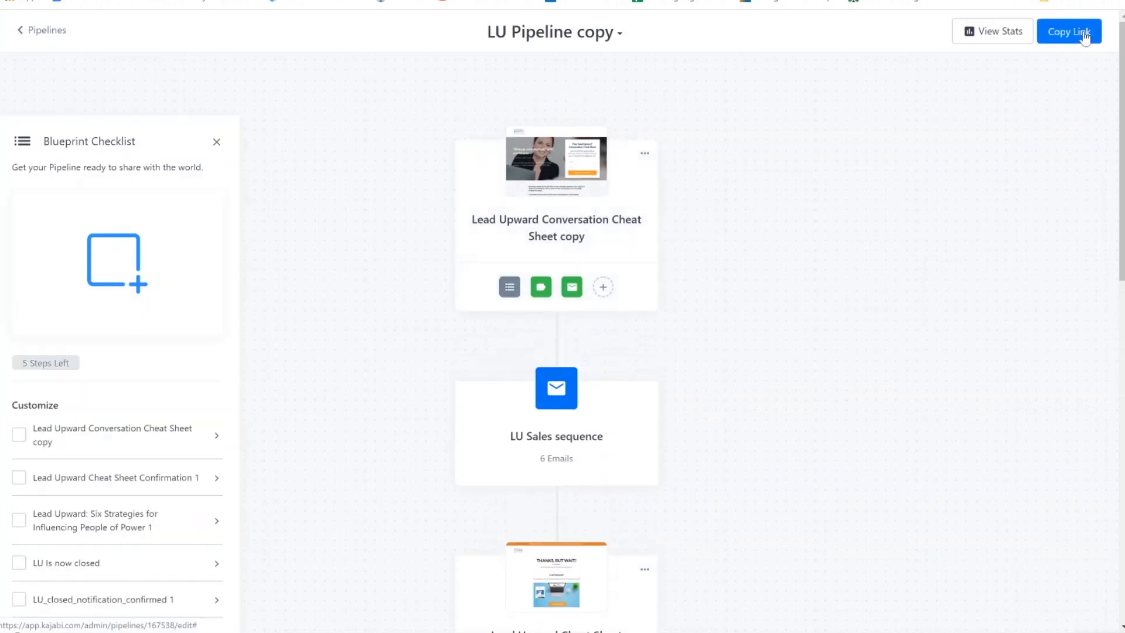
{"action": "mouse_move", "coordinate": [737, 294]}
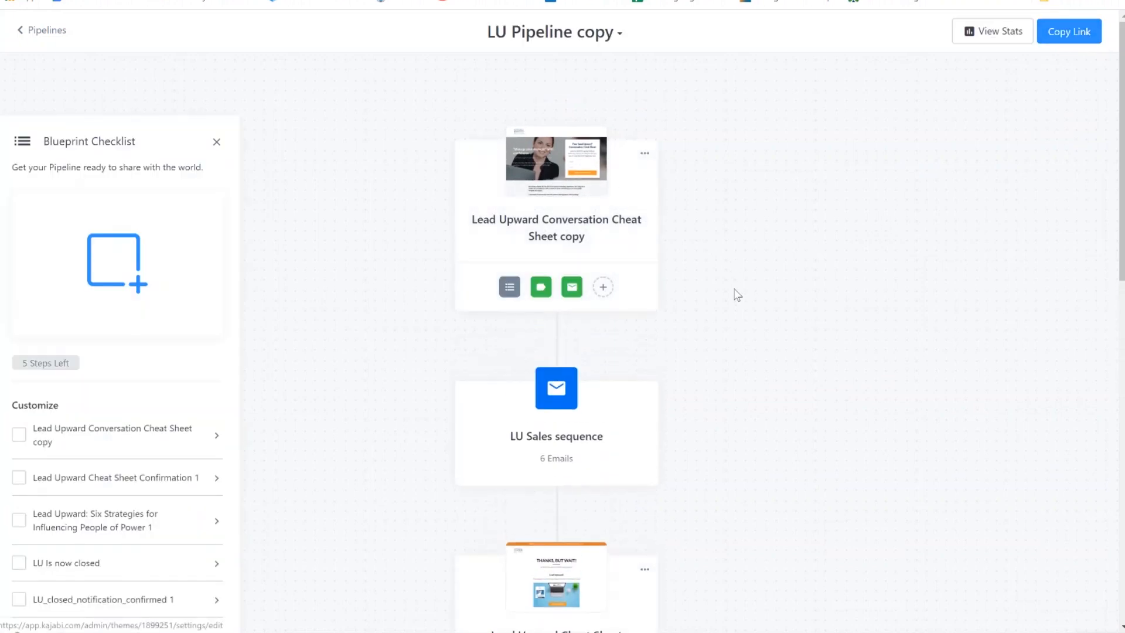
{"action": "scroll", "scroll_direction": "down", "scroll_amount": 3}
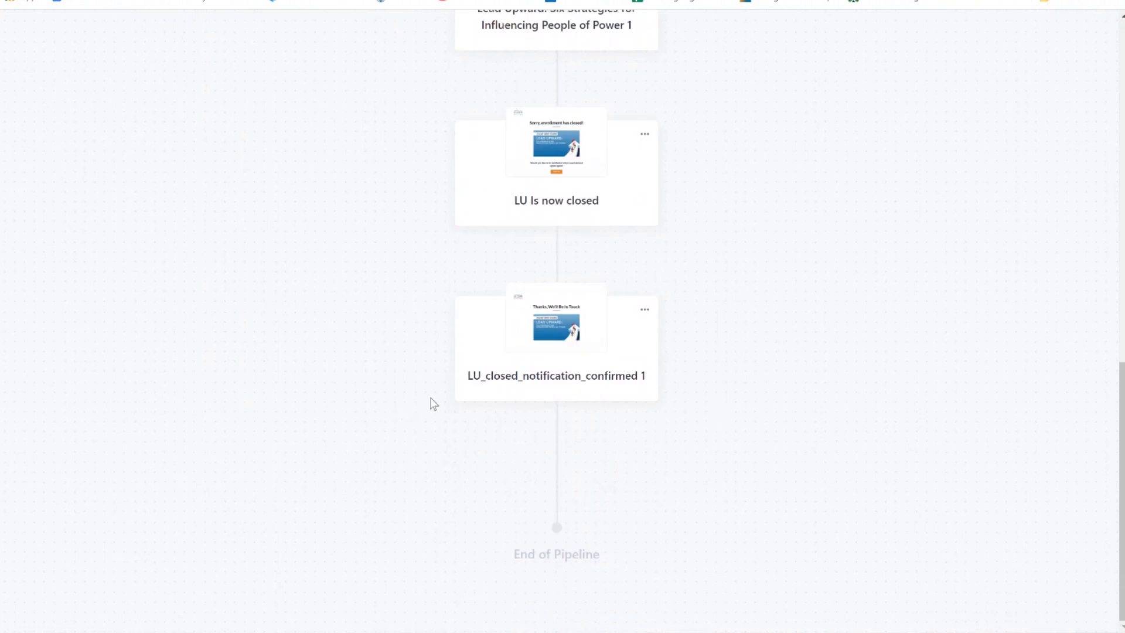
{"action": "mouse_move", "coordinate": [573, 391]}
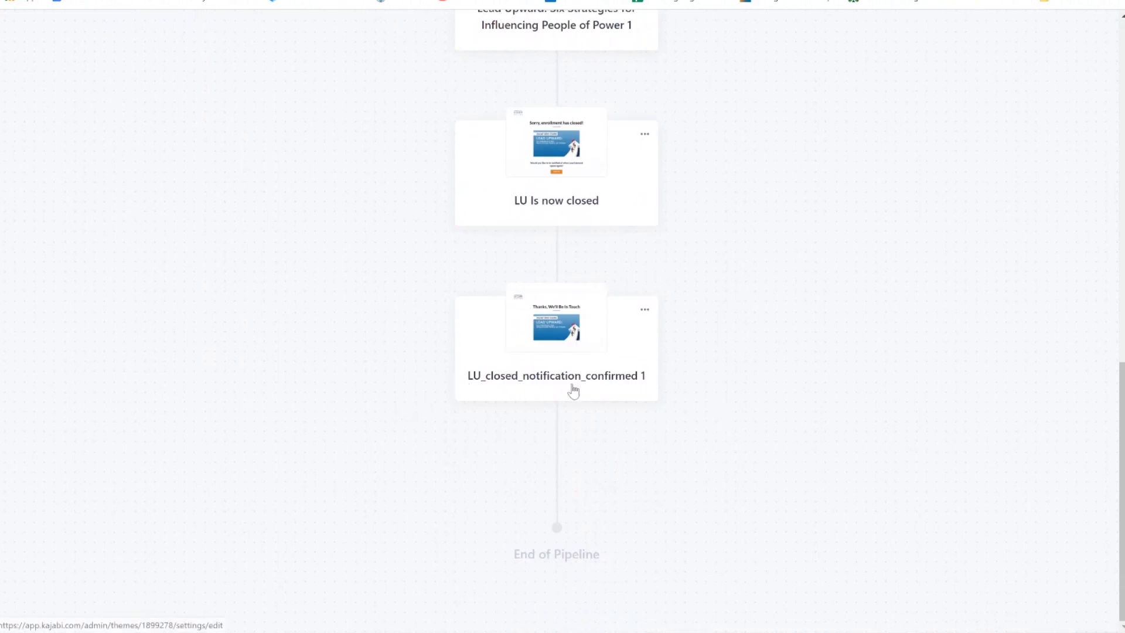
{"action": "mouse_move", "coordinate": [736, 338]}
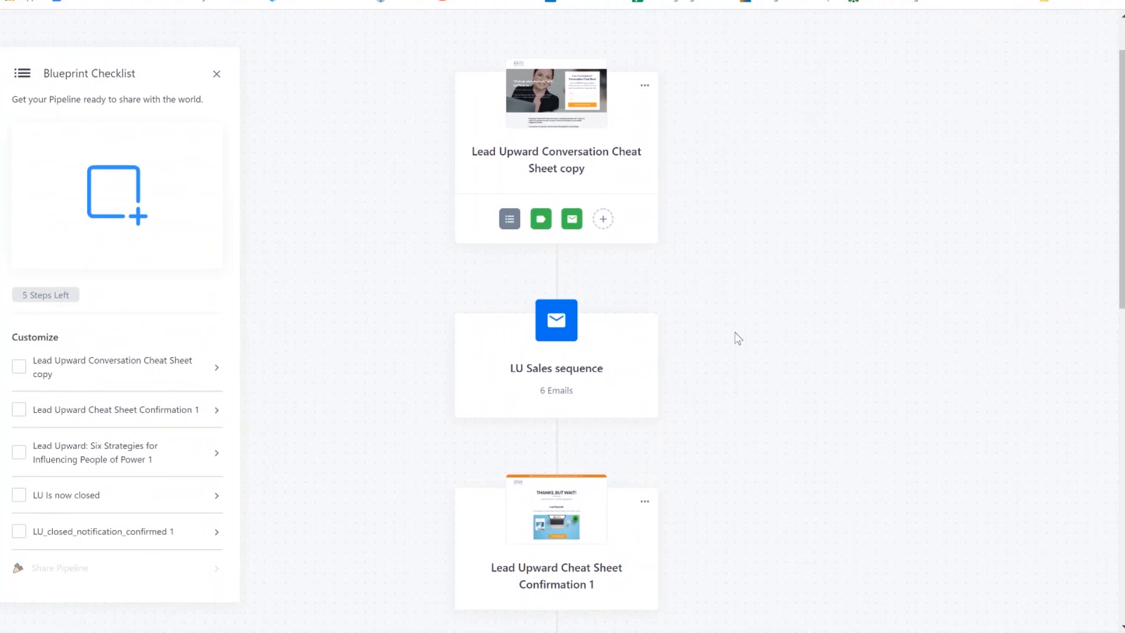
{"action": "mouse_move", "coordinate": [797, 345]}
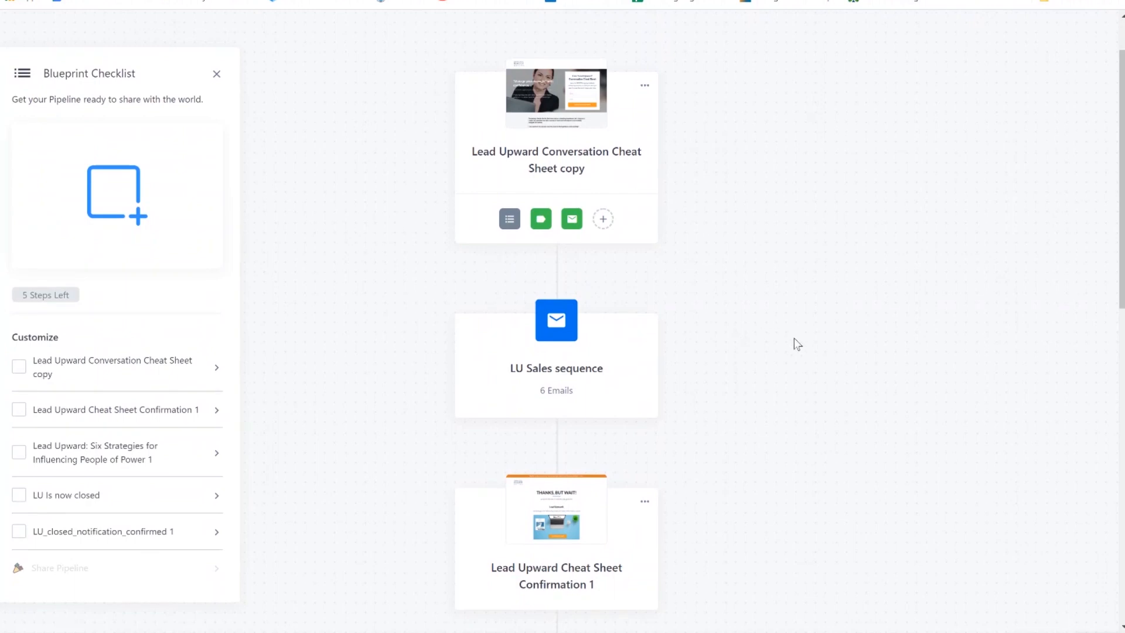
{"action": "scroll", "scroll_direction": "down", "scroll_amount": 3}
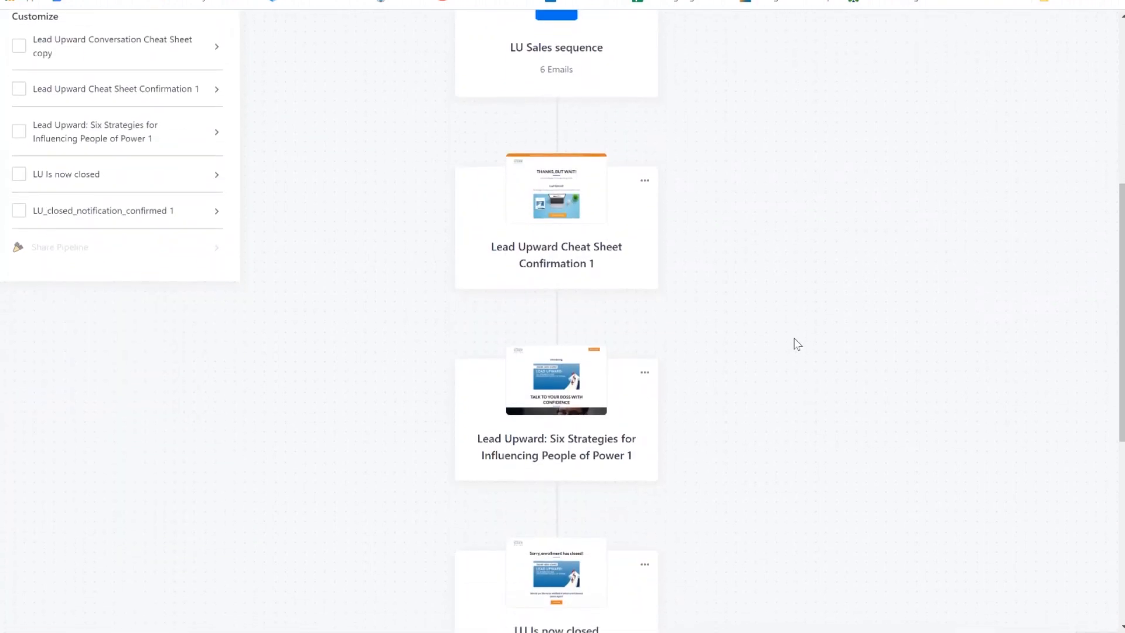
{"action": "scroll", "scroll_direction": "up", "scroll_amount": 3}
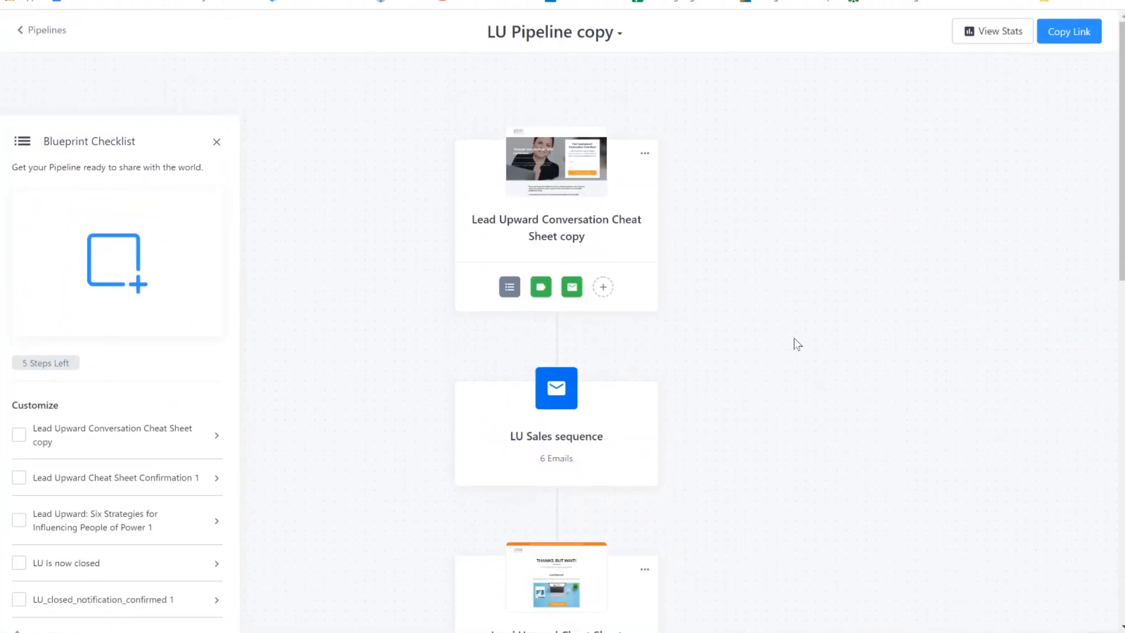
Delete the LU Pipeline copy pipeline from its title dropdown and confirm the deletion.
{"action": "left_click", "coordinate": [620, 31]}
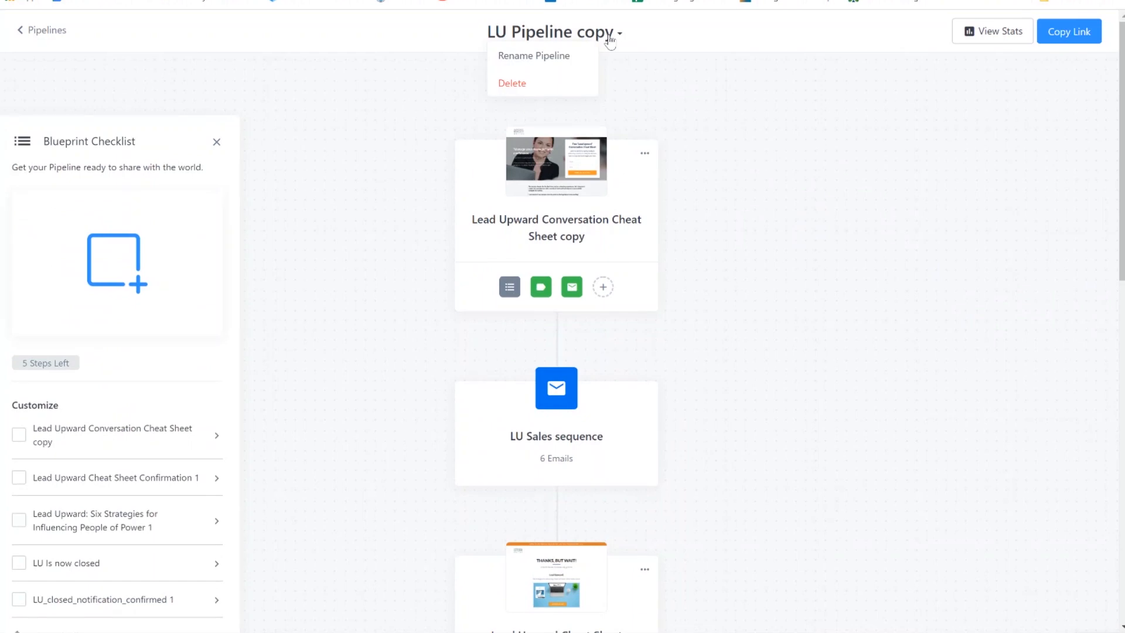
{"action": "mouse_move", "coordinate": [653, 253]}
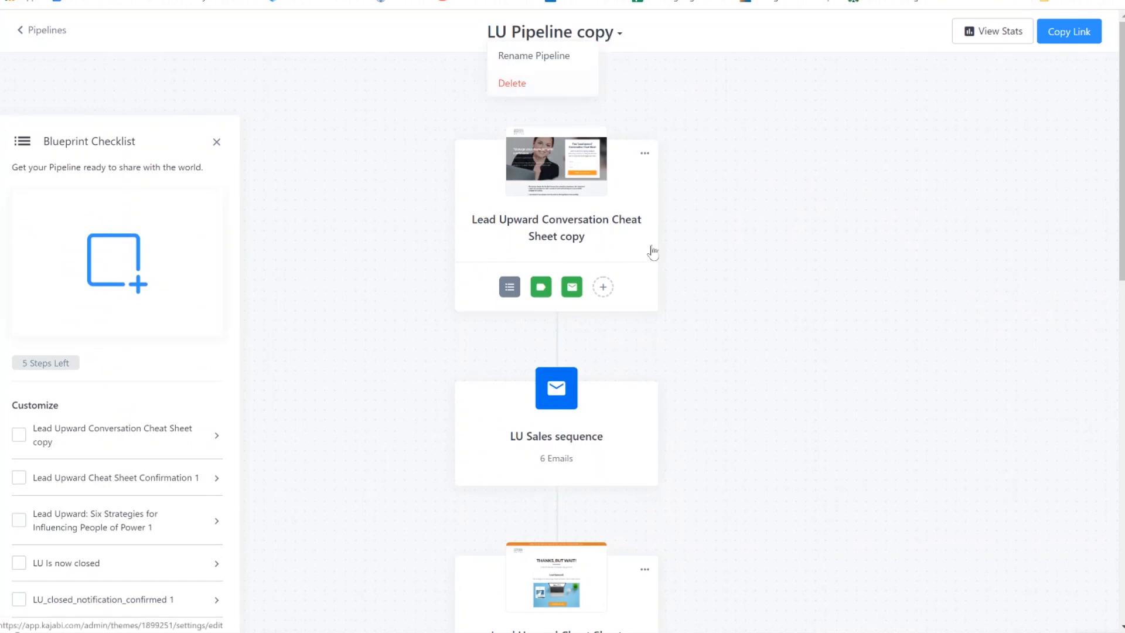
{"action": "mouse_move", "coordinate": [780, 565]}
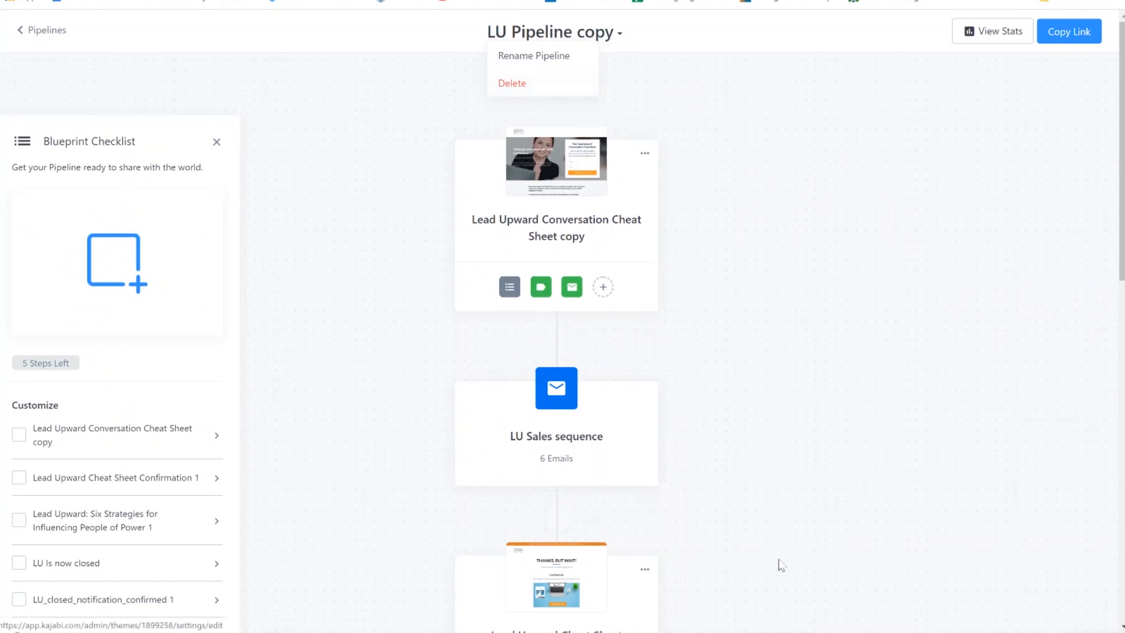
{"action": "scroll", "scroll_direction": "down", "scroll_amount": 3}
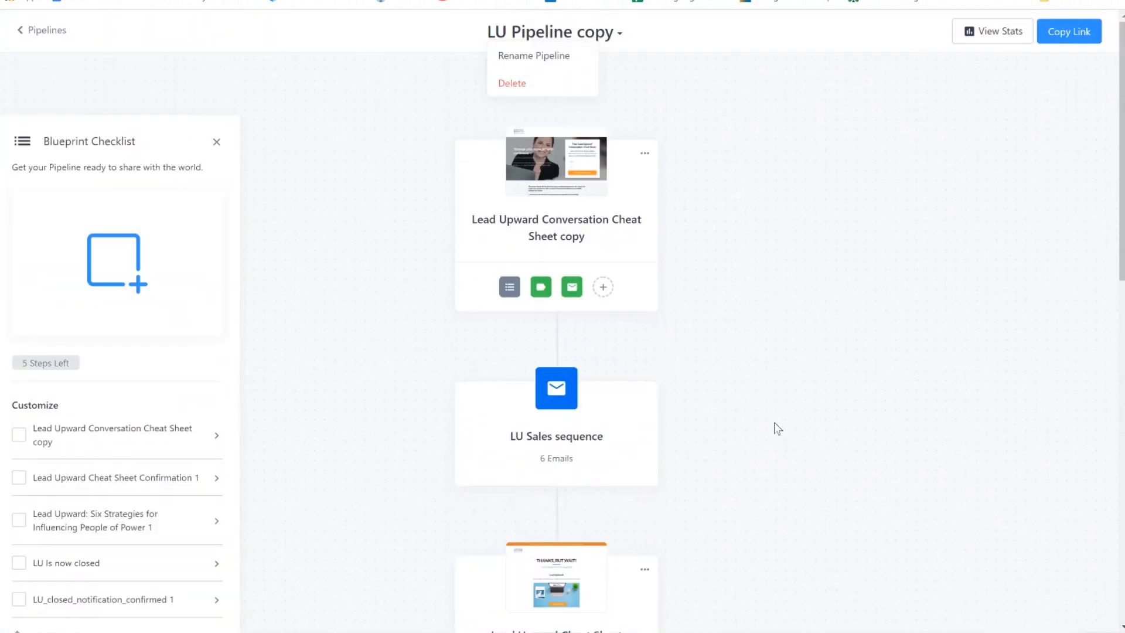
{"action": "mouse_move", "coordinate": [459, 70]}
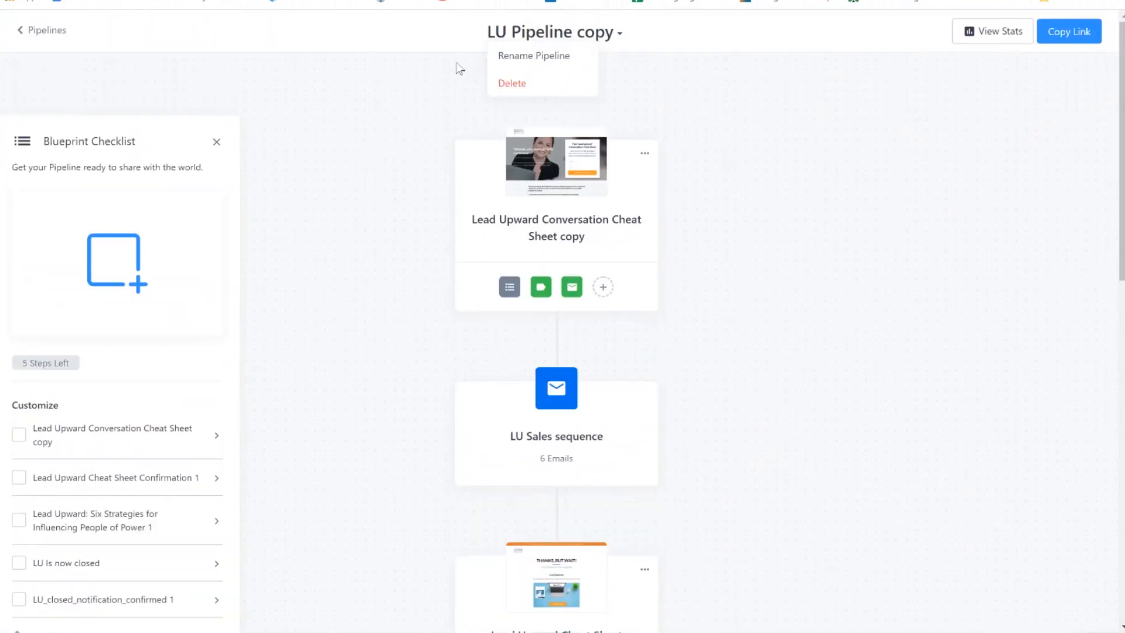
{"action": "left_click", "coordinate": [512, 83]}
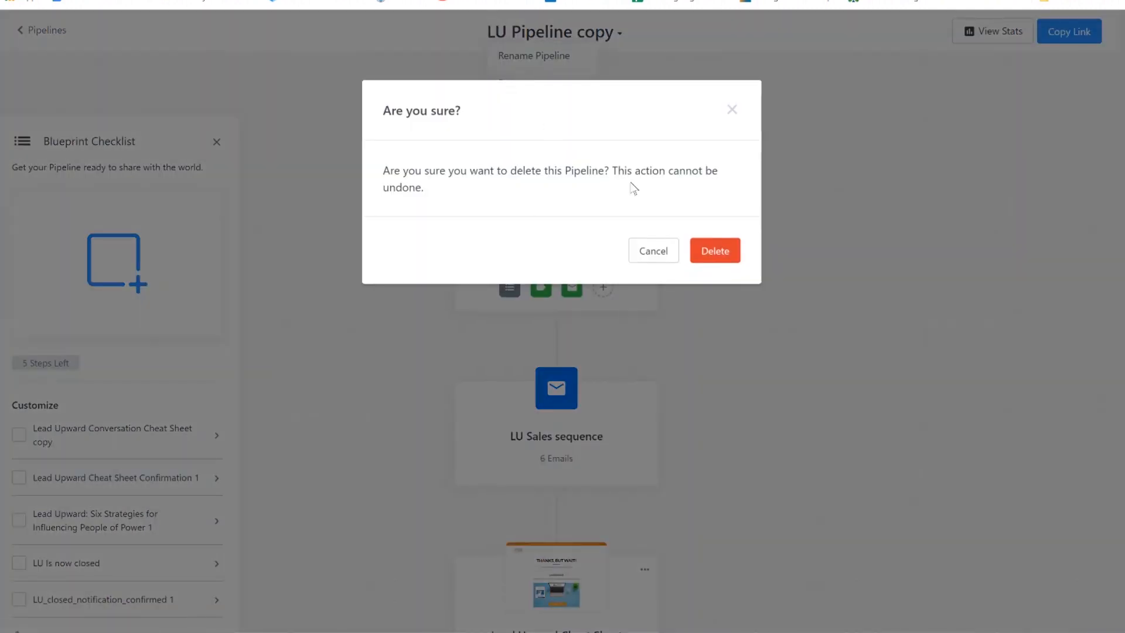
{"action": "left_click", "coordinate": [714, 250]}
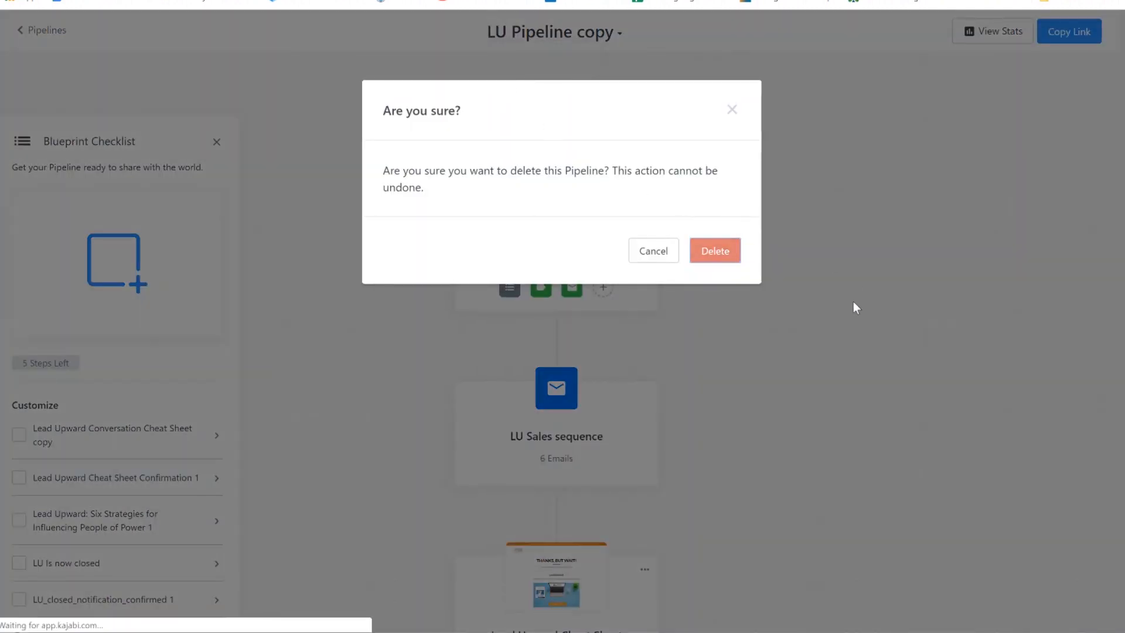
{"action": "left_click", "coordinate": [713, 250]}
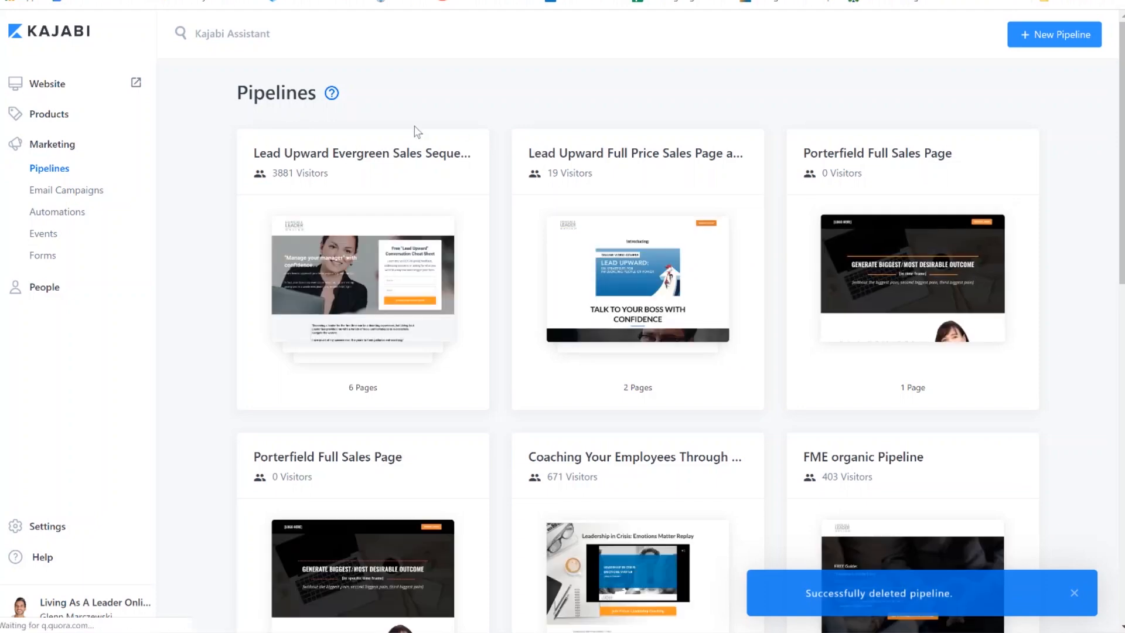
Under Website > Pages, choose Delete for LU_closed_notification_confirmed 1.
{"action": "left_click", "coordinate": [49, 84]}
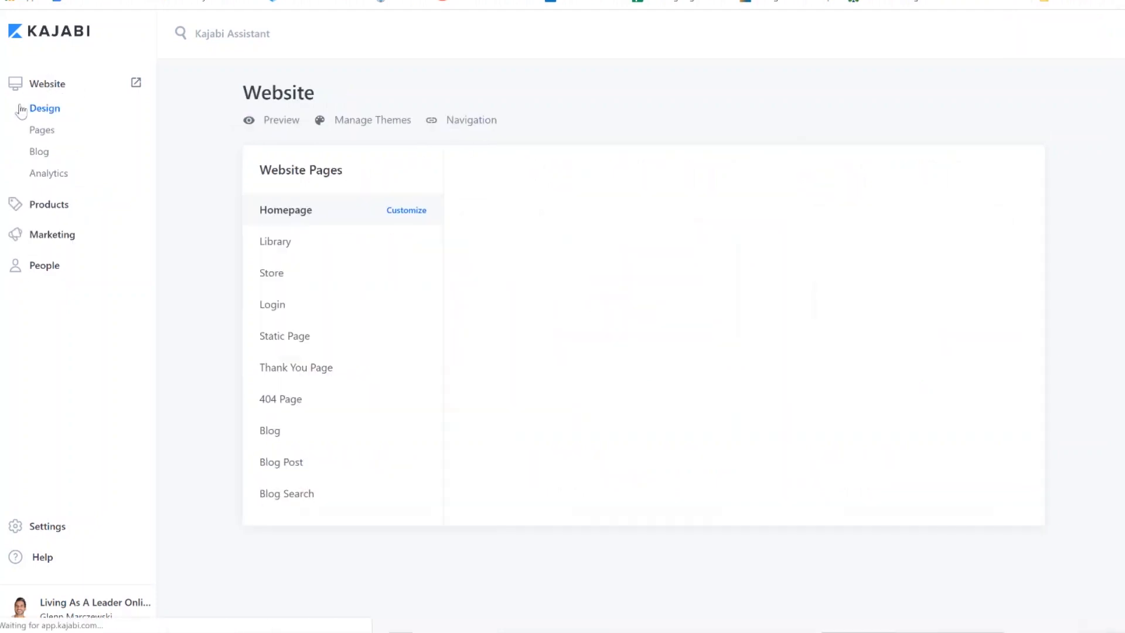
{"action": "left_click", "coordinate": [42, 130]}
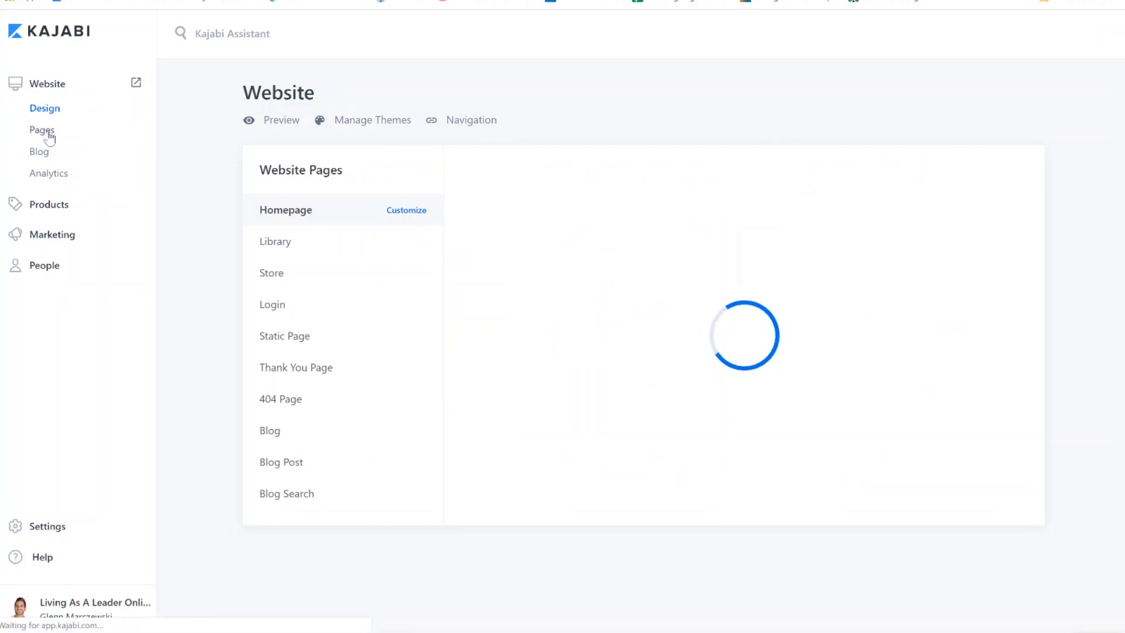
{"action": "left_click", "coordinate": [42, 130]}
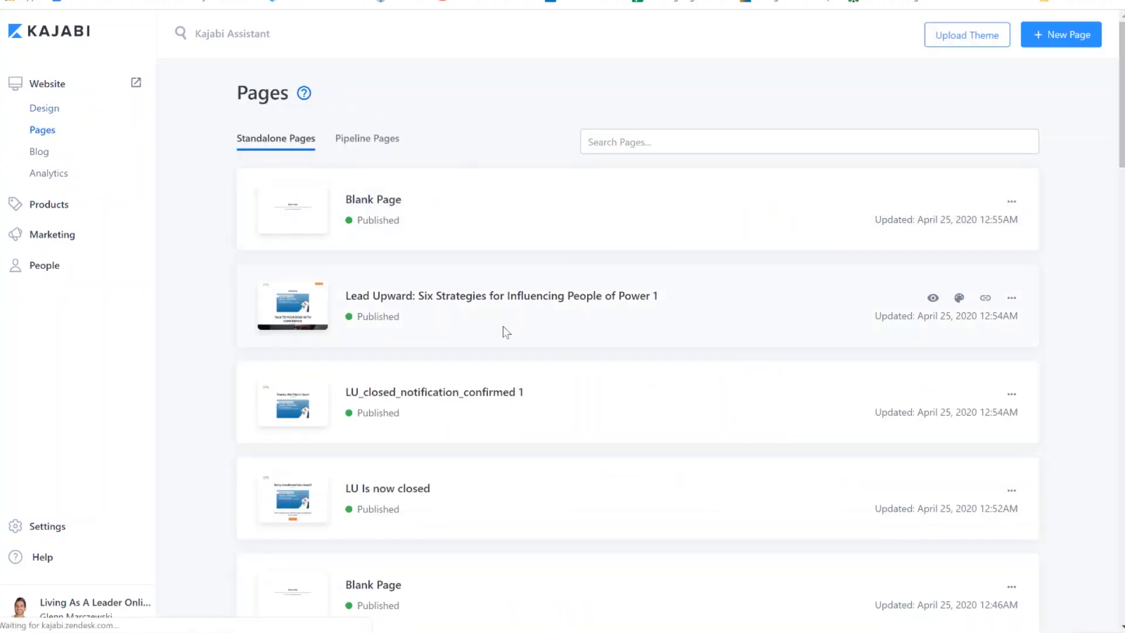
{"action": "mouse_move", "coordinate": [579, 585]}
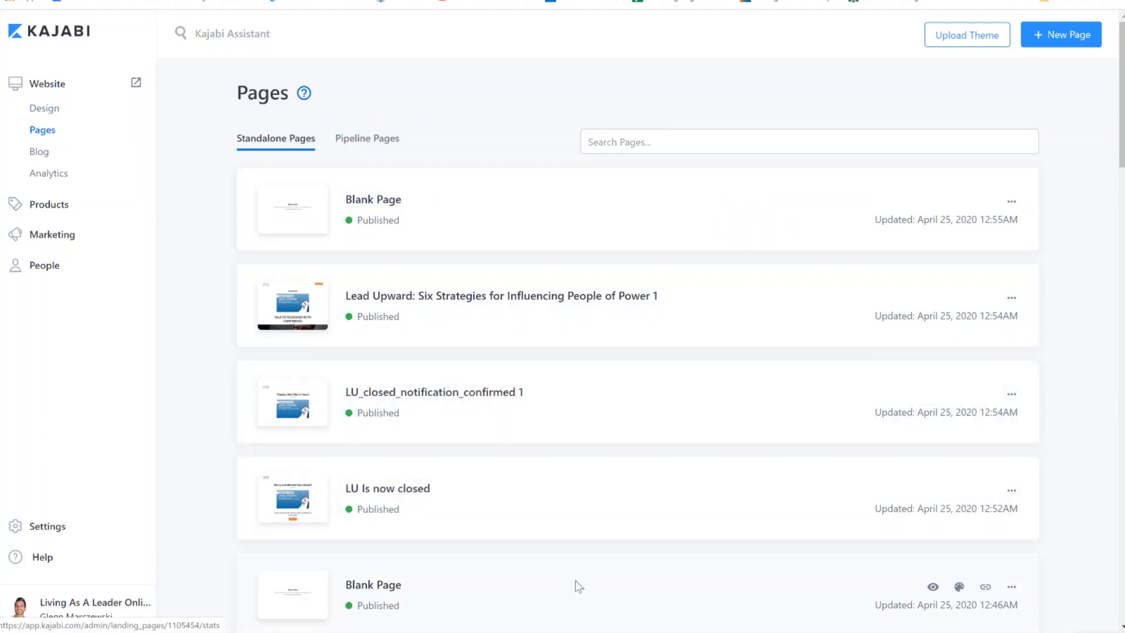
{"action": "mouse_move", "coordinate": [1016, 398]}
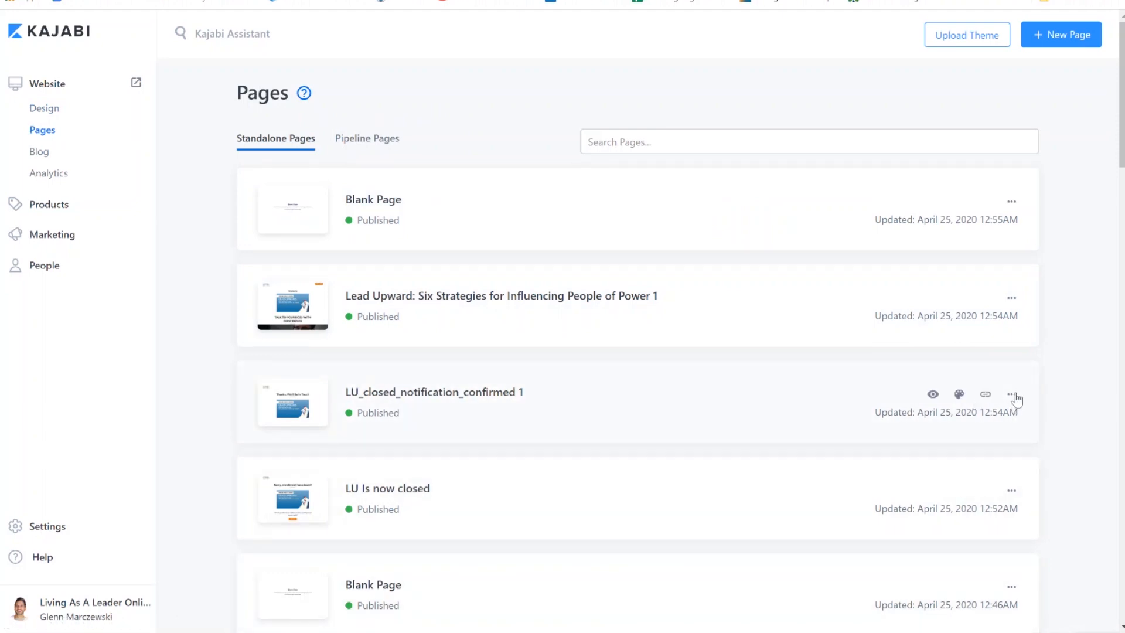
{"action": "left_click", "coordinate": [1013, 394]}
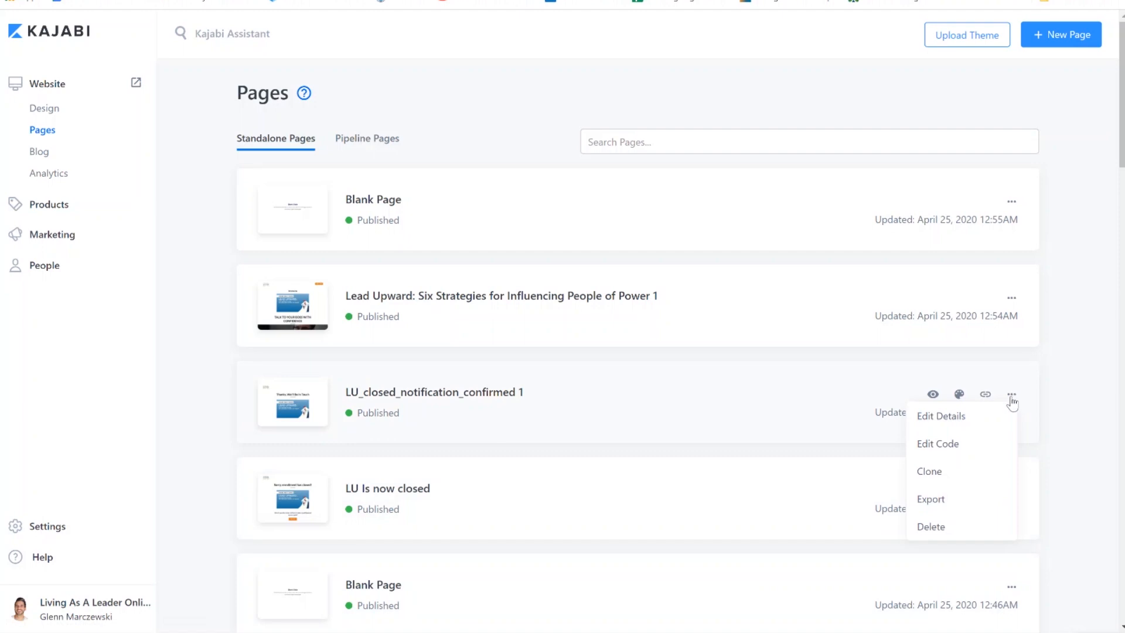
{"action": "mouse_move", "coordinate": [931, 528]}
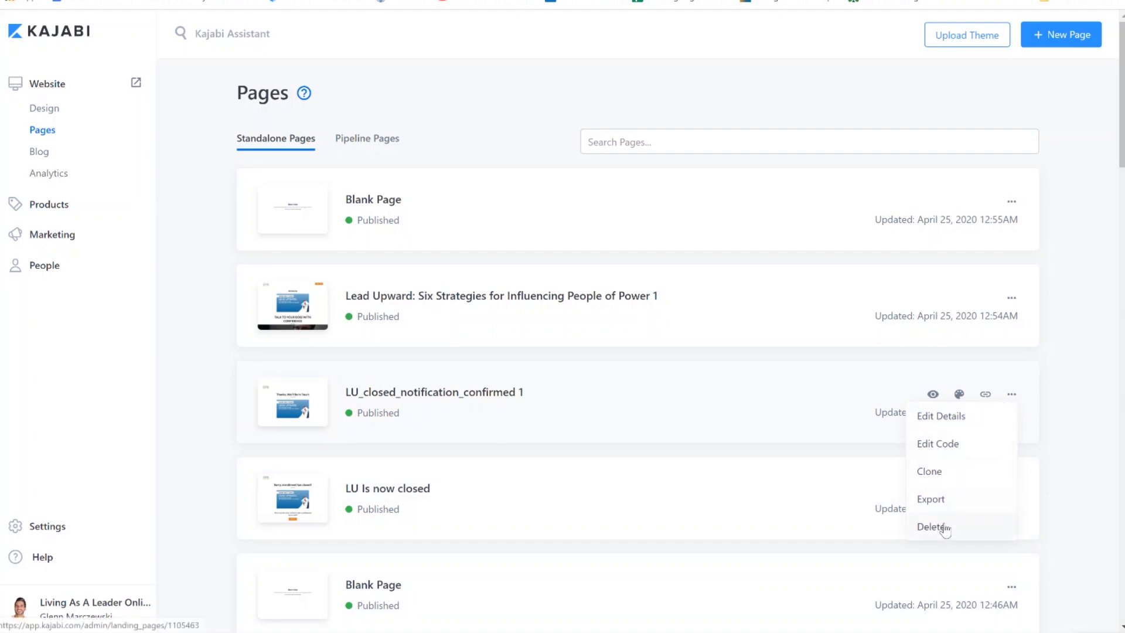
{"action": "left_click", "coordinate": [931, 527]}
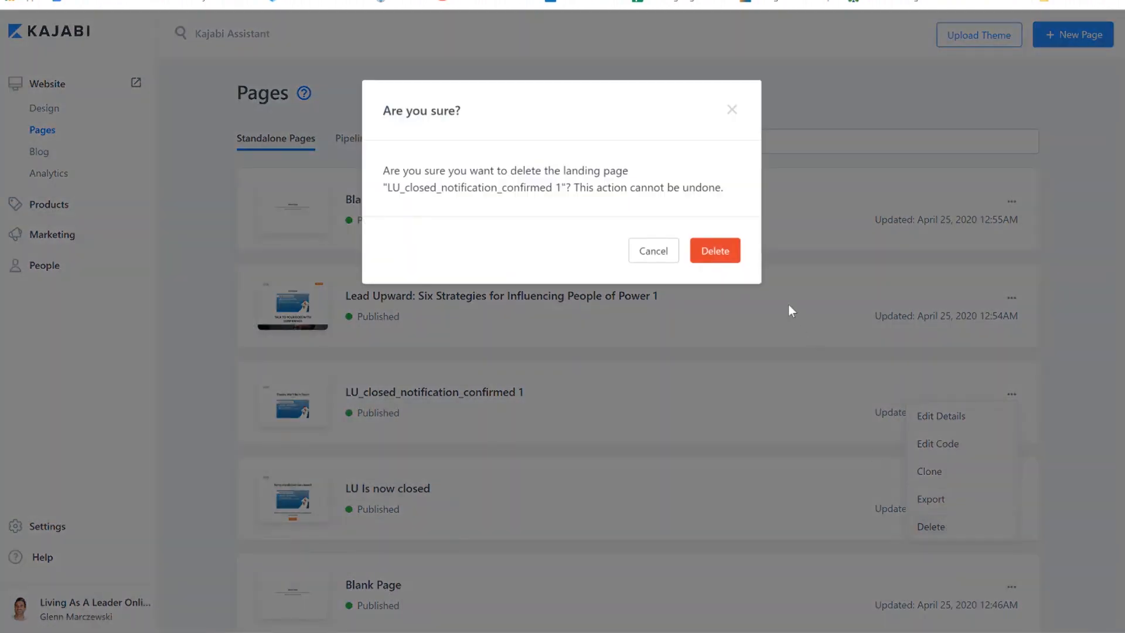